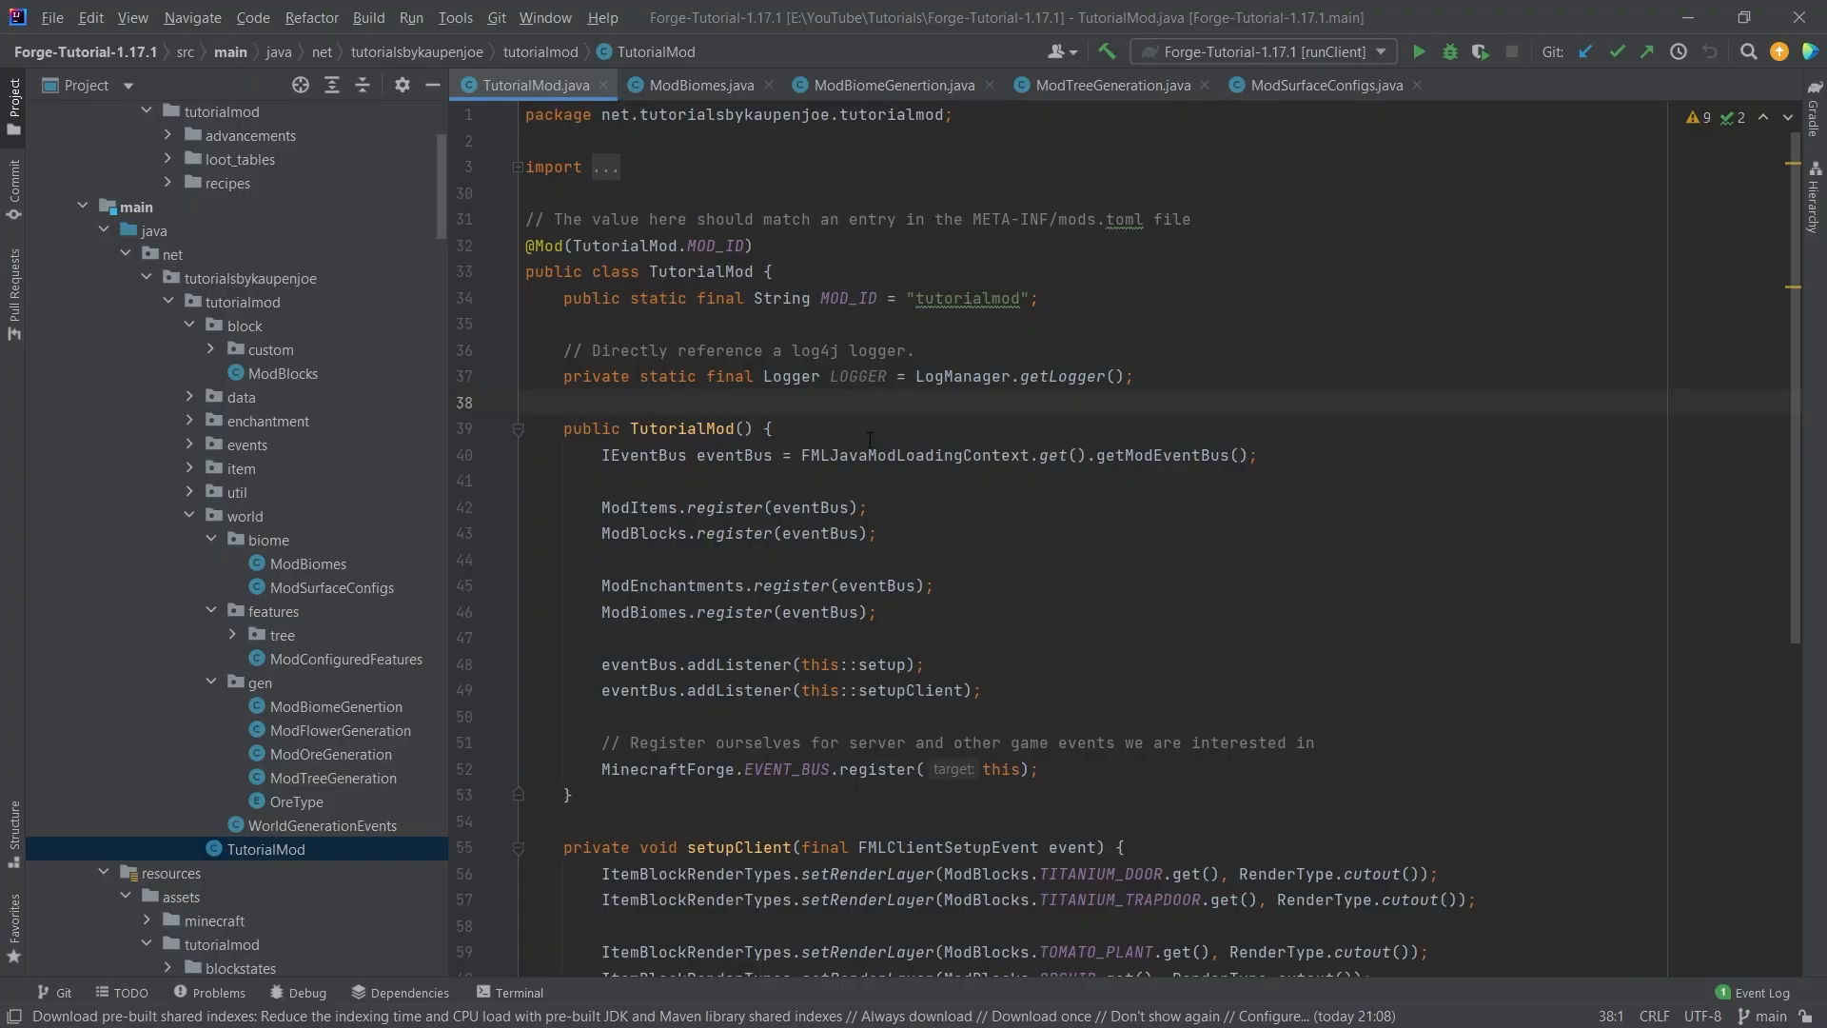
pyautogui.moveTo(440, 599)
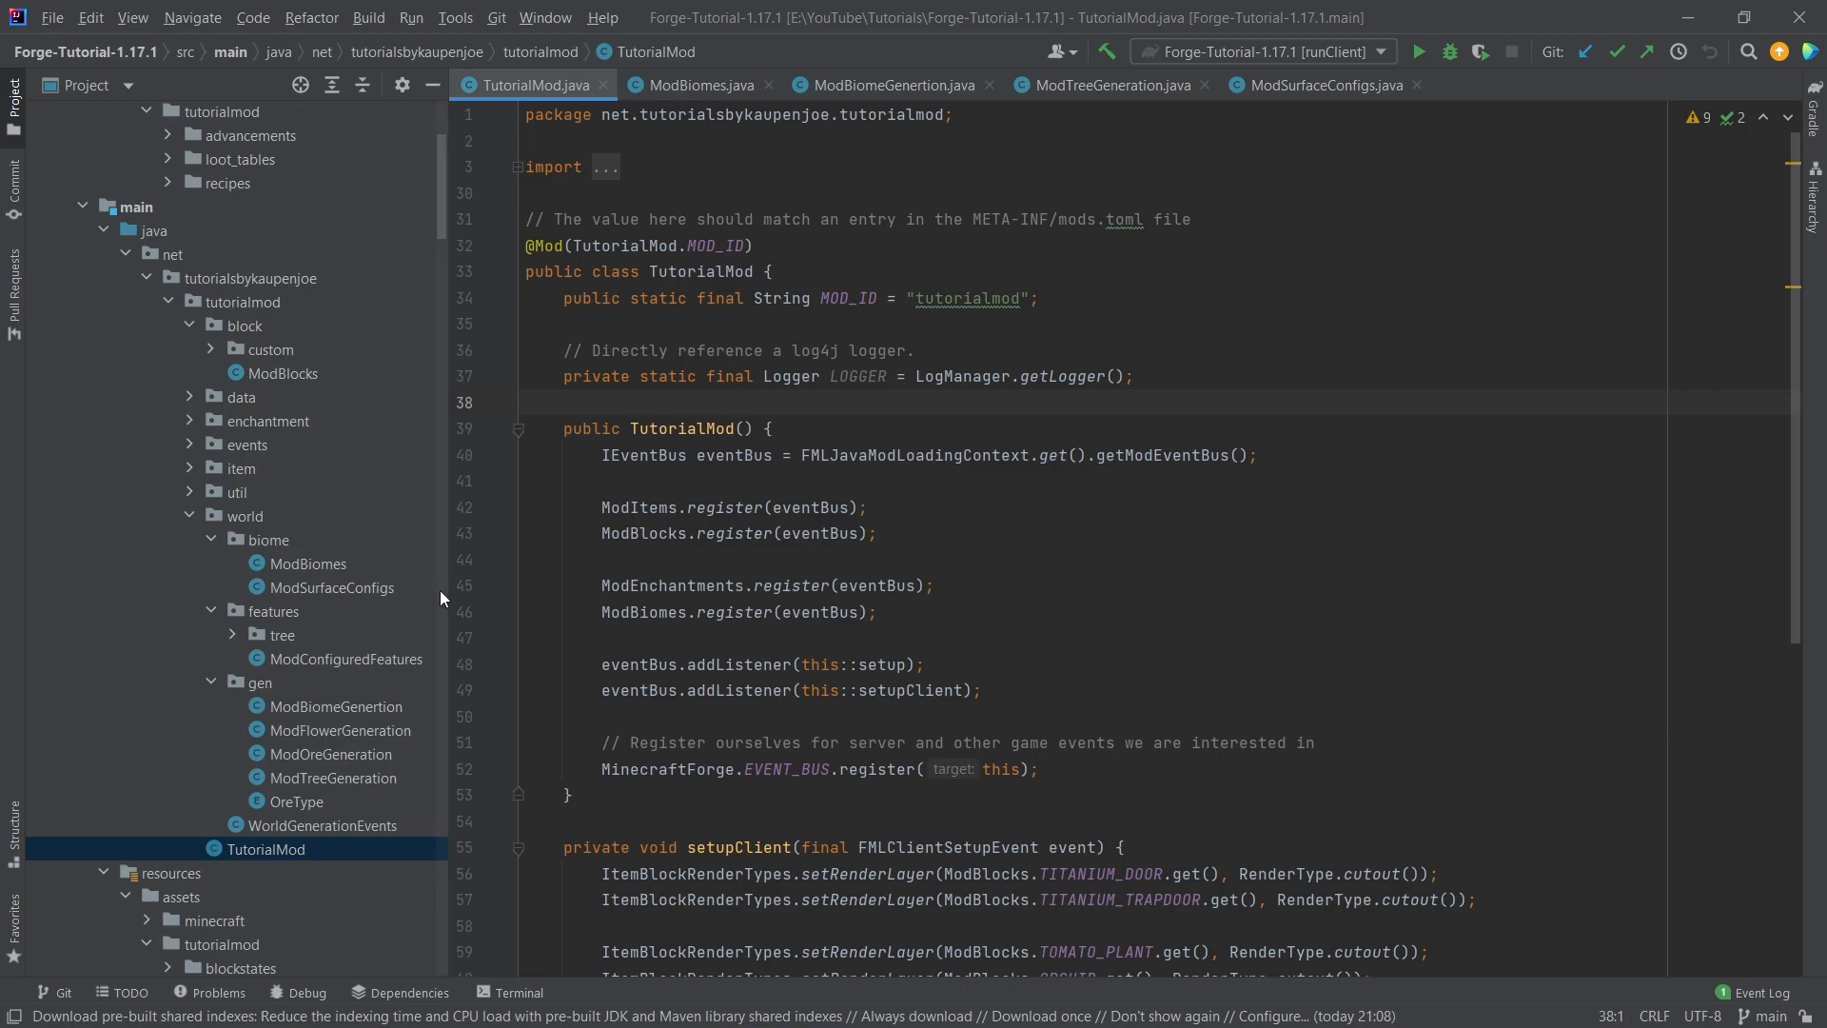
# Create a 'dimension' package under world with a KJTeleporter class, and begin naming another class.
pyautogui.rightClick(244, 515)
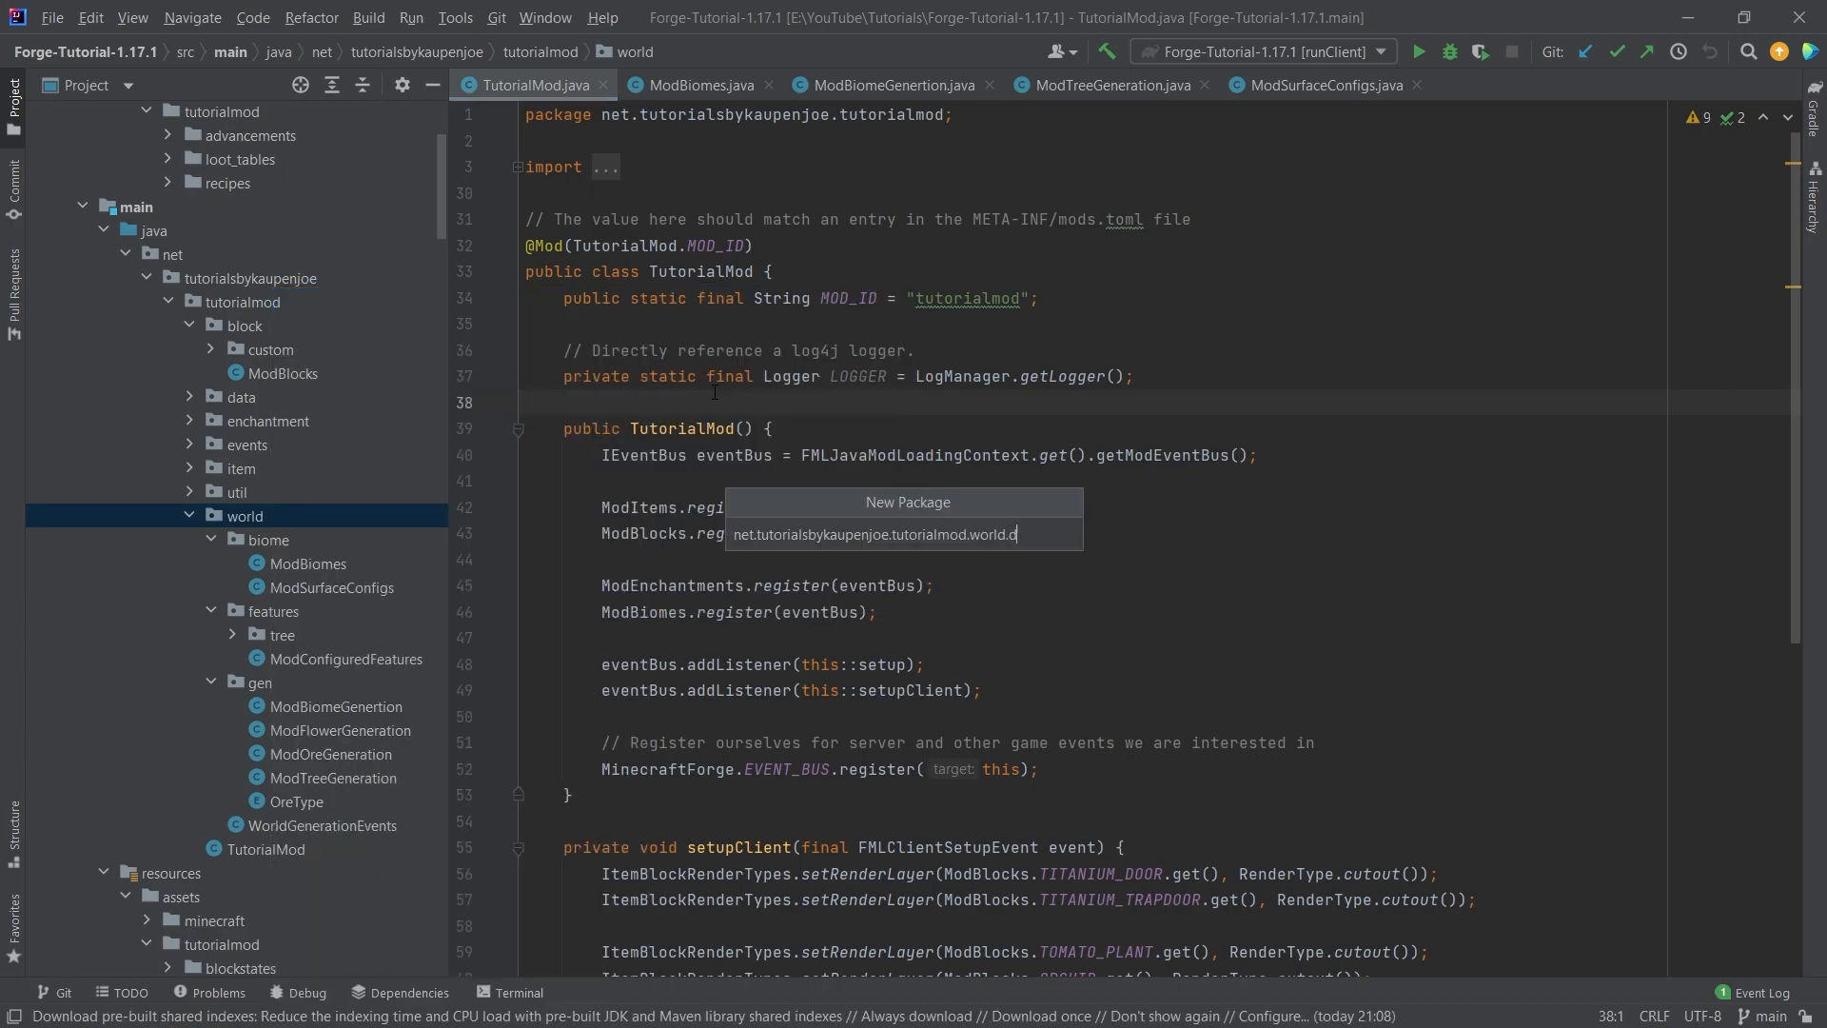
pyautogui.press('Enter')
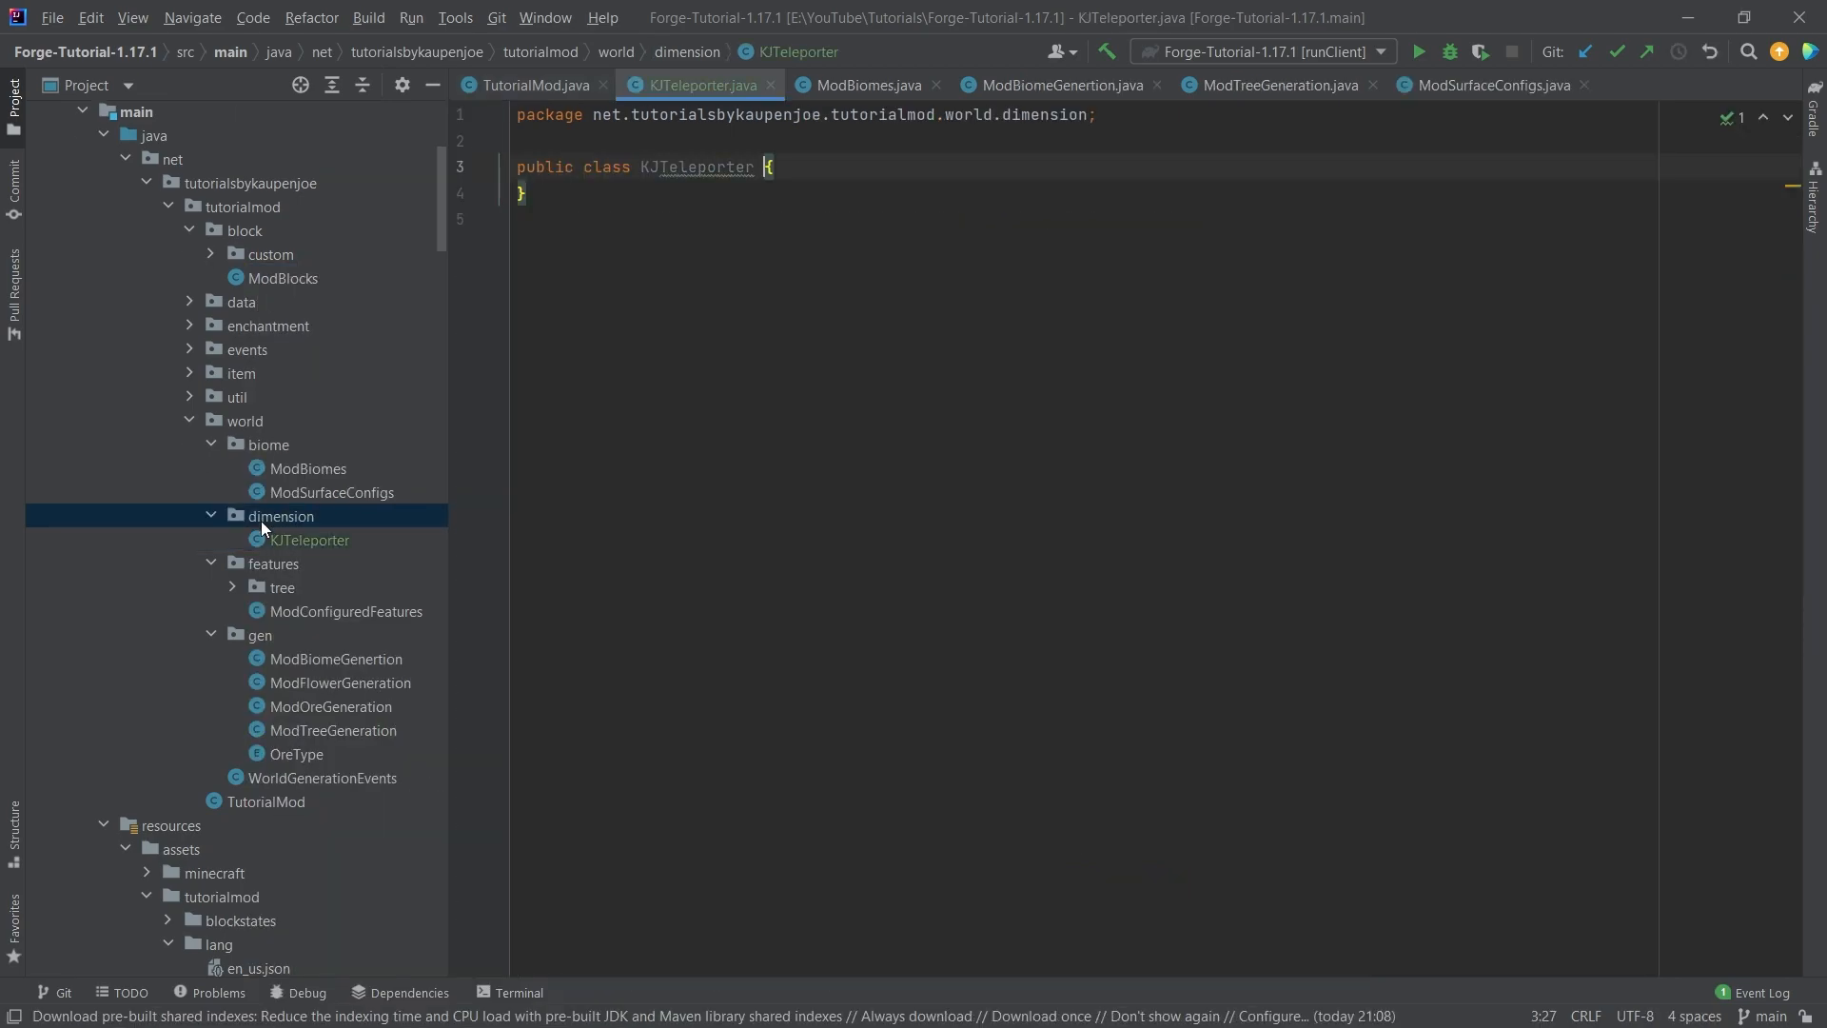
pyautogui.write('Mo')
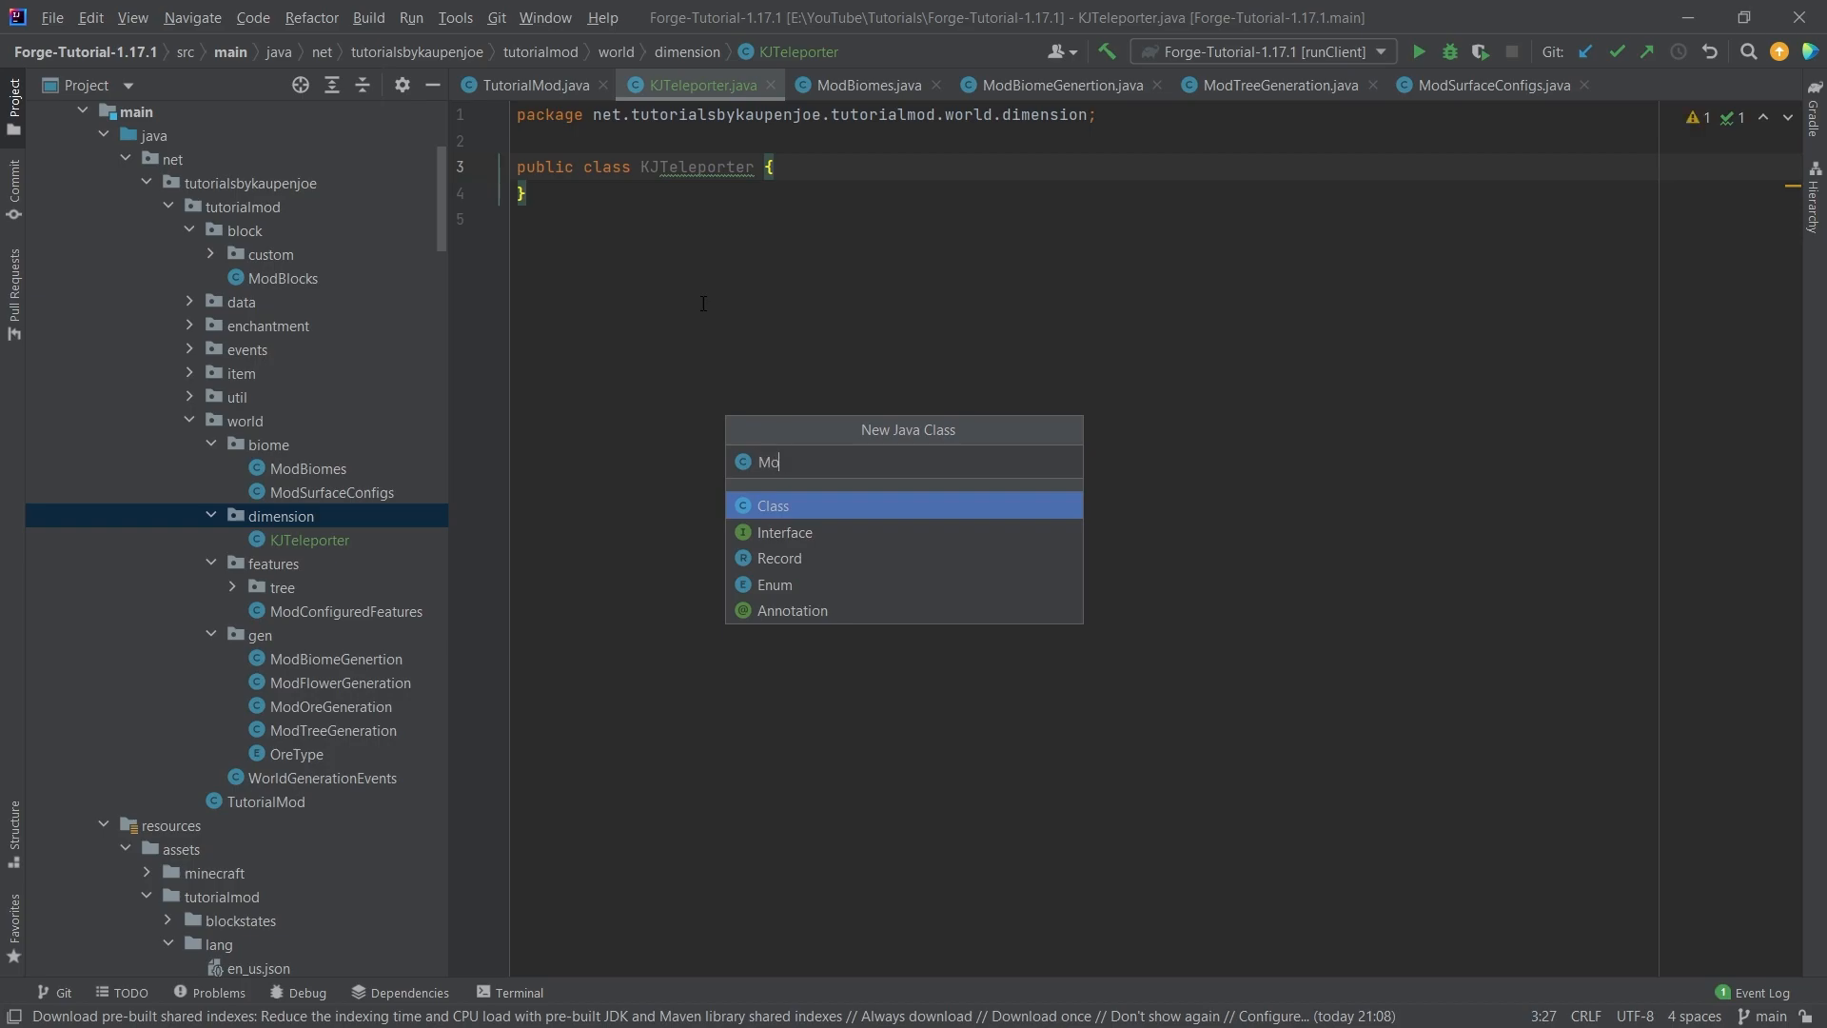
# Create ModDimensions and declare the KJDim ResourceKey using DIMENSION_REGISTRY and ResourceLocation 'kjdim'.
pyautogui.press('Enter')
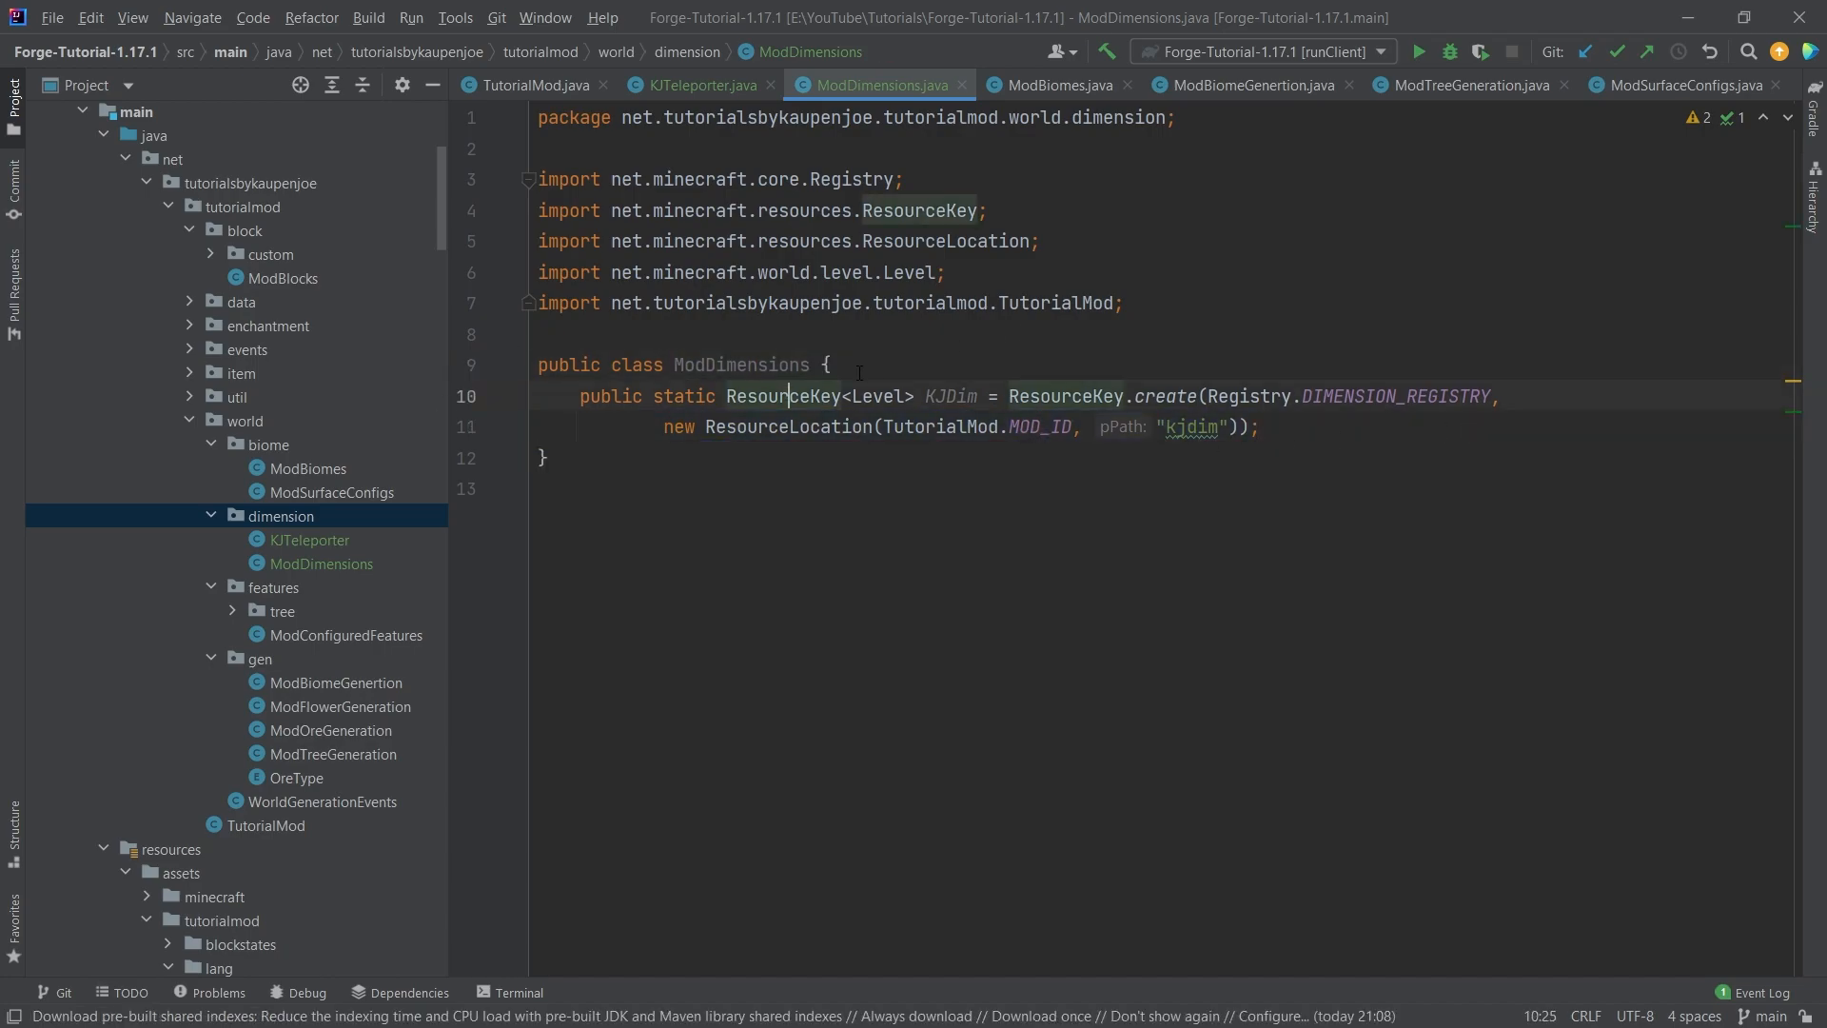
pyautogui.click(949, 396)
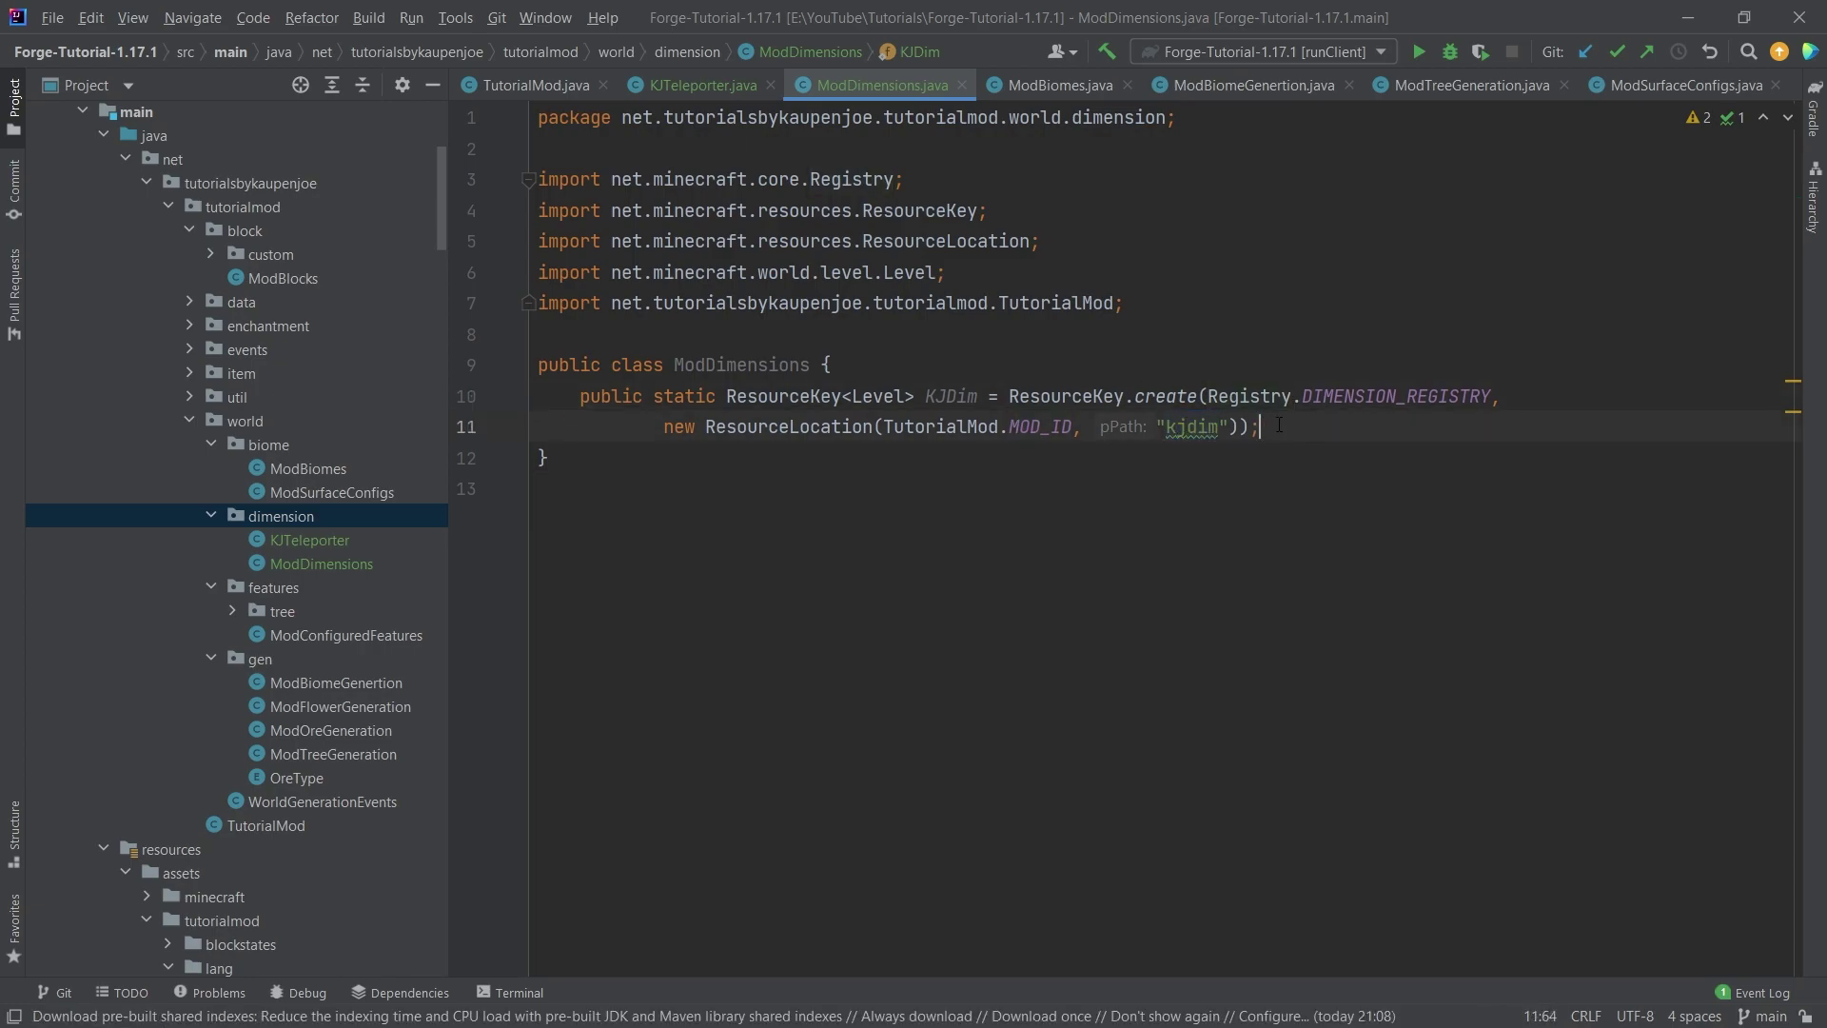
pyautogui.click(697, 84)
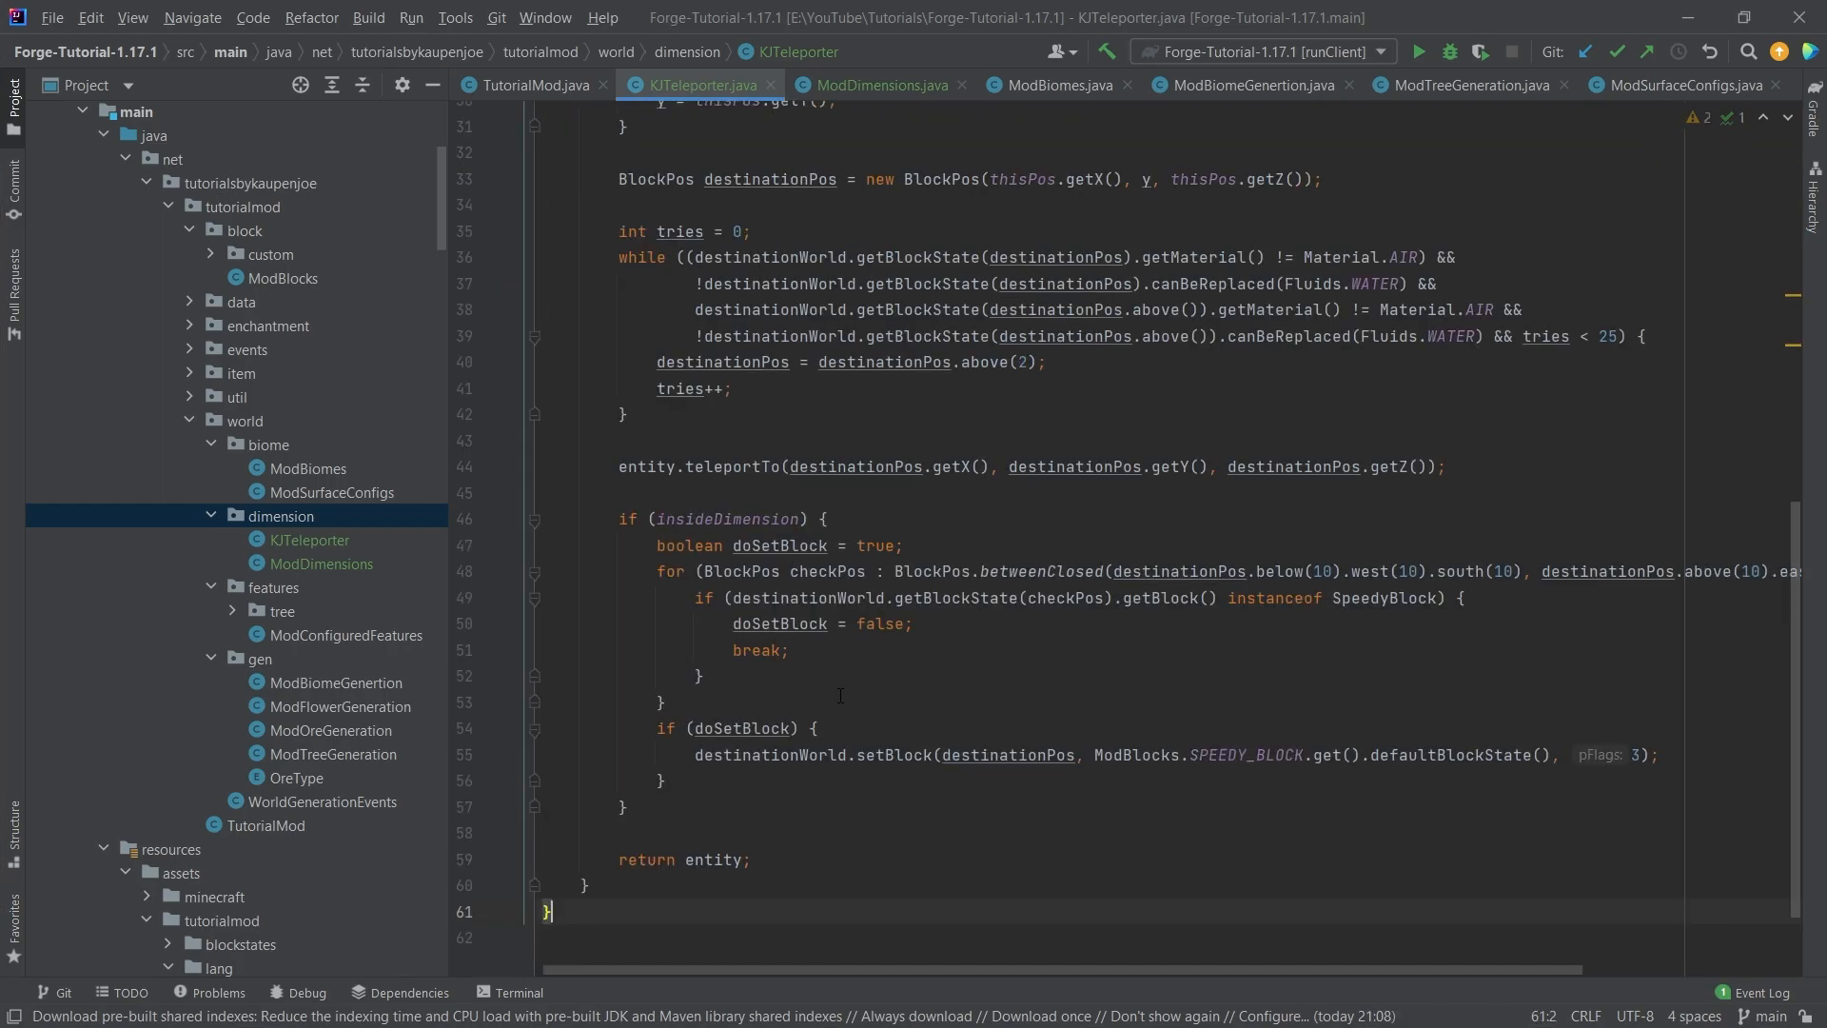
# Review KJTeleporter's class header implementing the ITeleporter interface.
pyautogui.scroll(3)
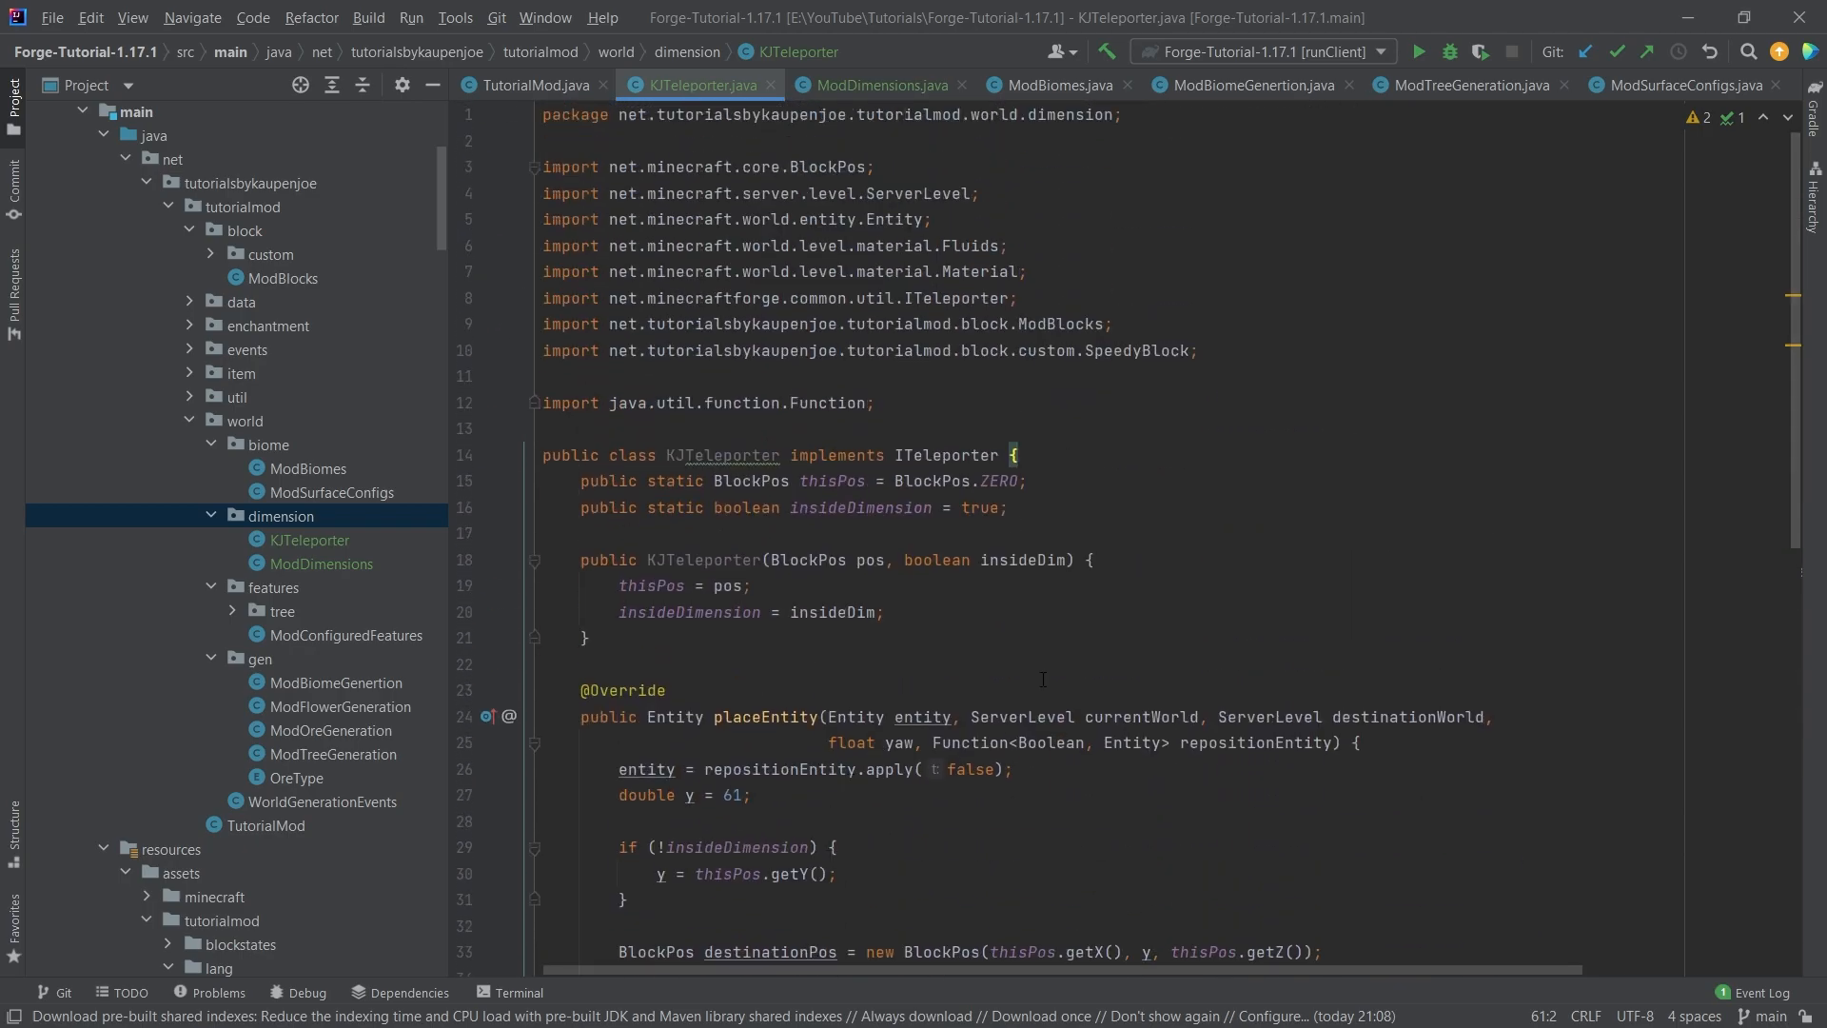
pyautogui.scroll(3)
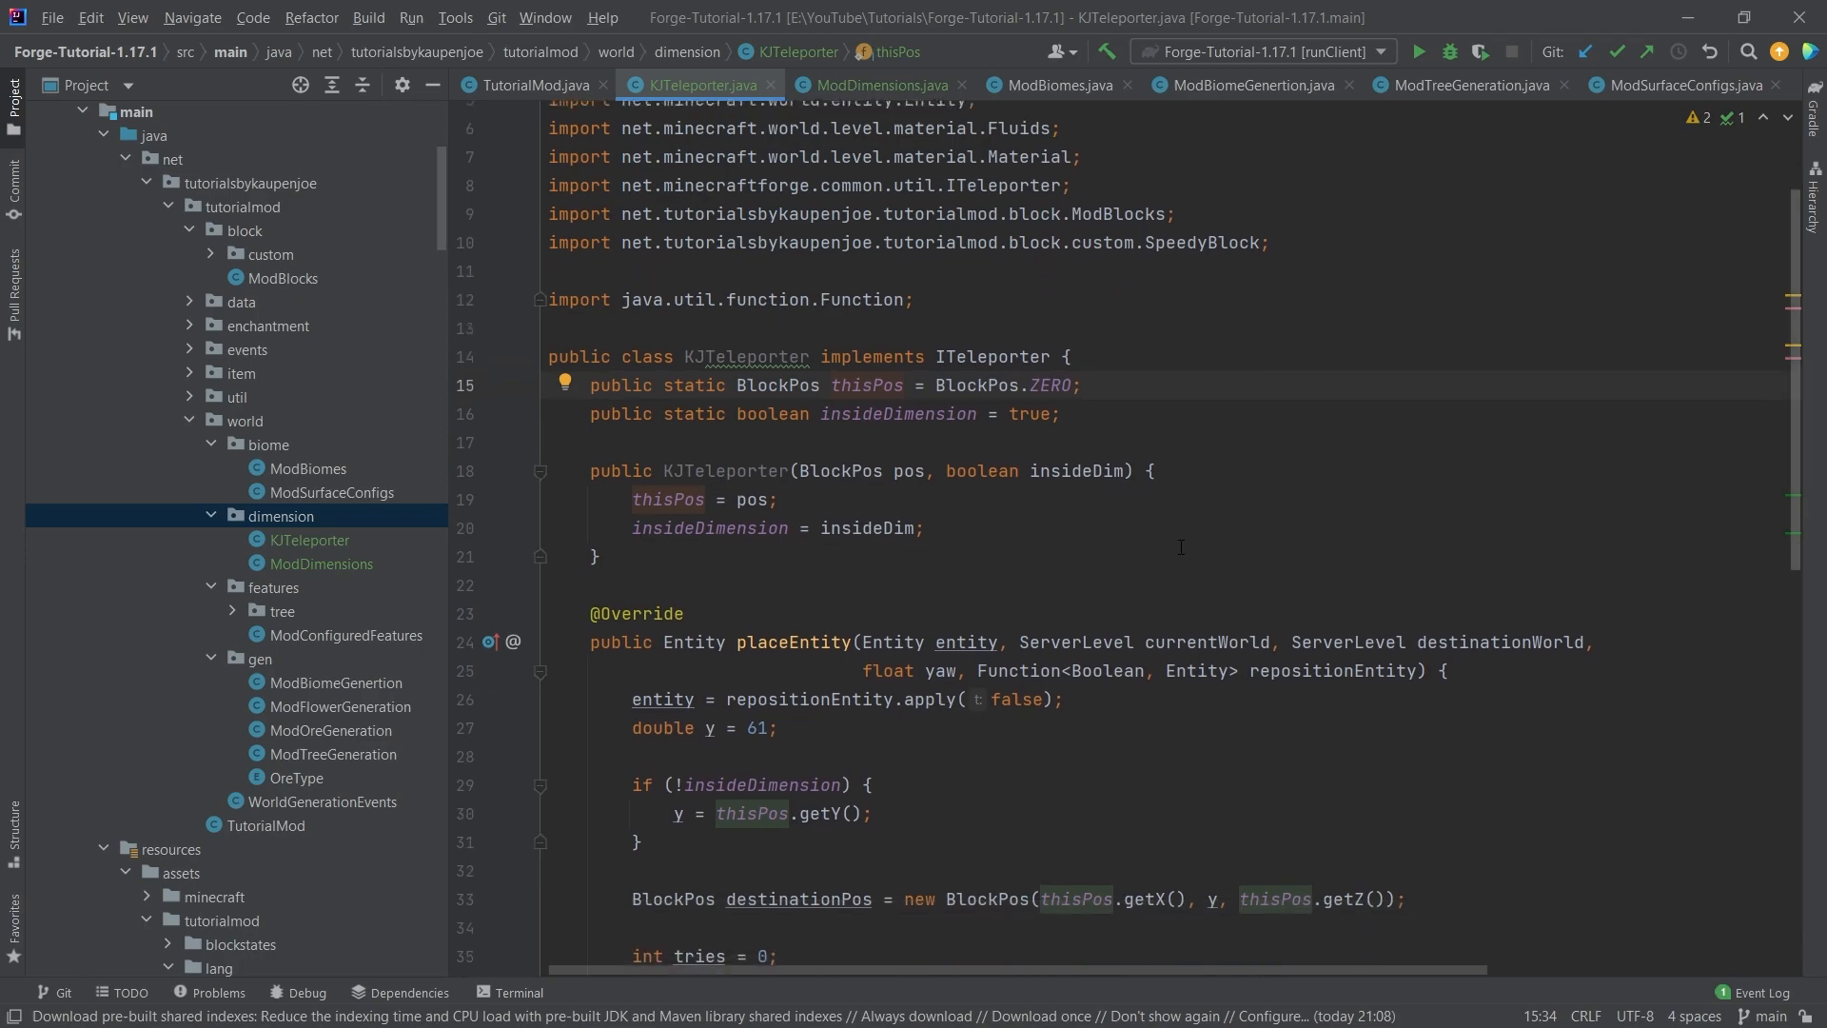
pyautogui.scroll(-3)
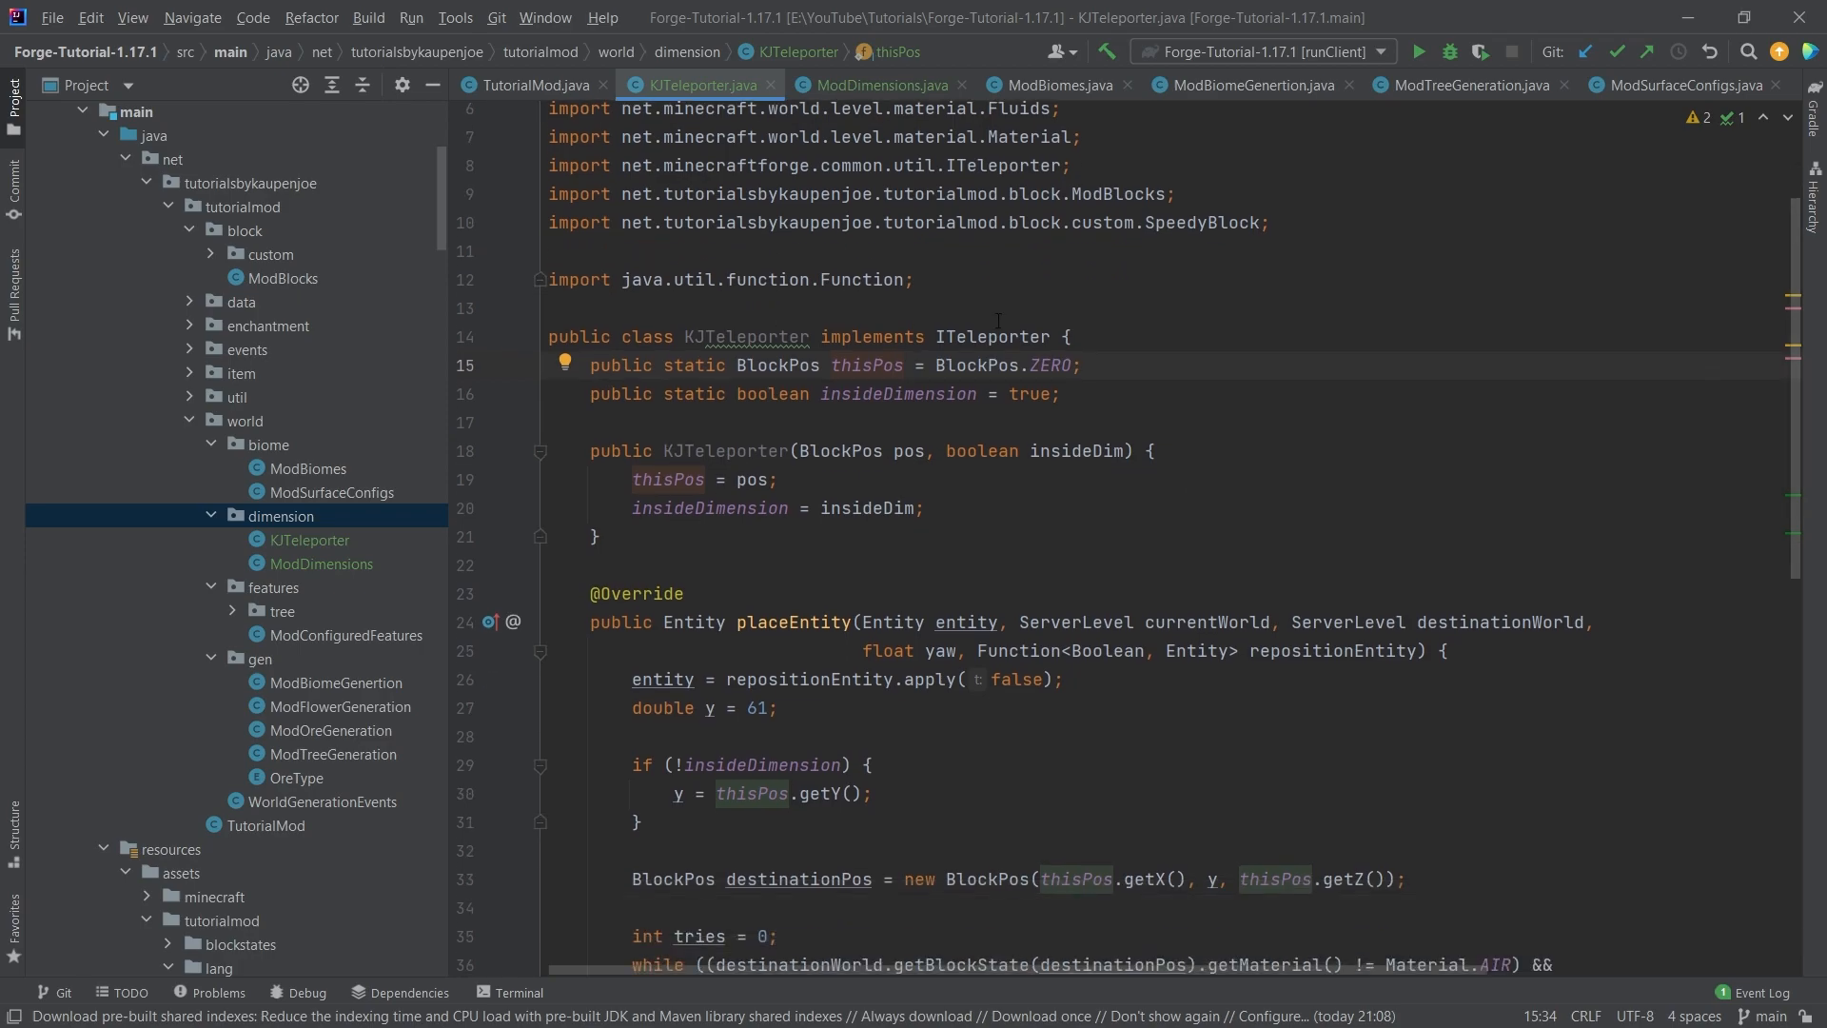
pyautogui.click(990, 337)
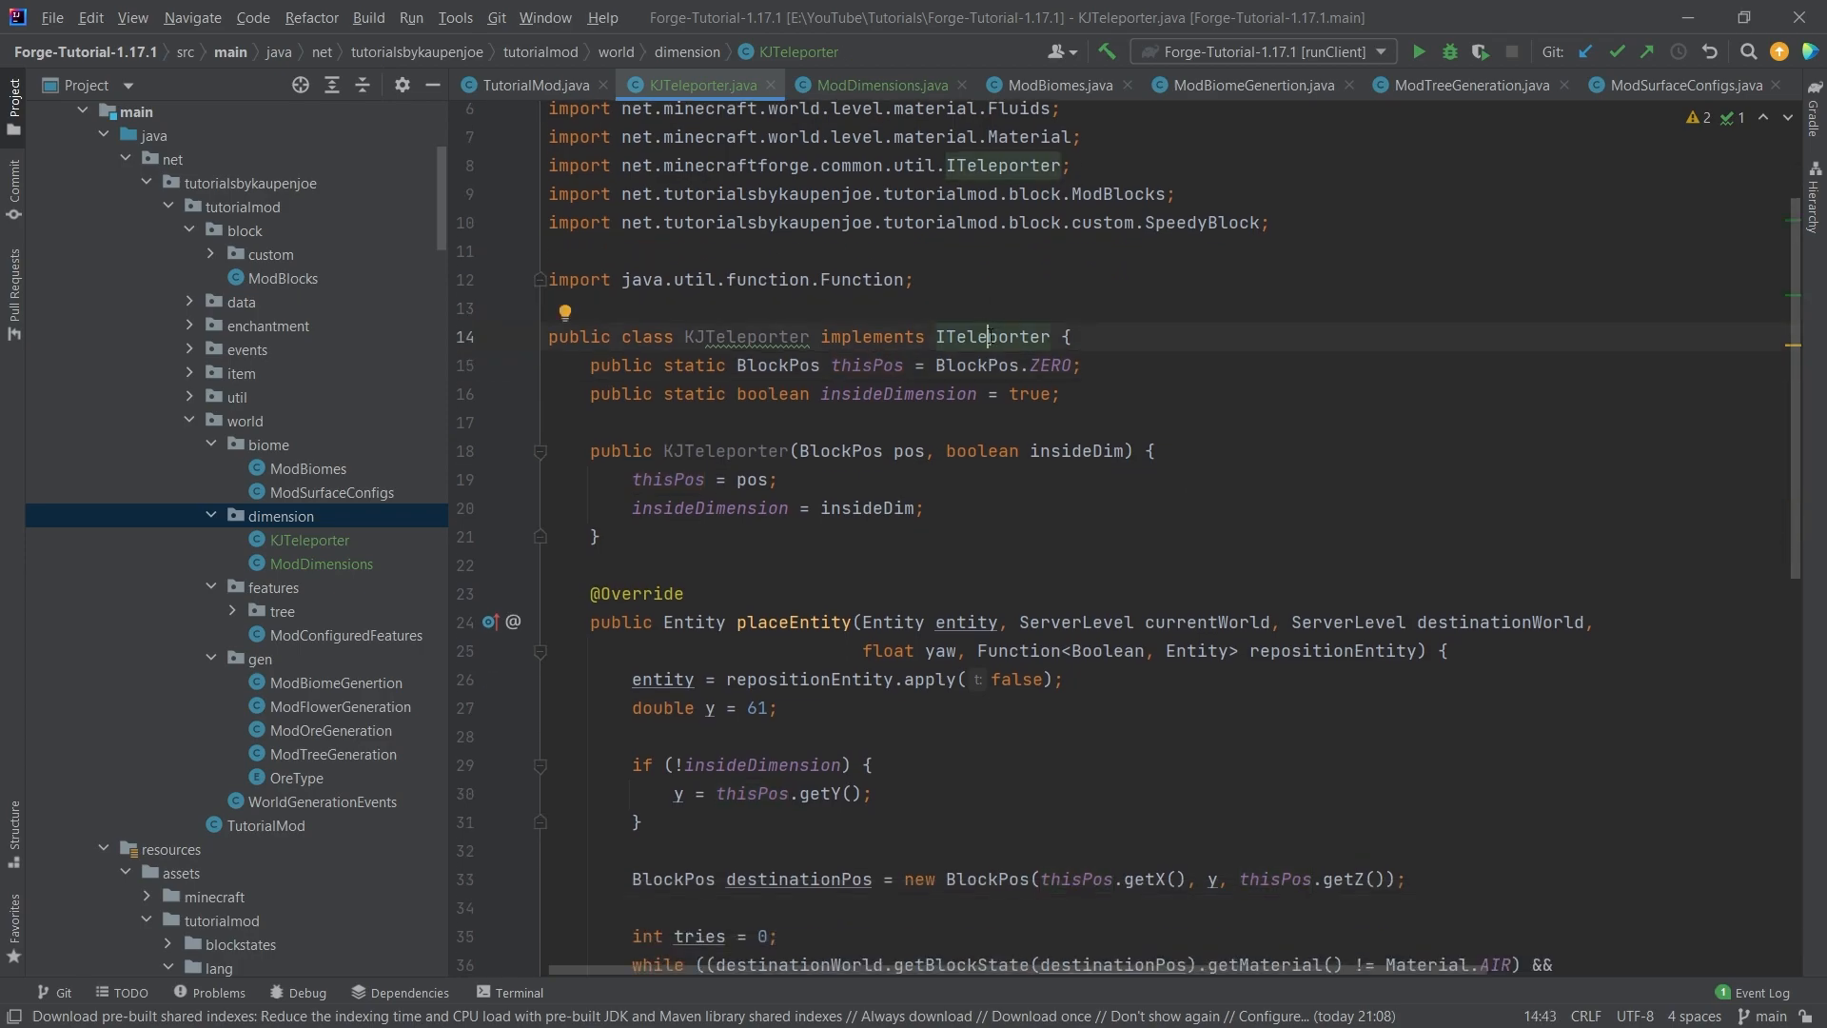
pyautogui.scroll(3)
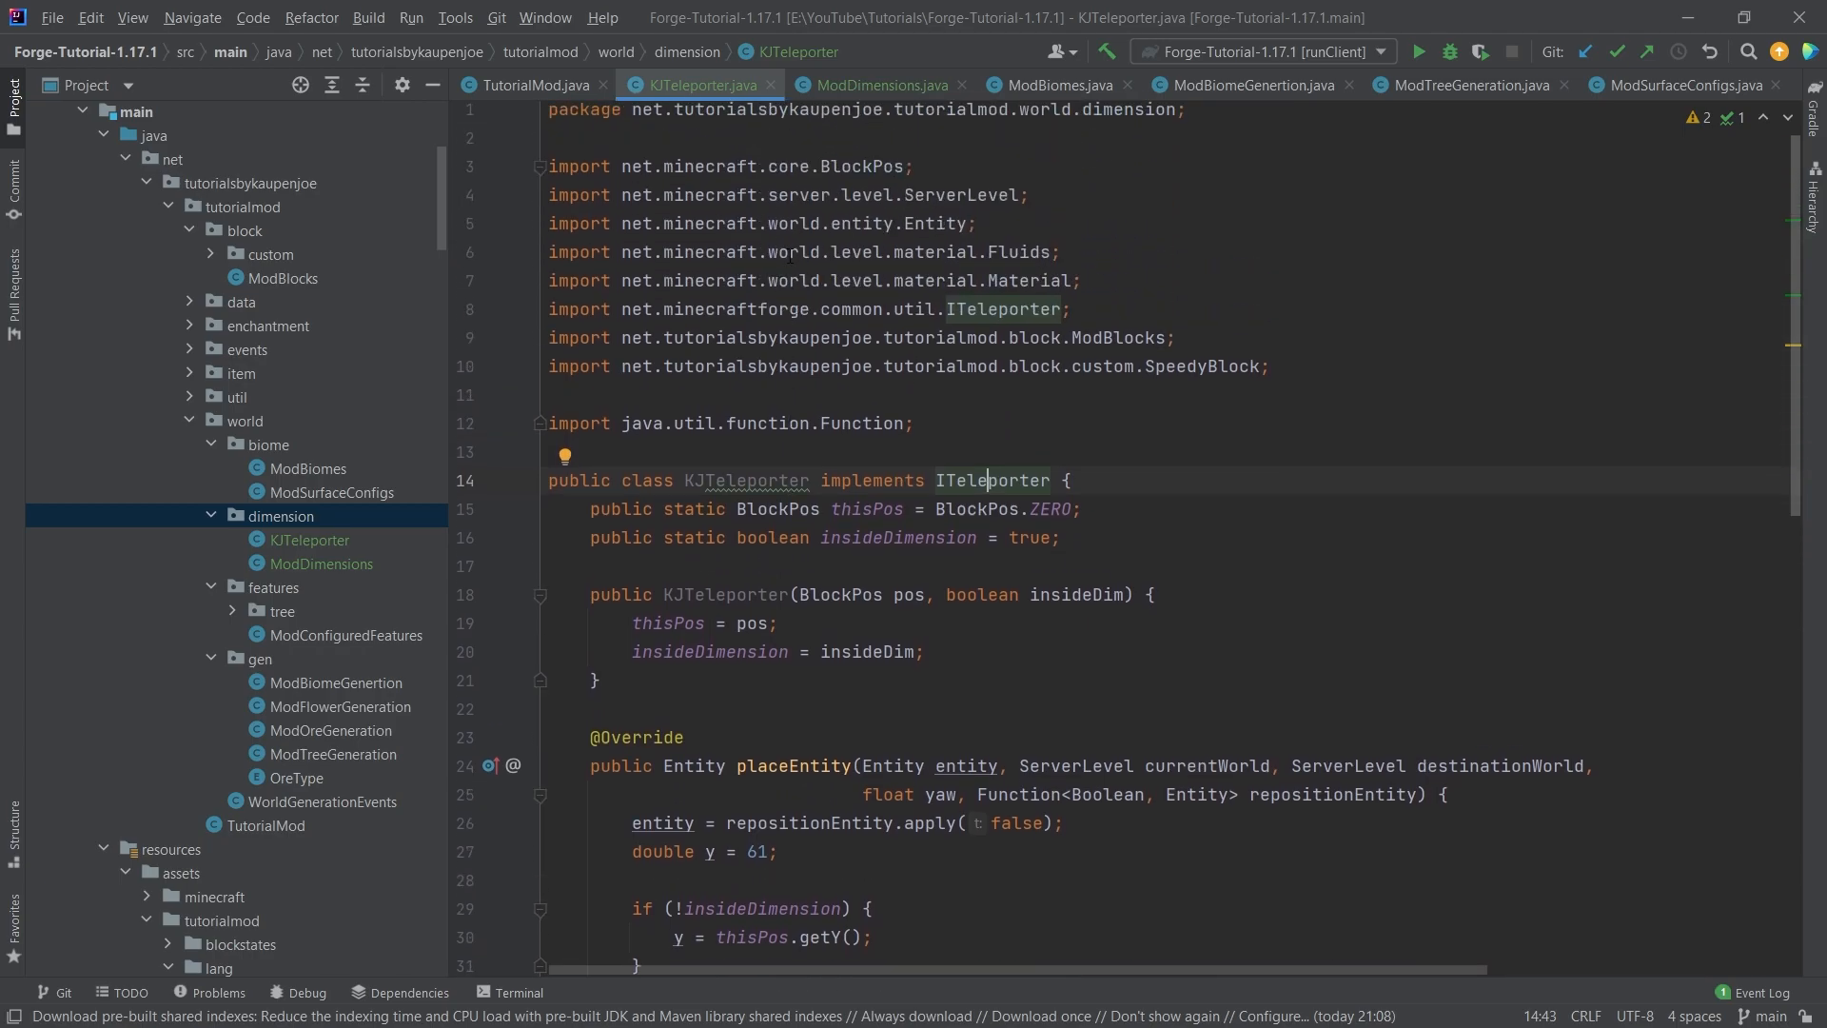
pyautogui.scroll(-3)
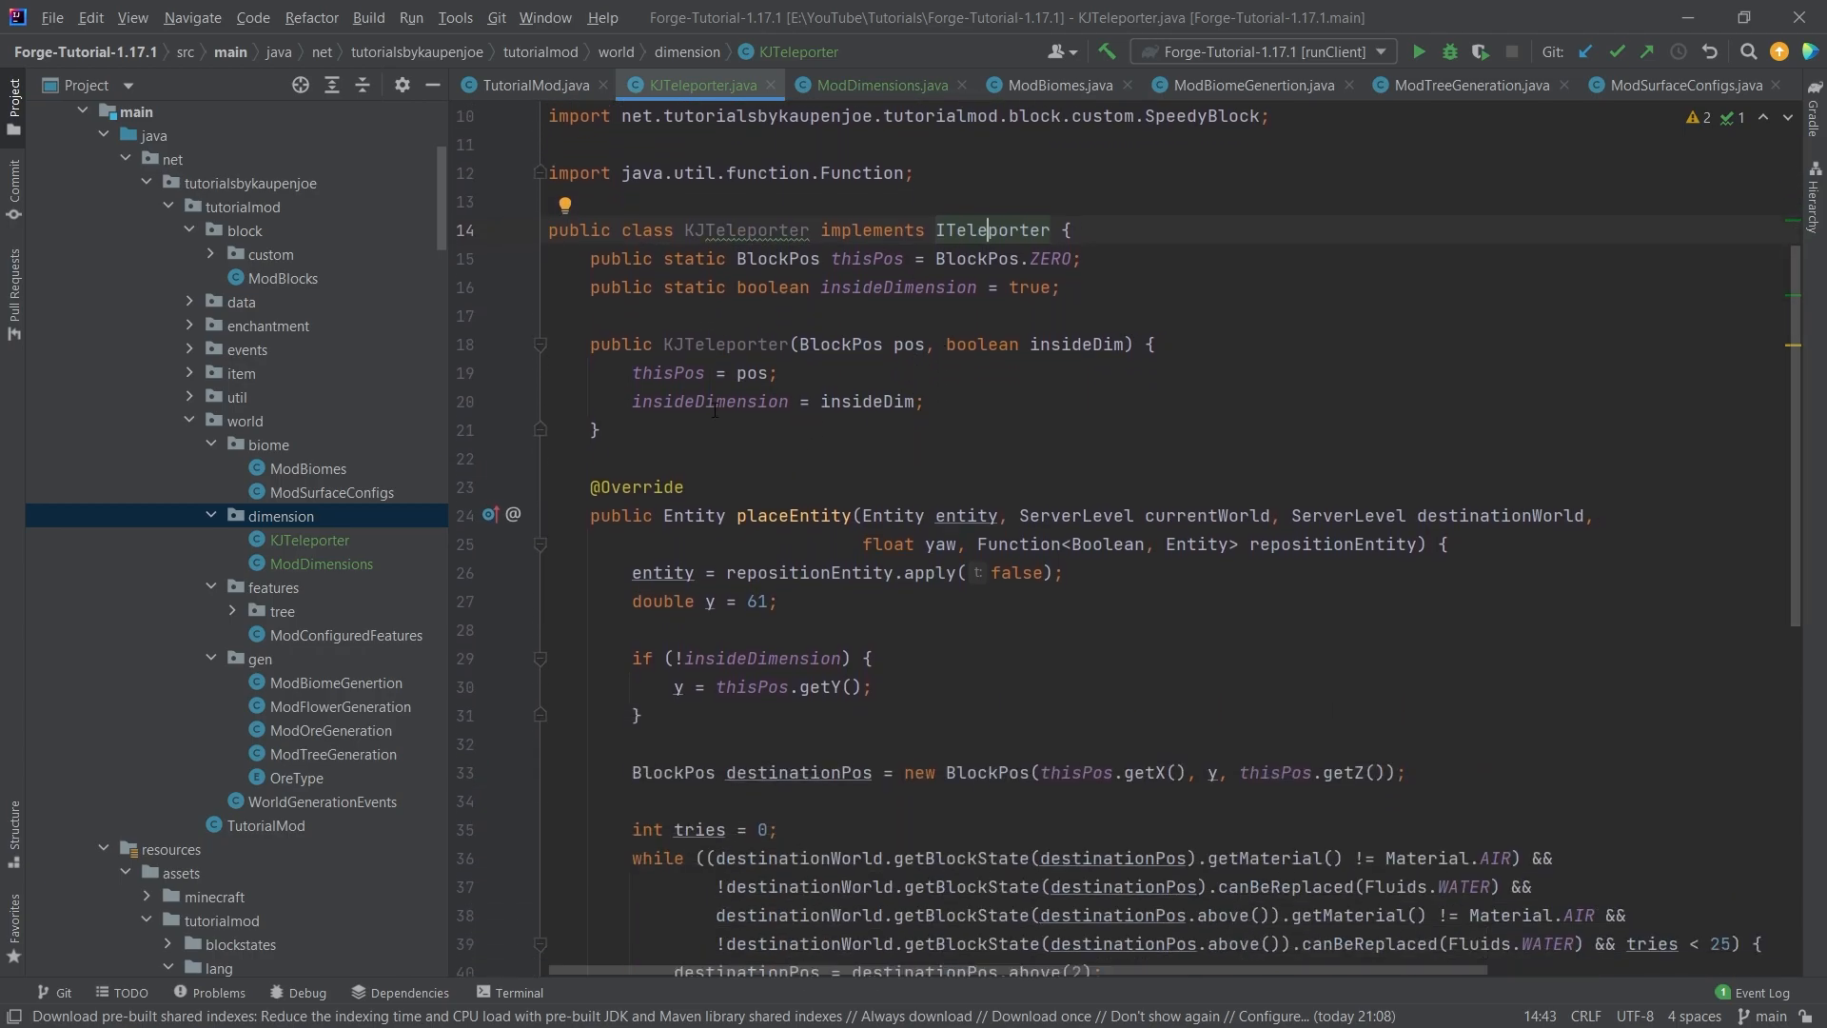
# Walk through the insideDimension assignment and placeEntity's destinationPos search.
pyautogui.click(1058, 286)
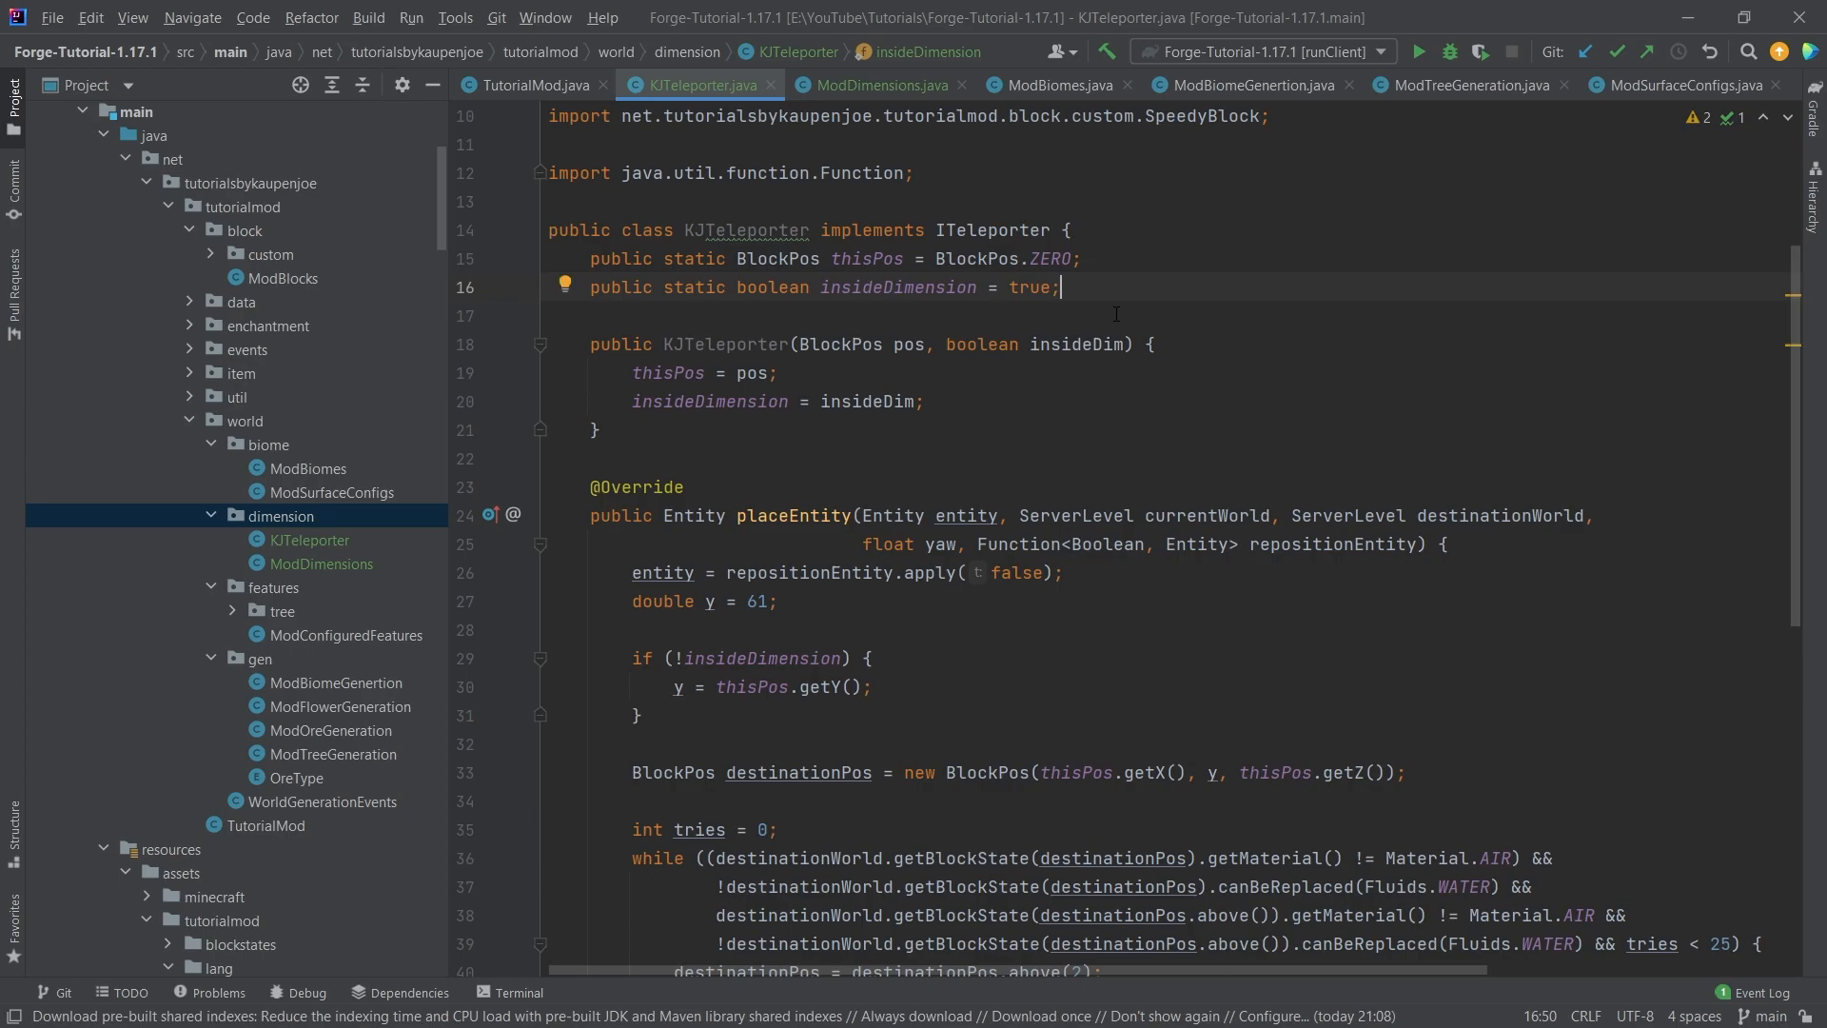
pyautogui.scroll(-3)
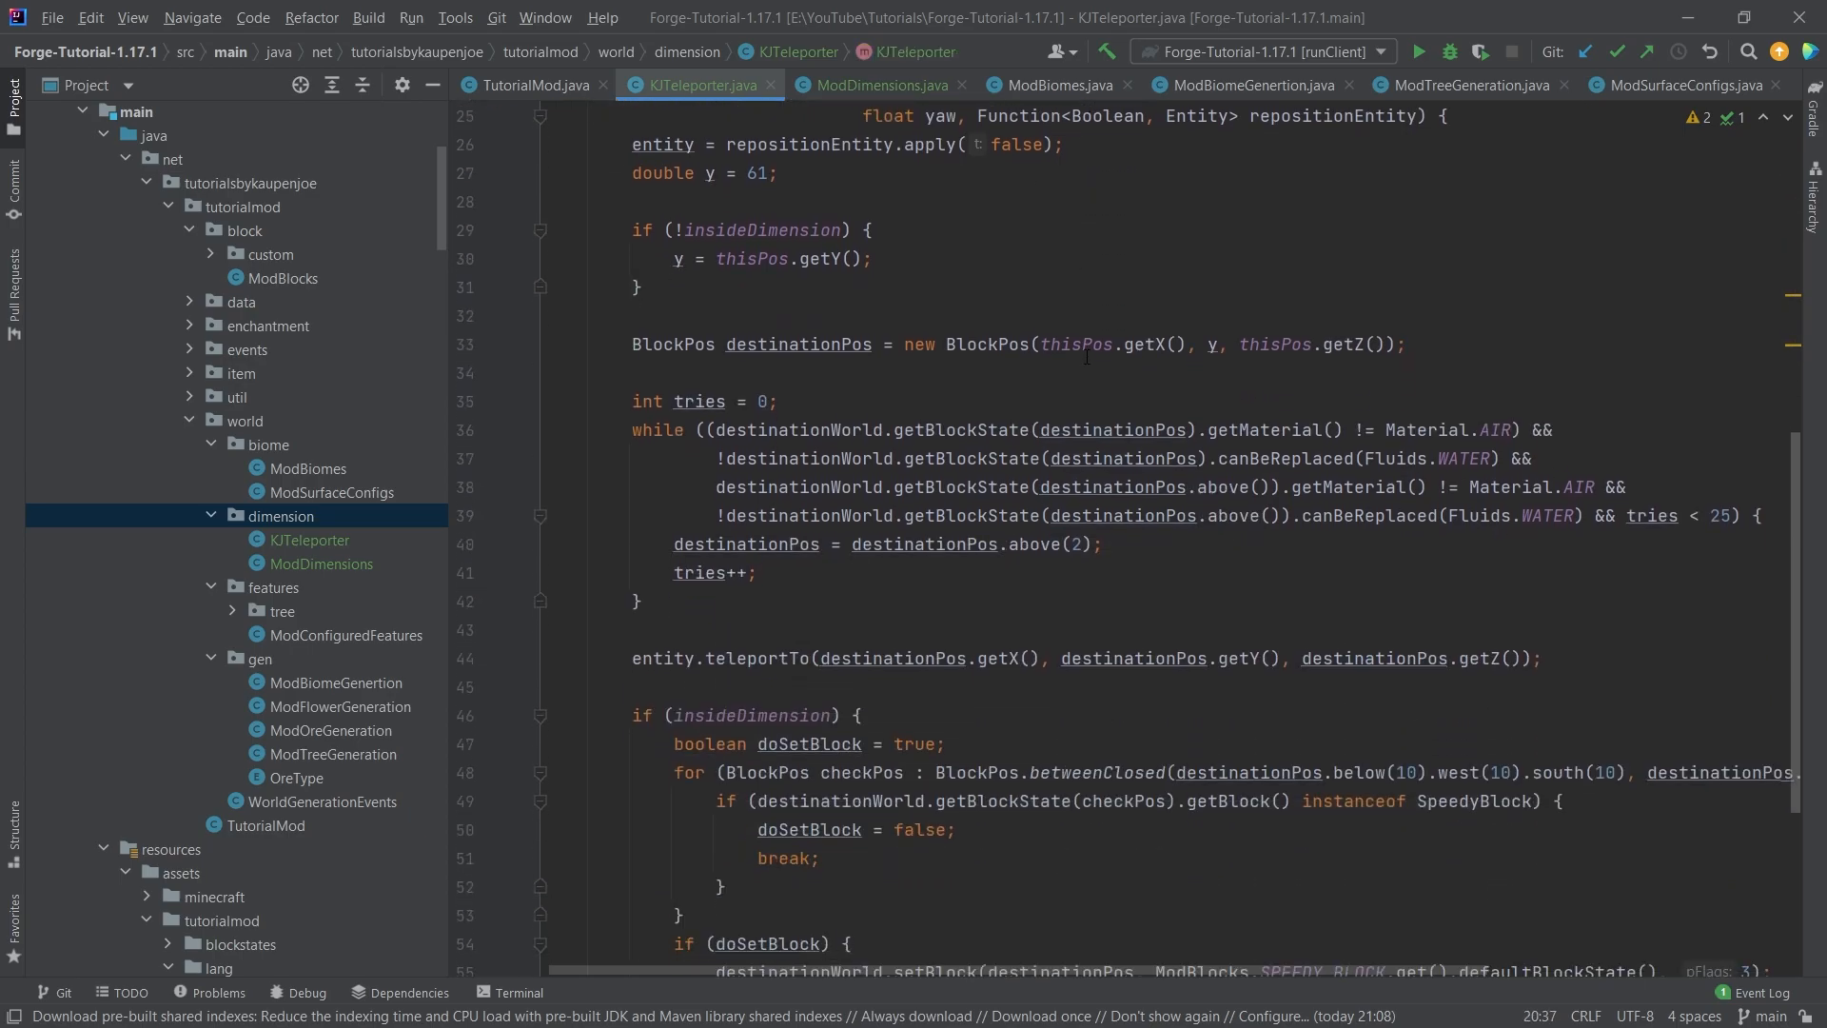
pyautogui.scroll(3)
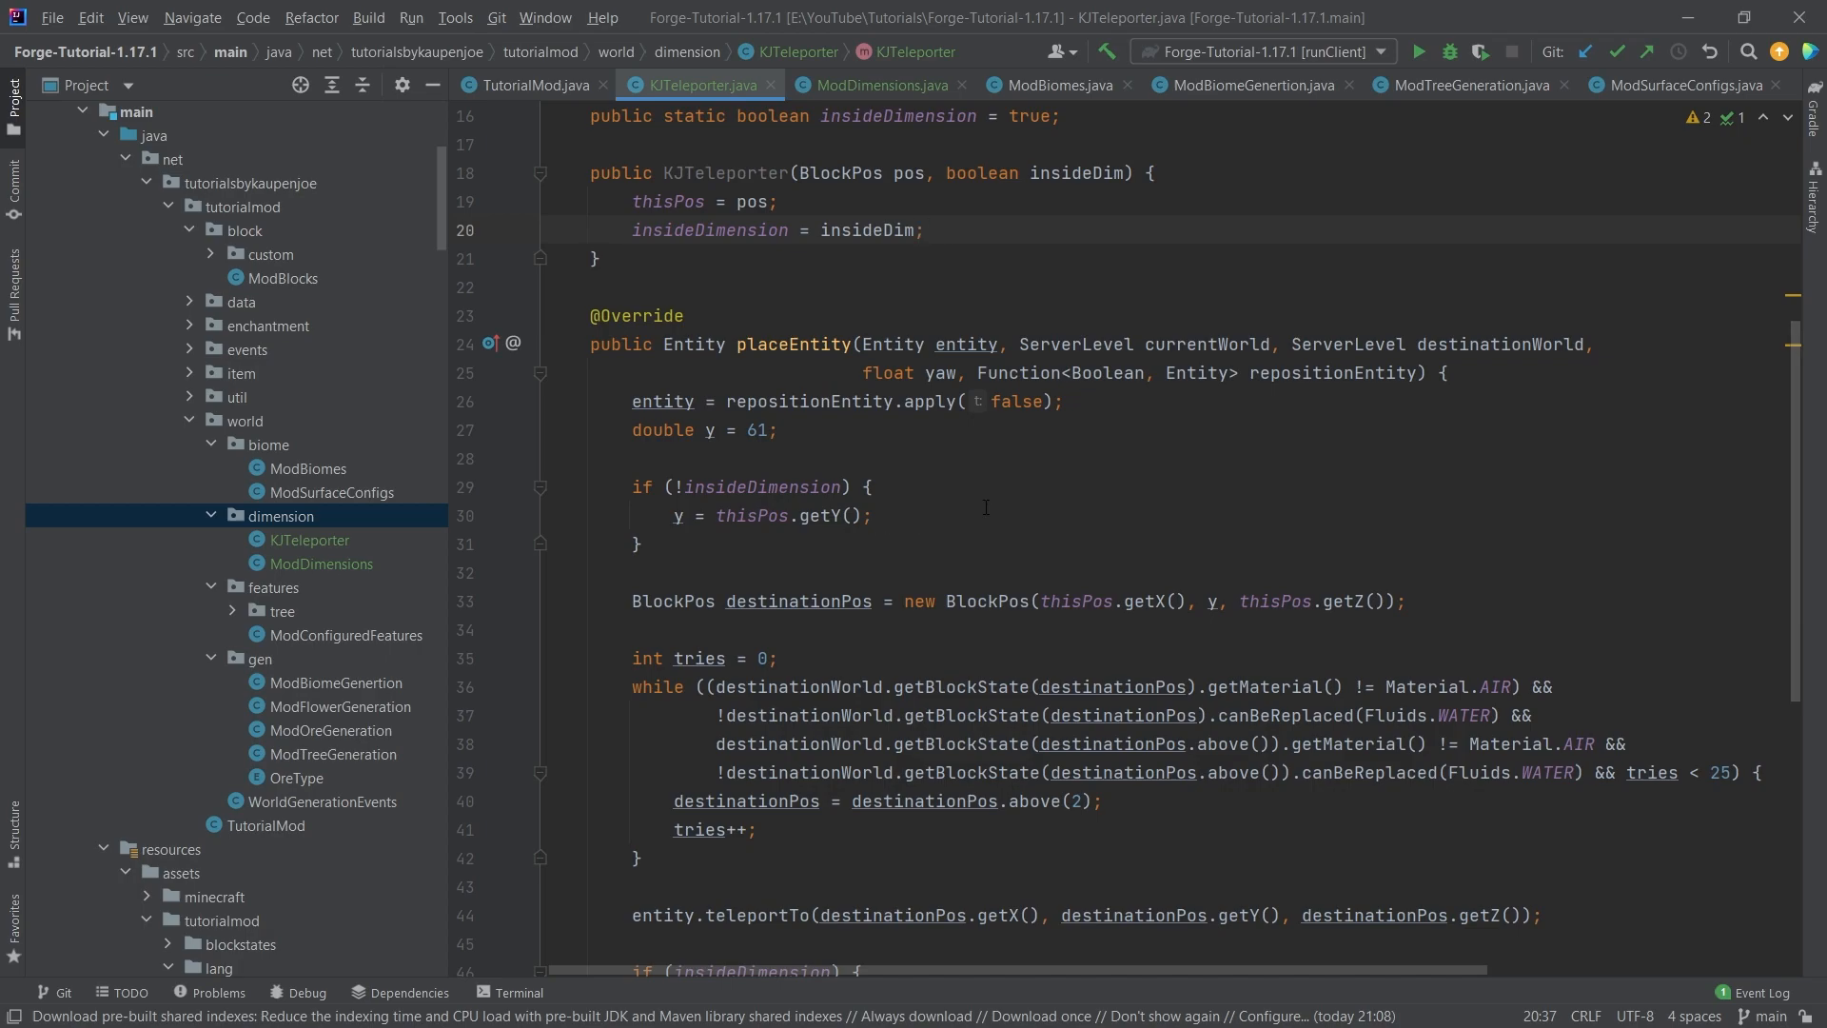
pyautogui.click(788, 344)
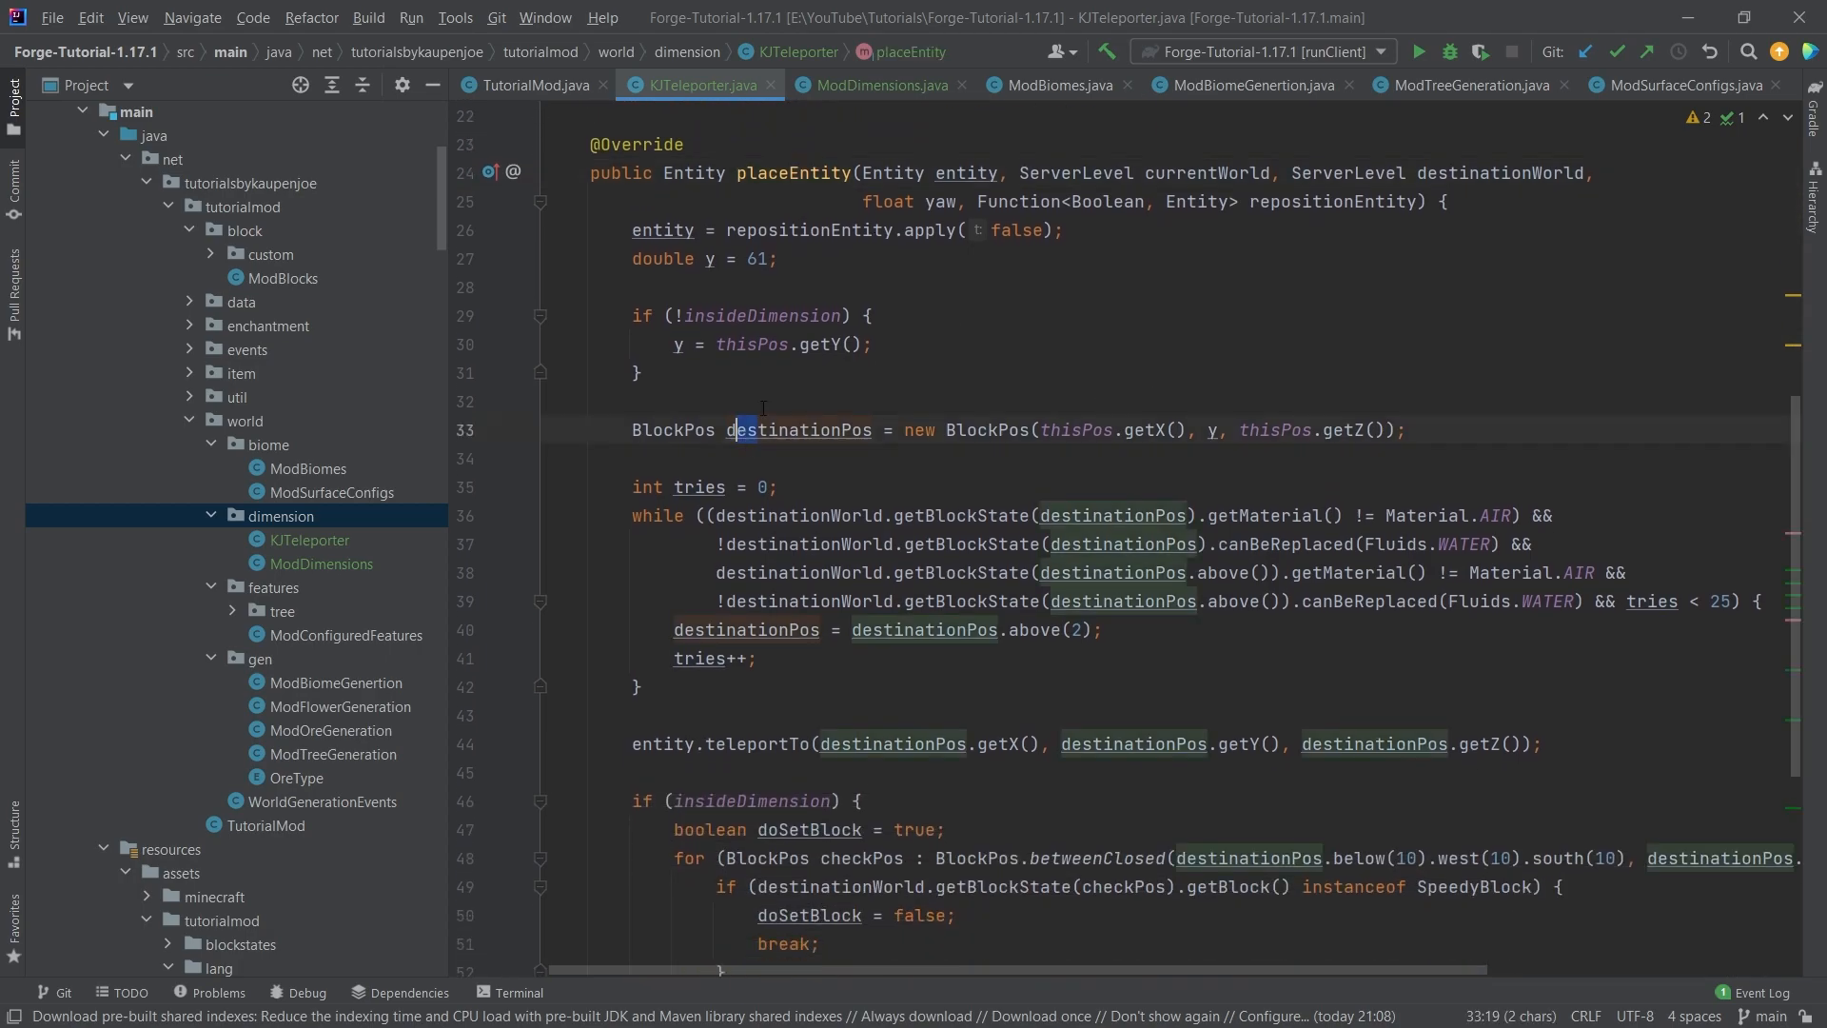
pyautogui.click(829, 430)
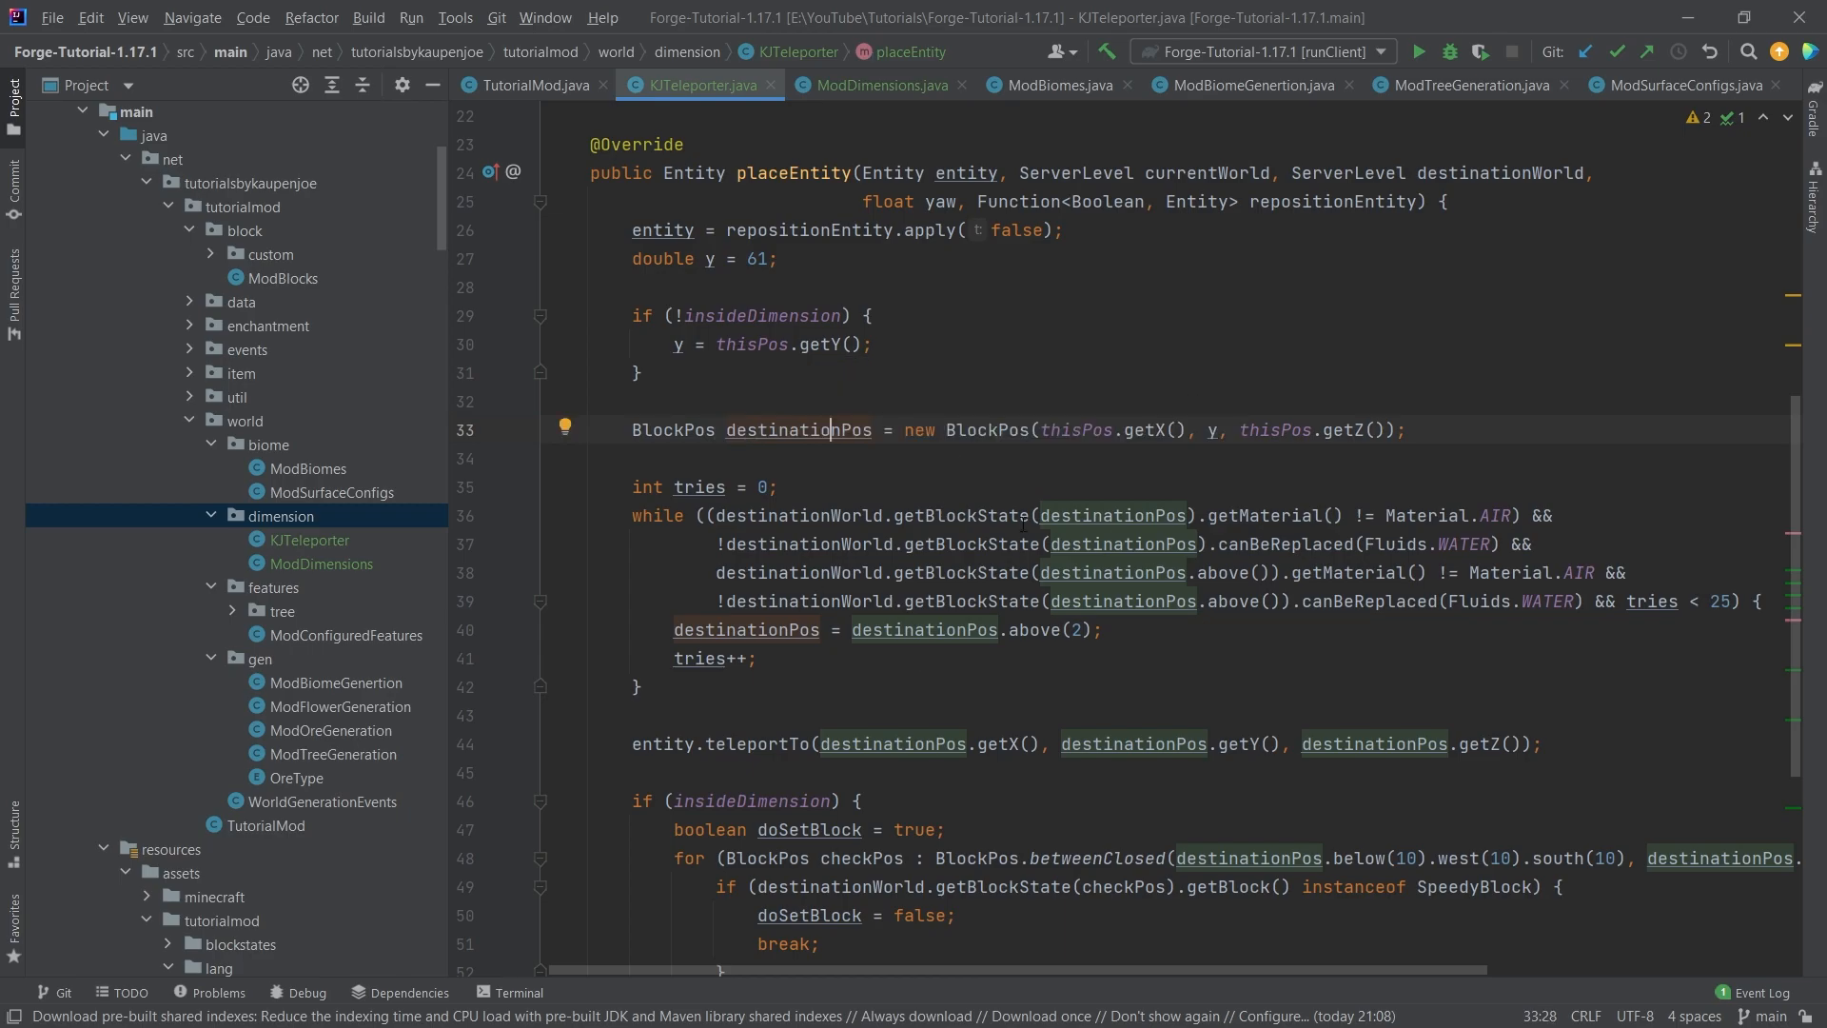
pyautogui.click(779, 486)
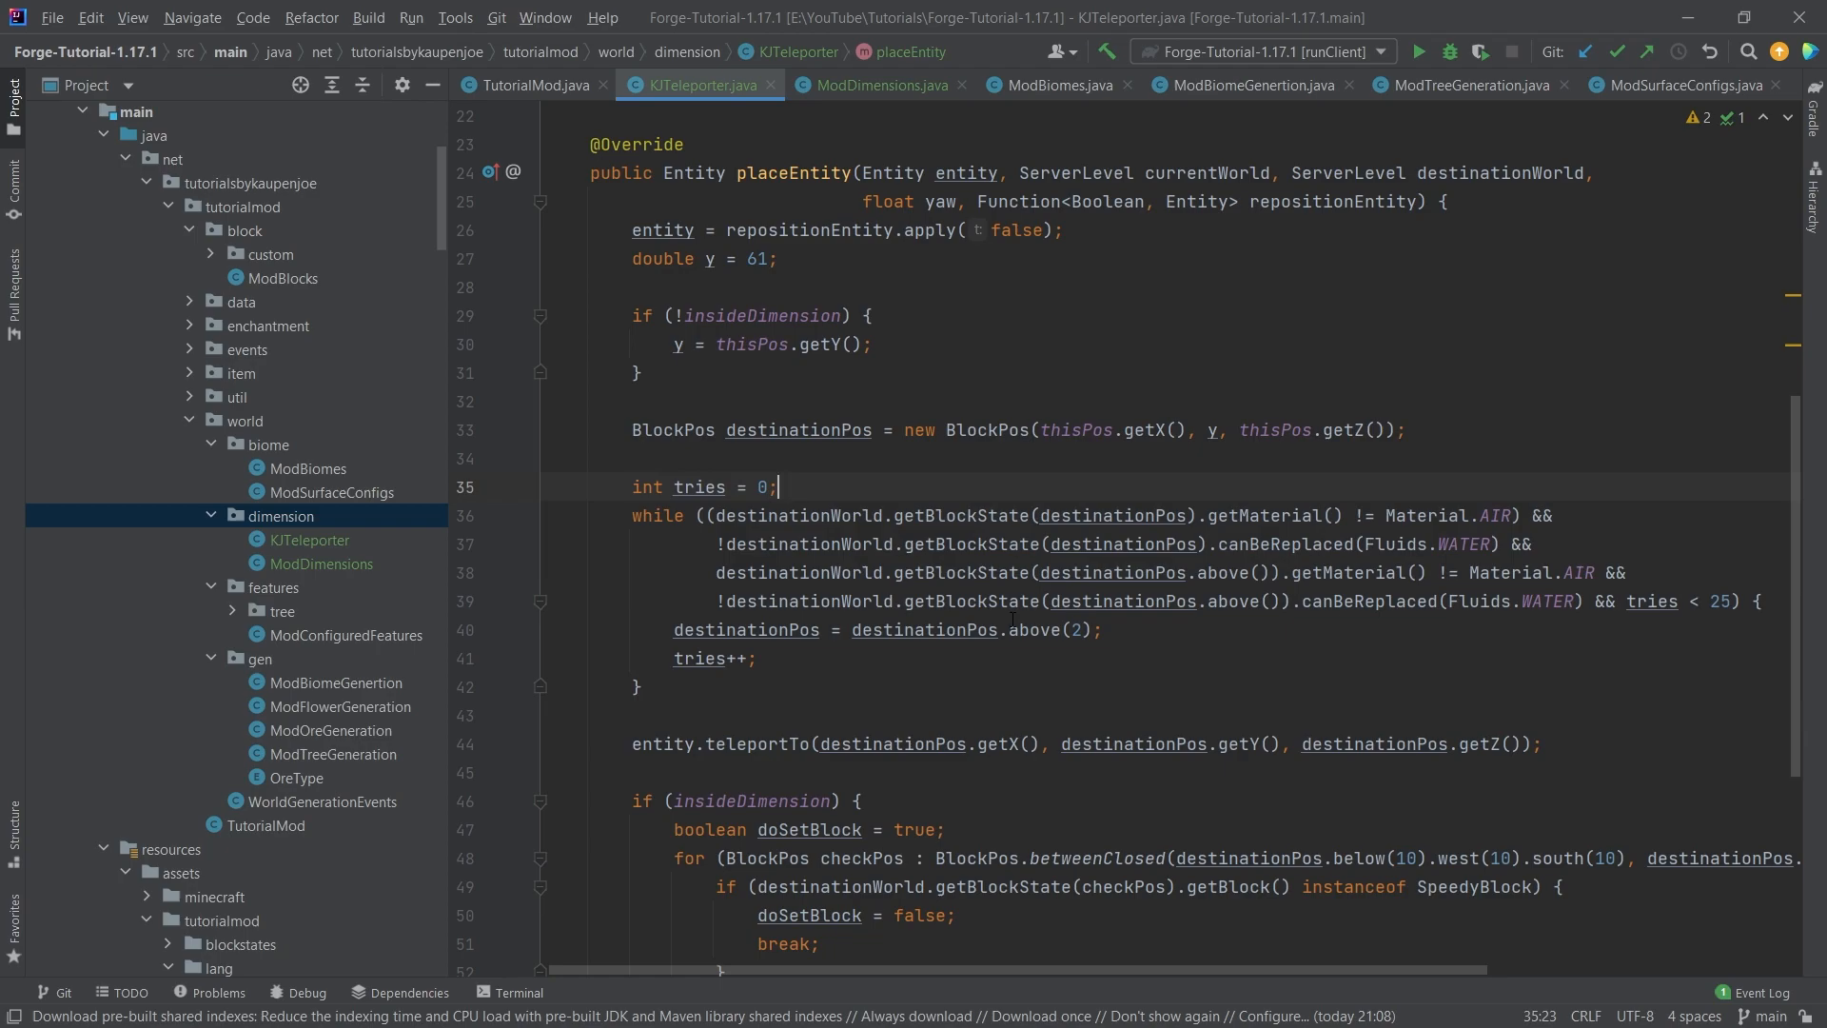
pyautogui.click(851, 716)
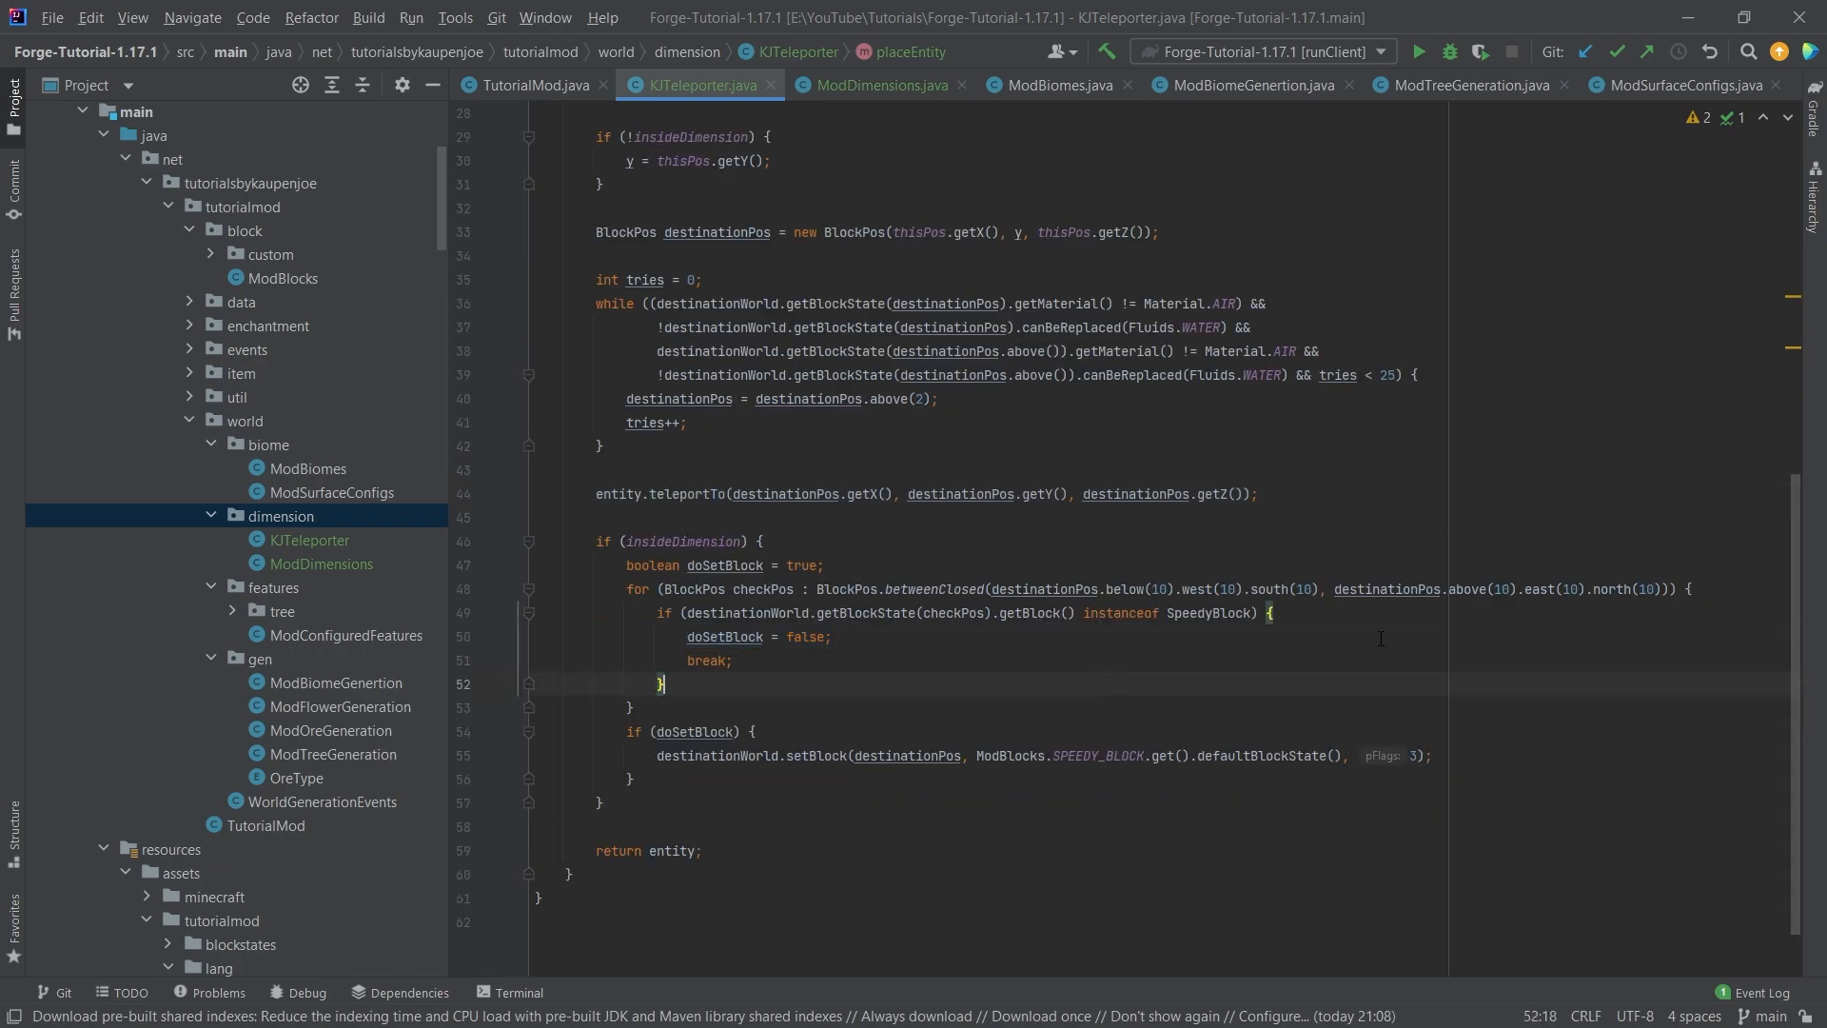
pyautogui.click(953, 588)
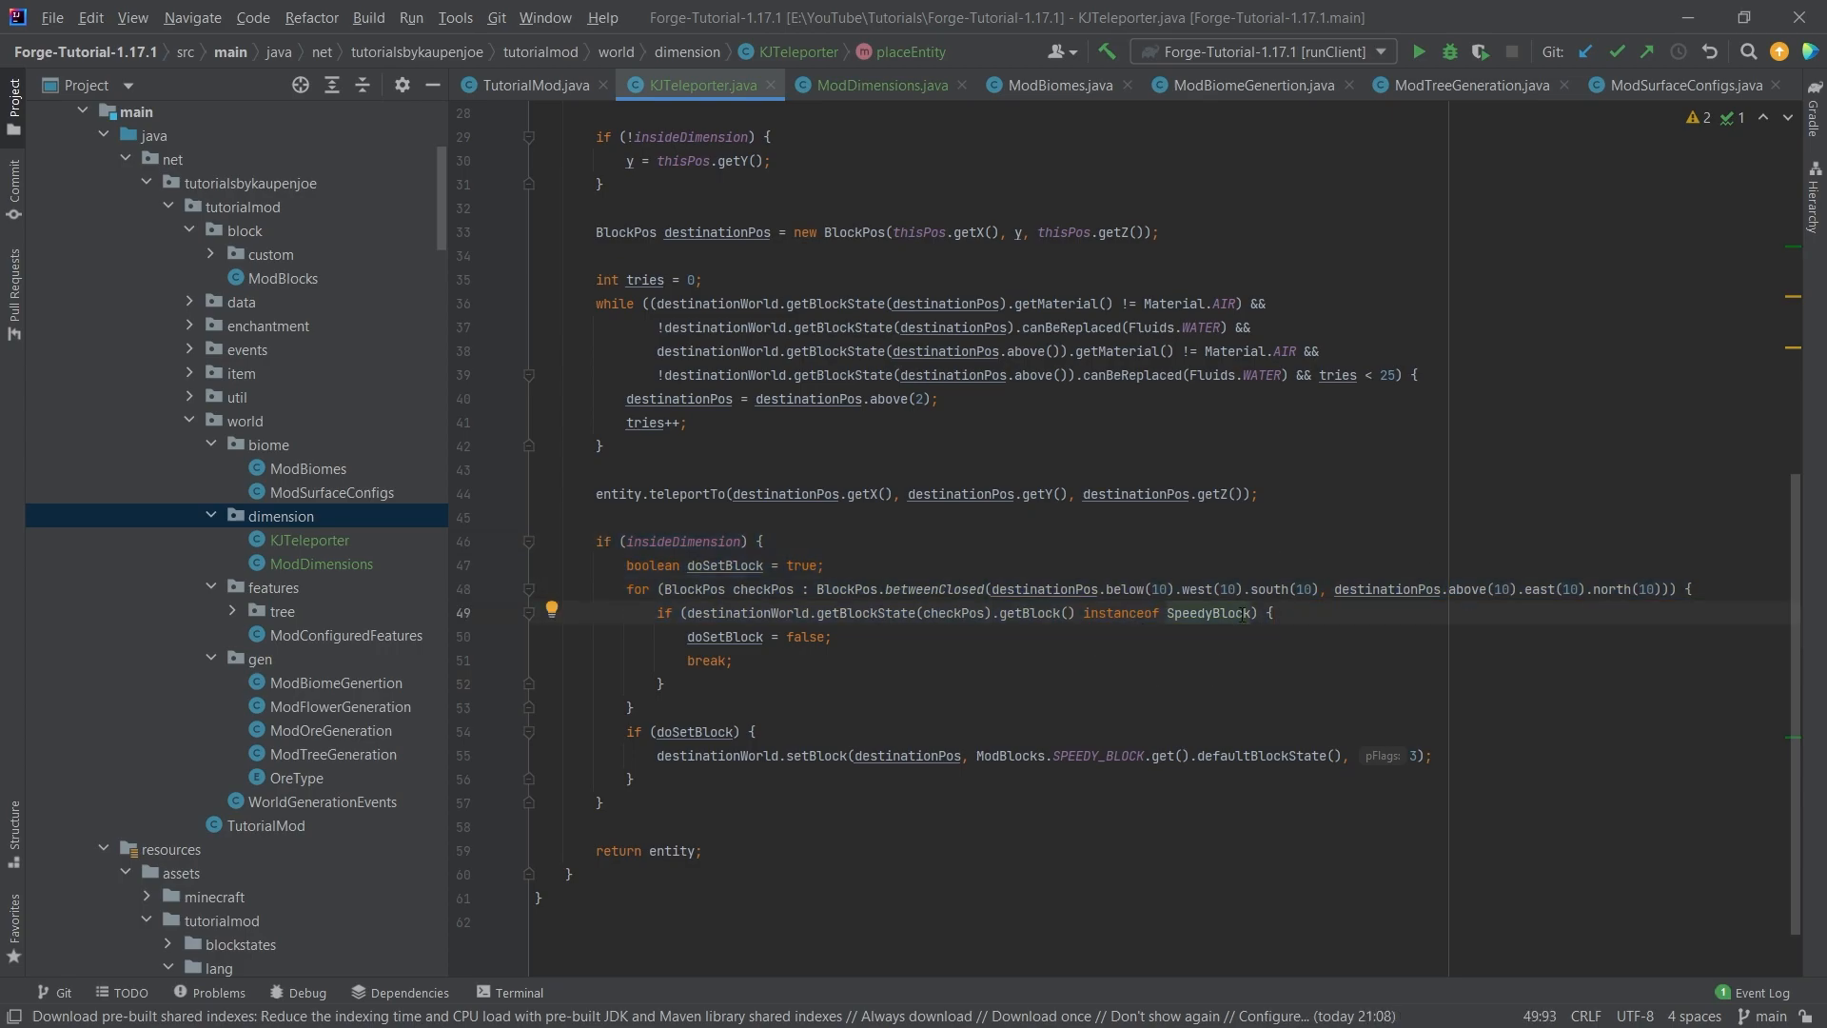
pyautogui.doubleClick(1207, 613)
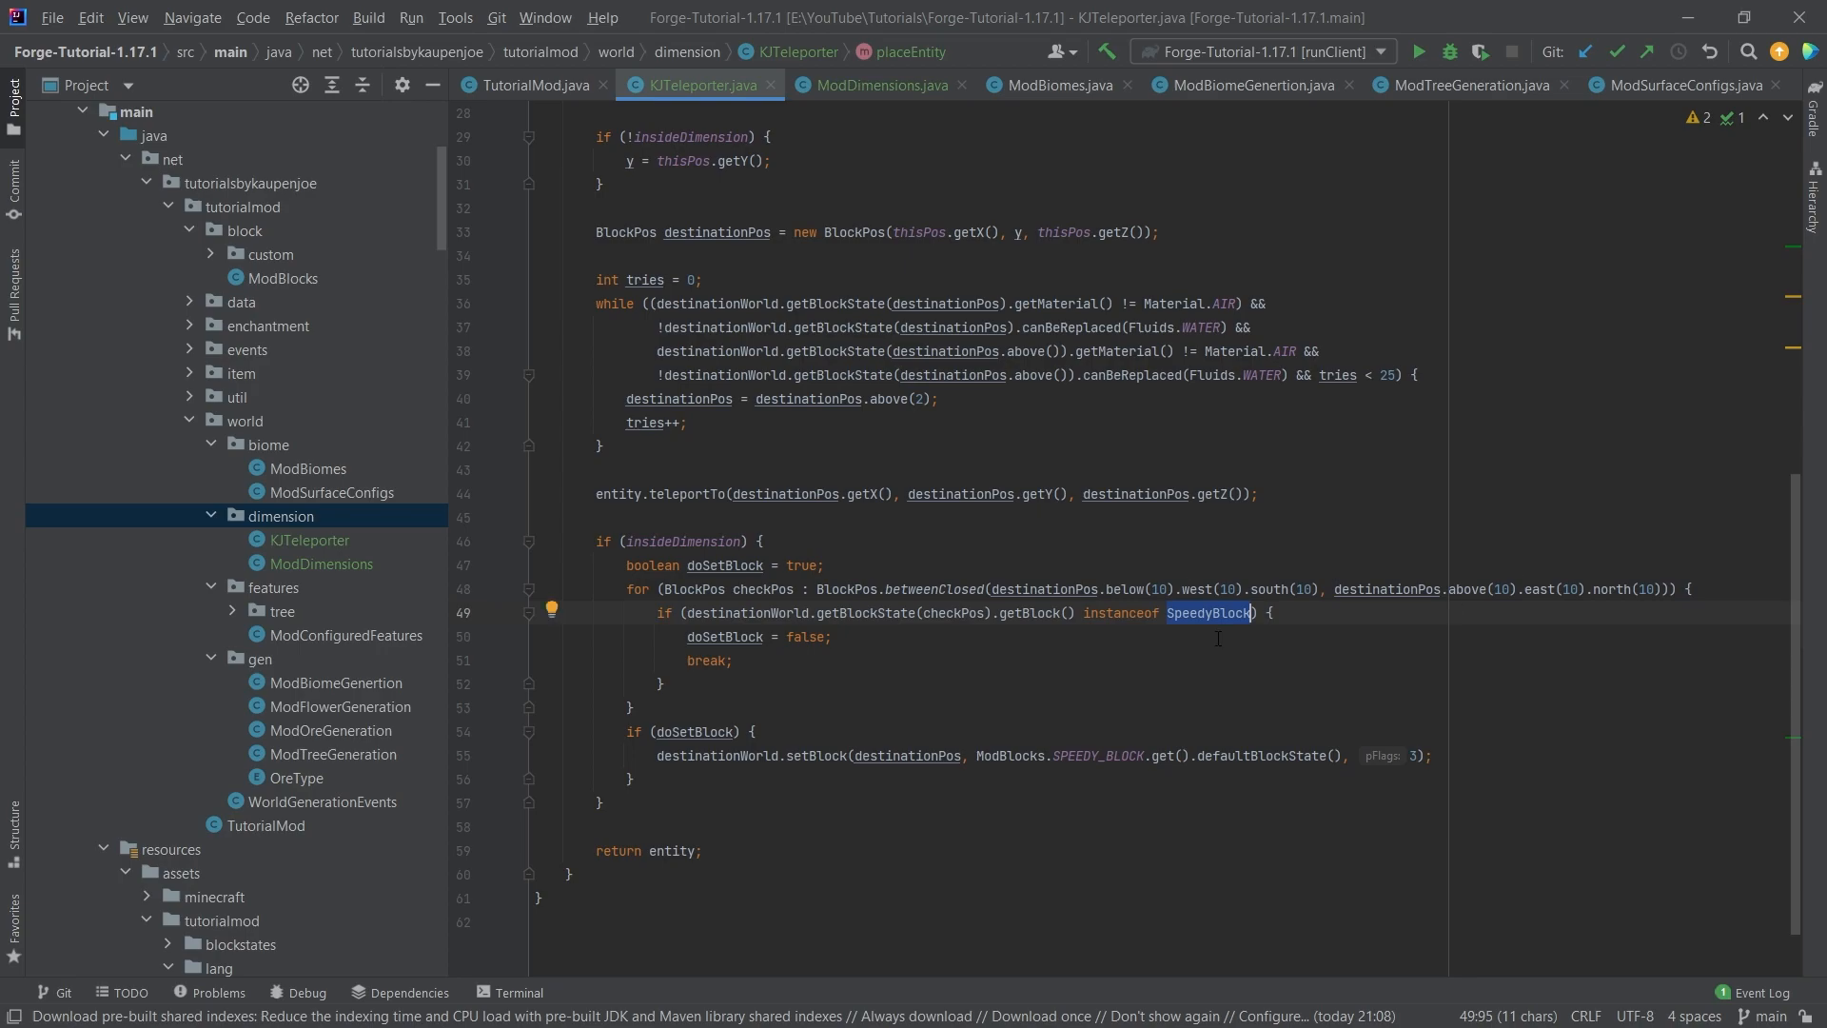
pyautogui.click(1171, 612)
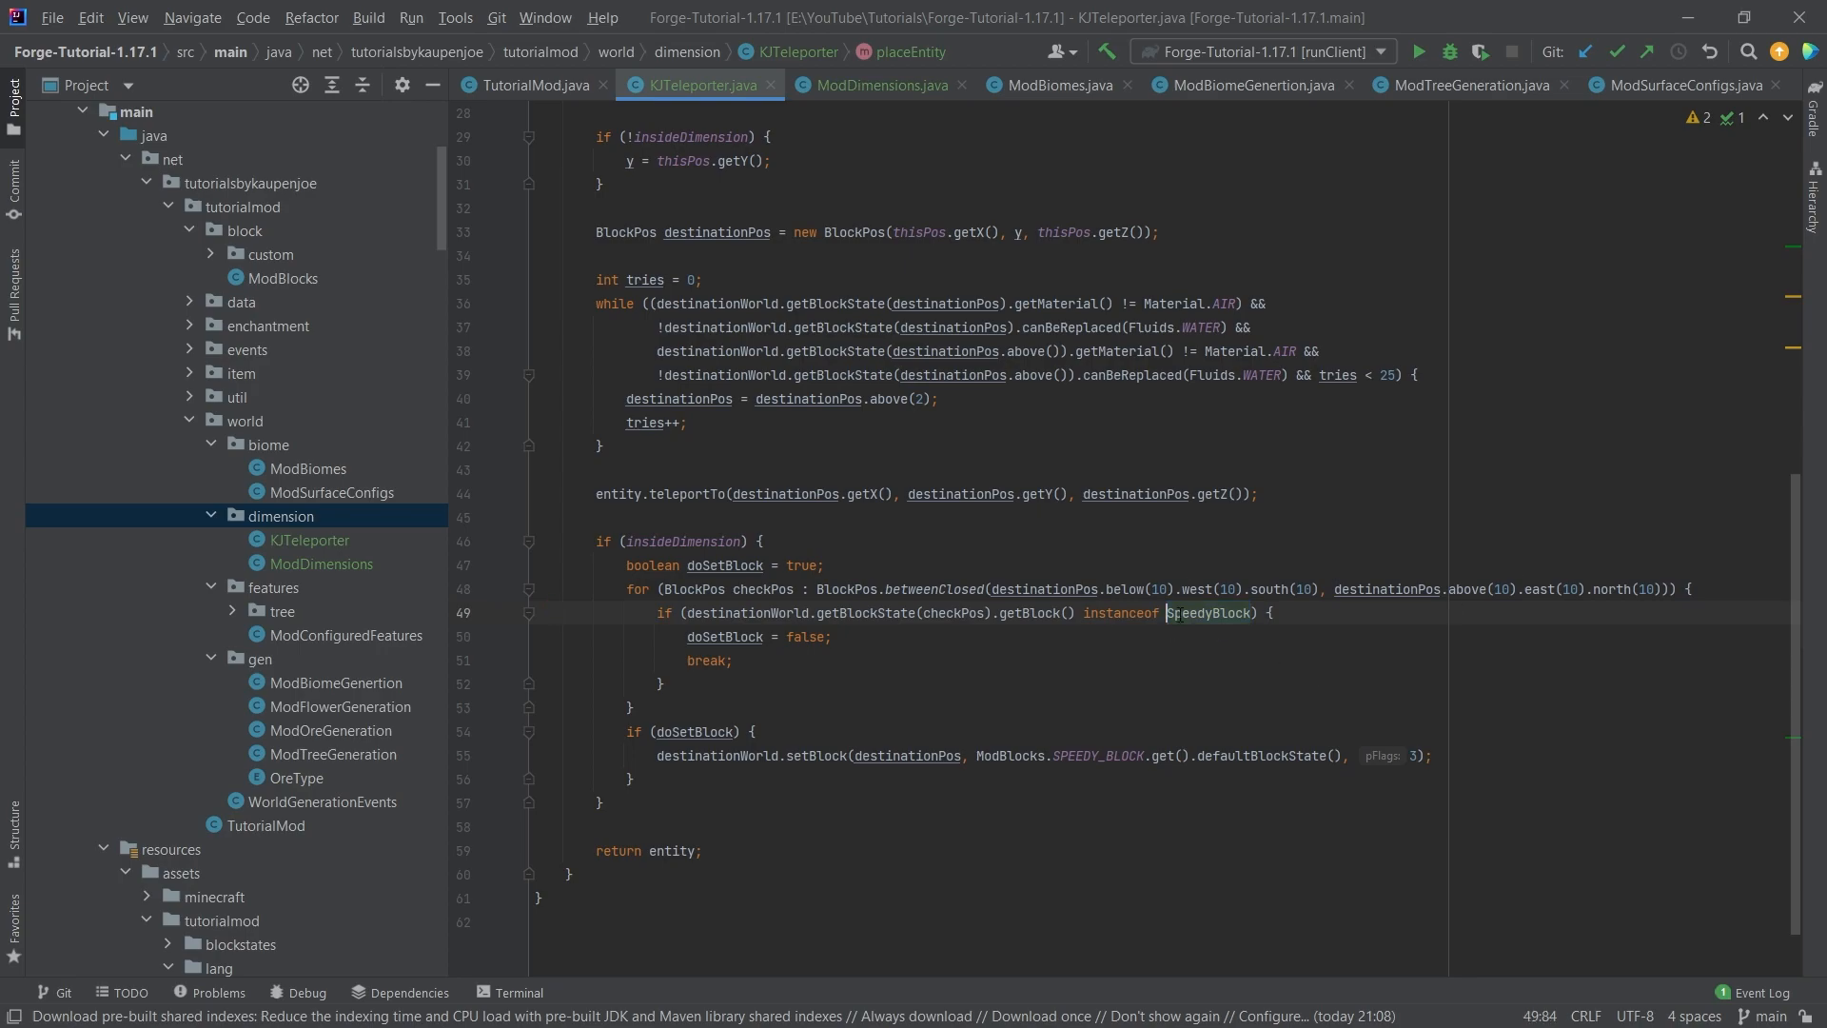
pyautogui.moveTo(1209, 613)
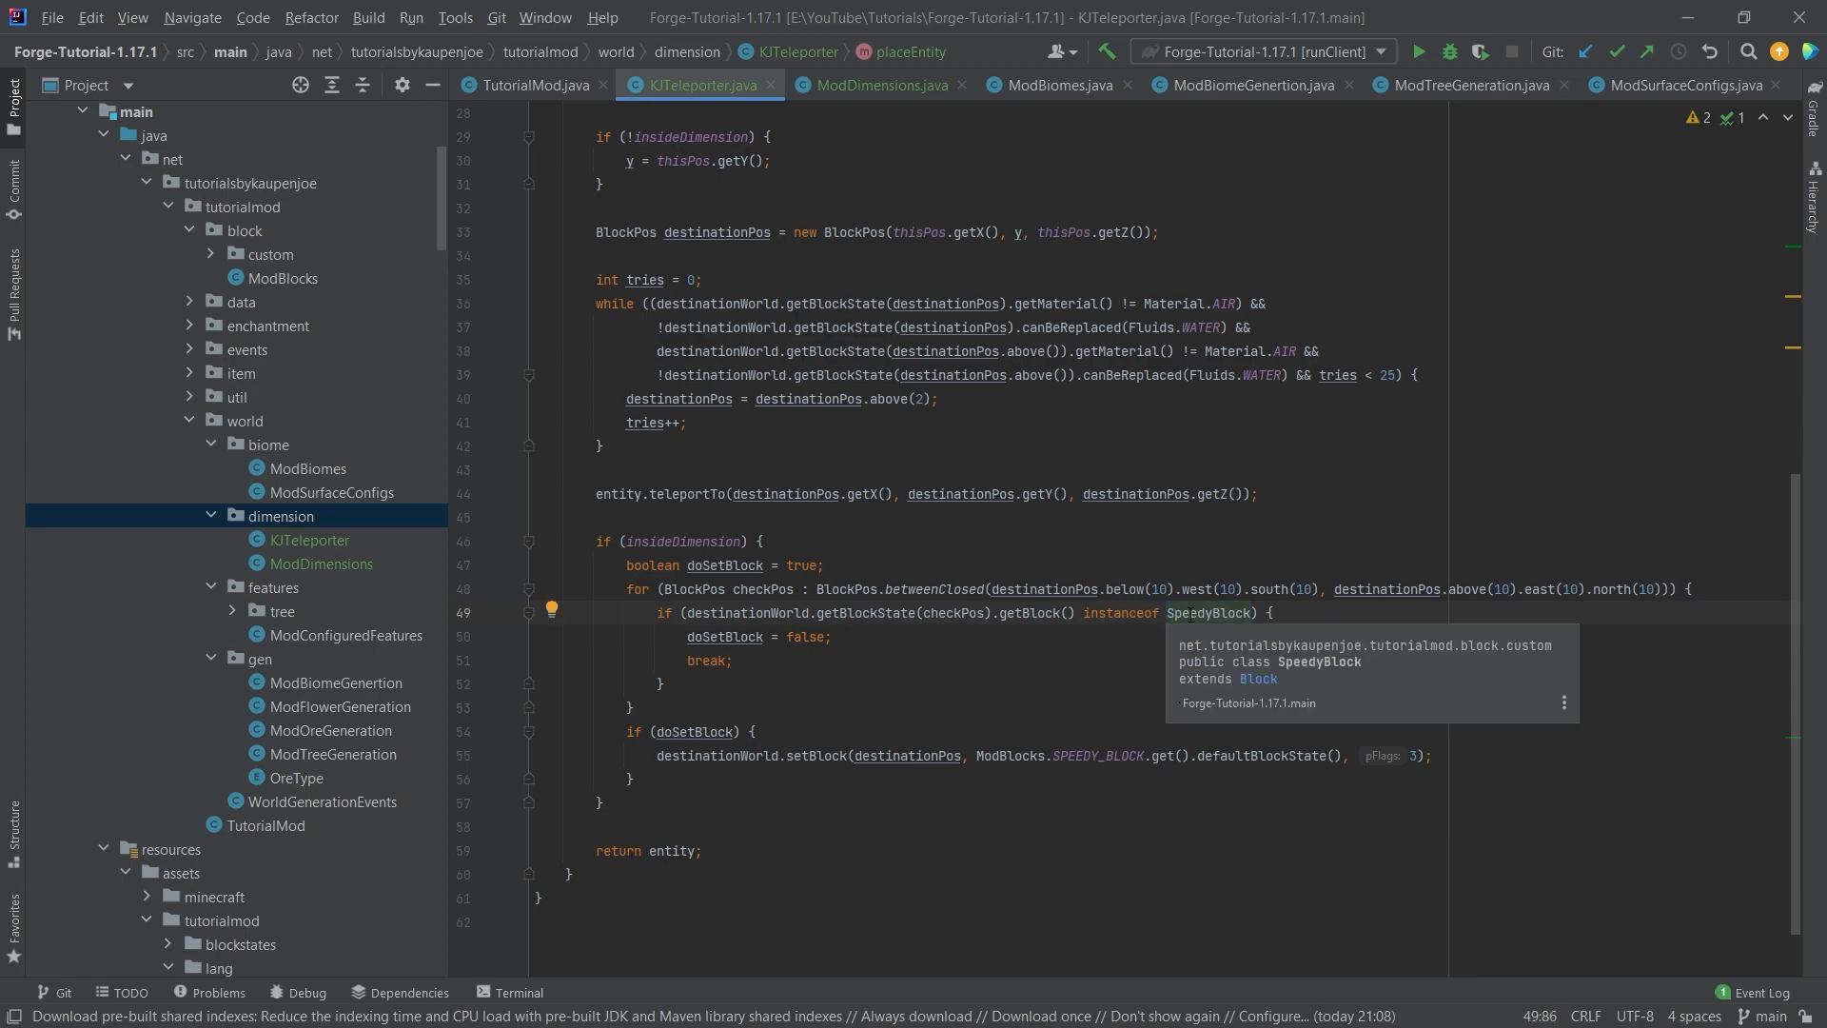
pyautogui.click(992, 663)
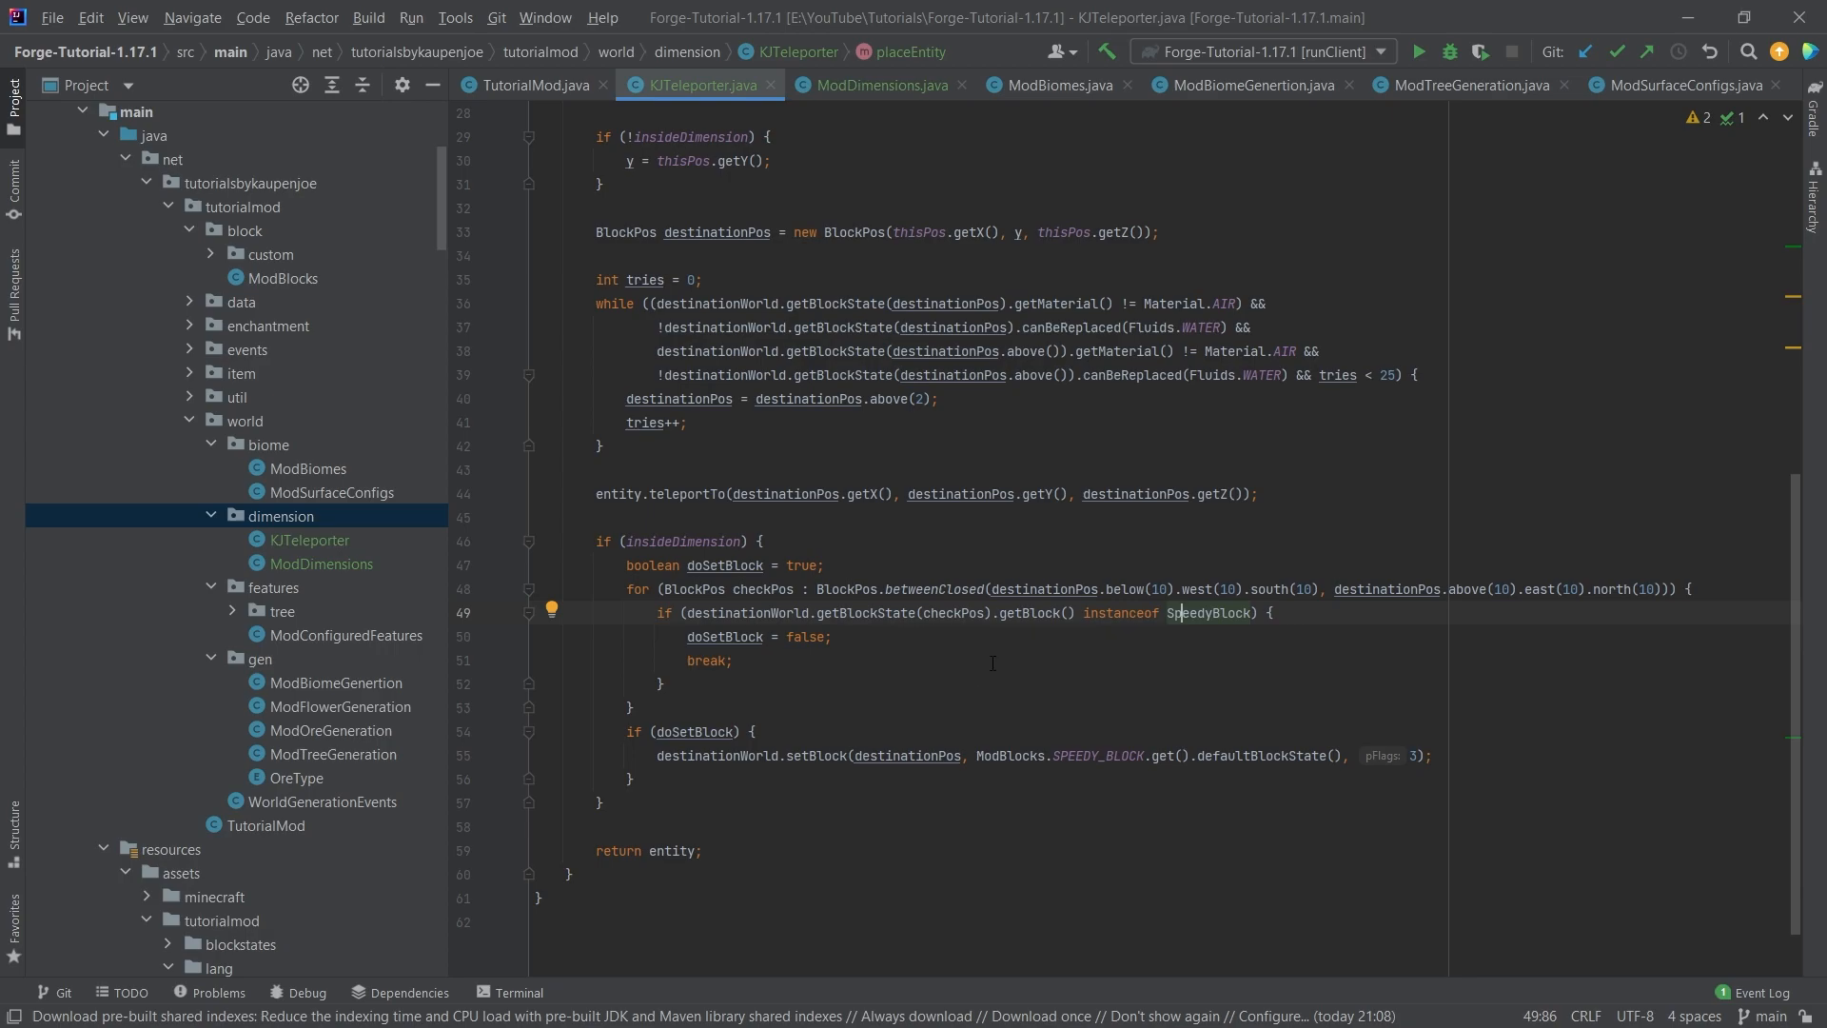
pyautogui.doubleClick(1209, 613)
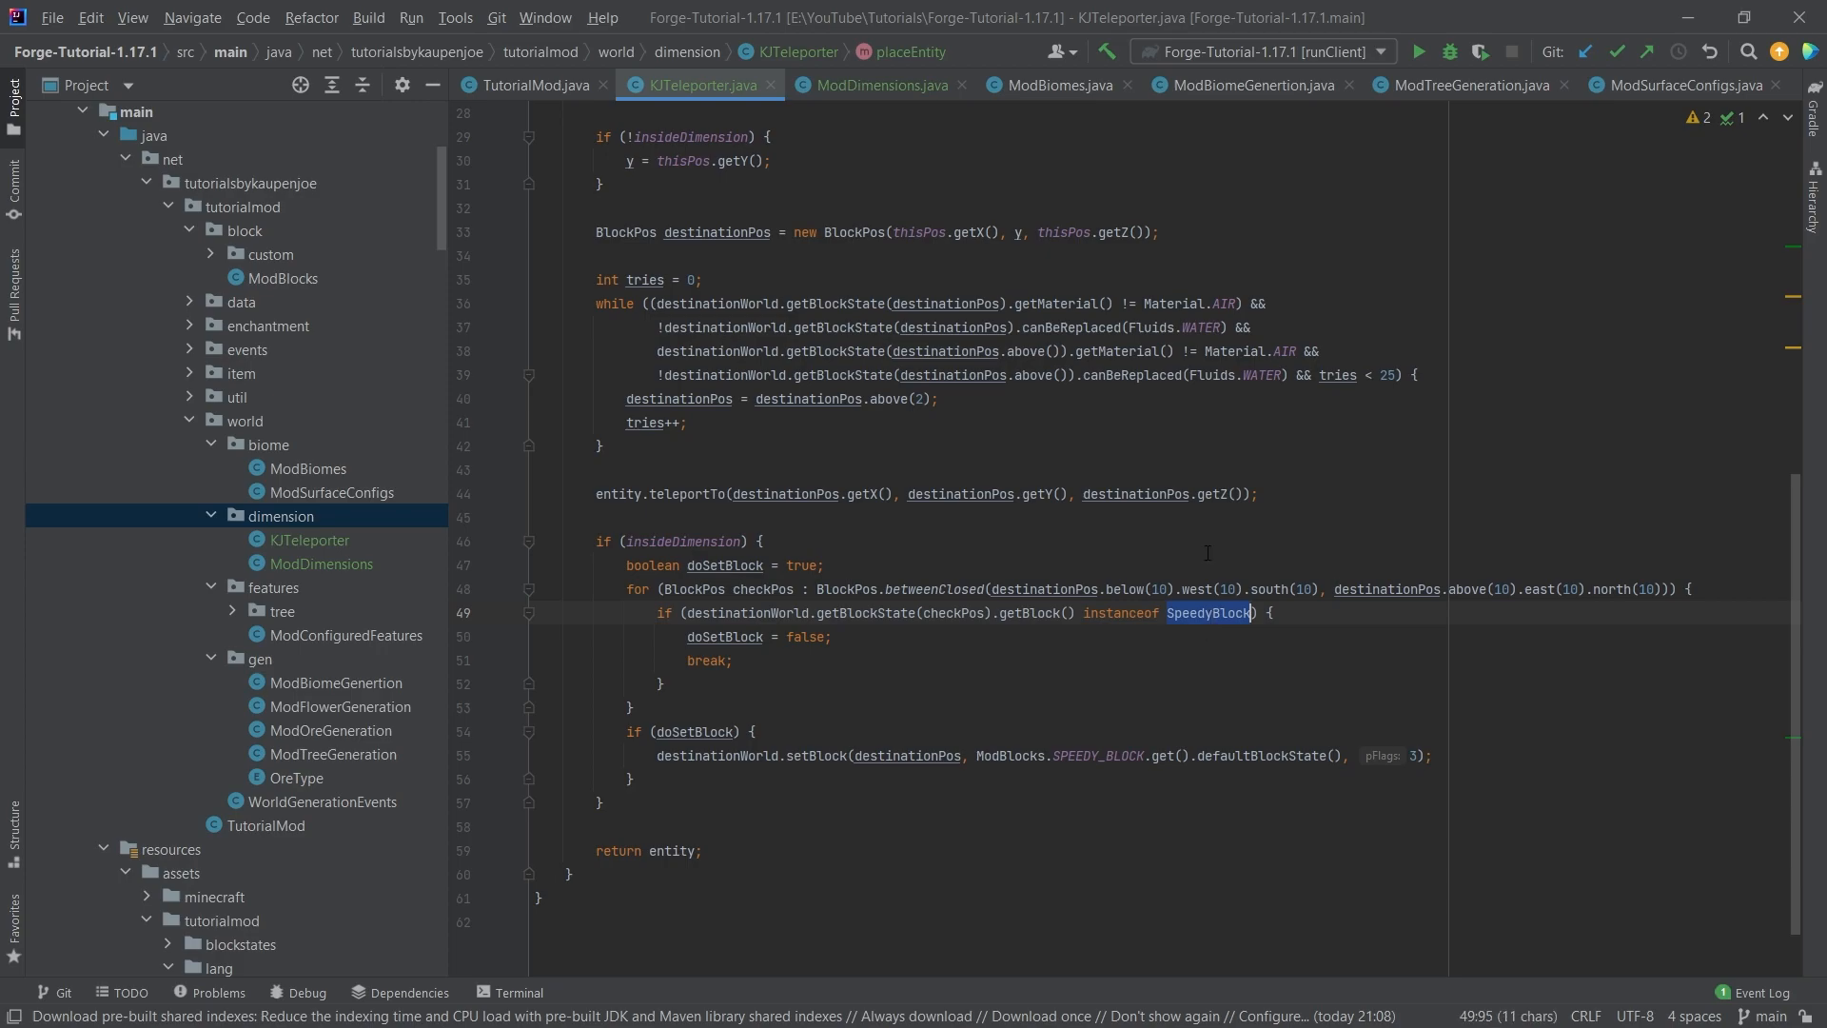
pyautogui.click(824, 649)
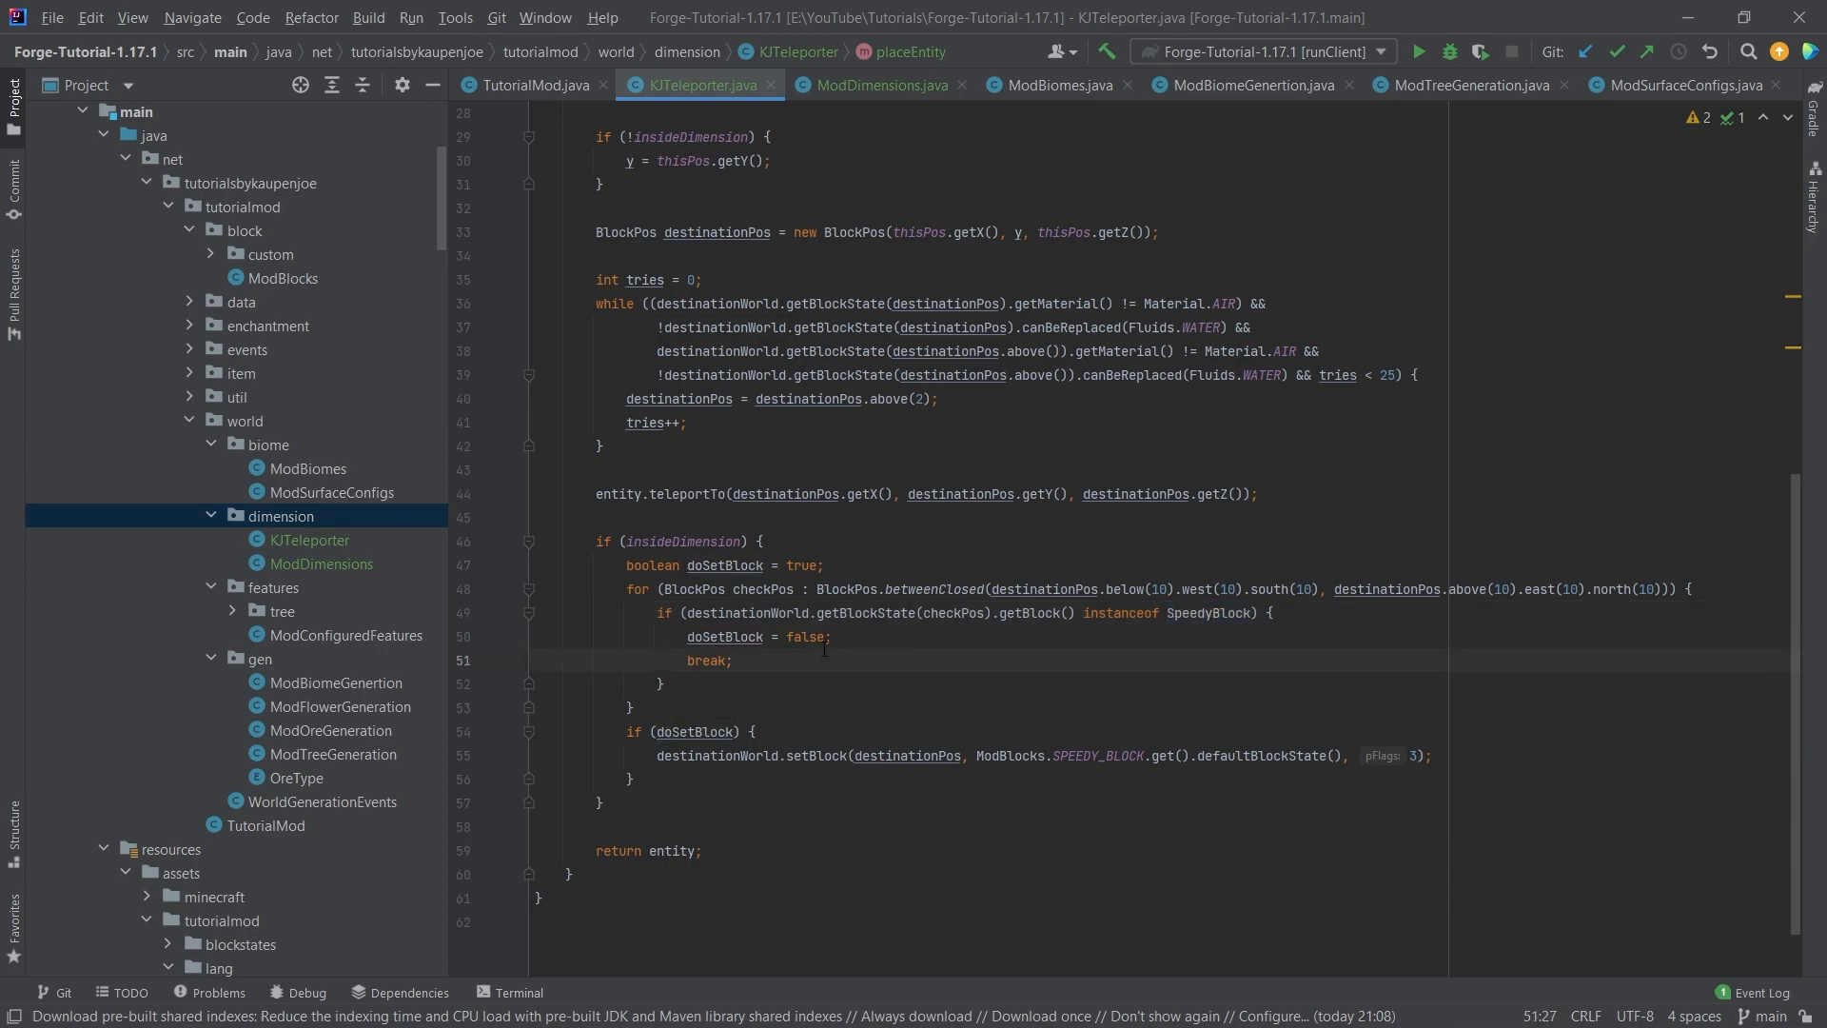
pyautogui.click(630, 778)
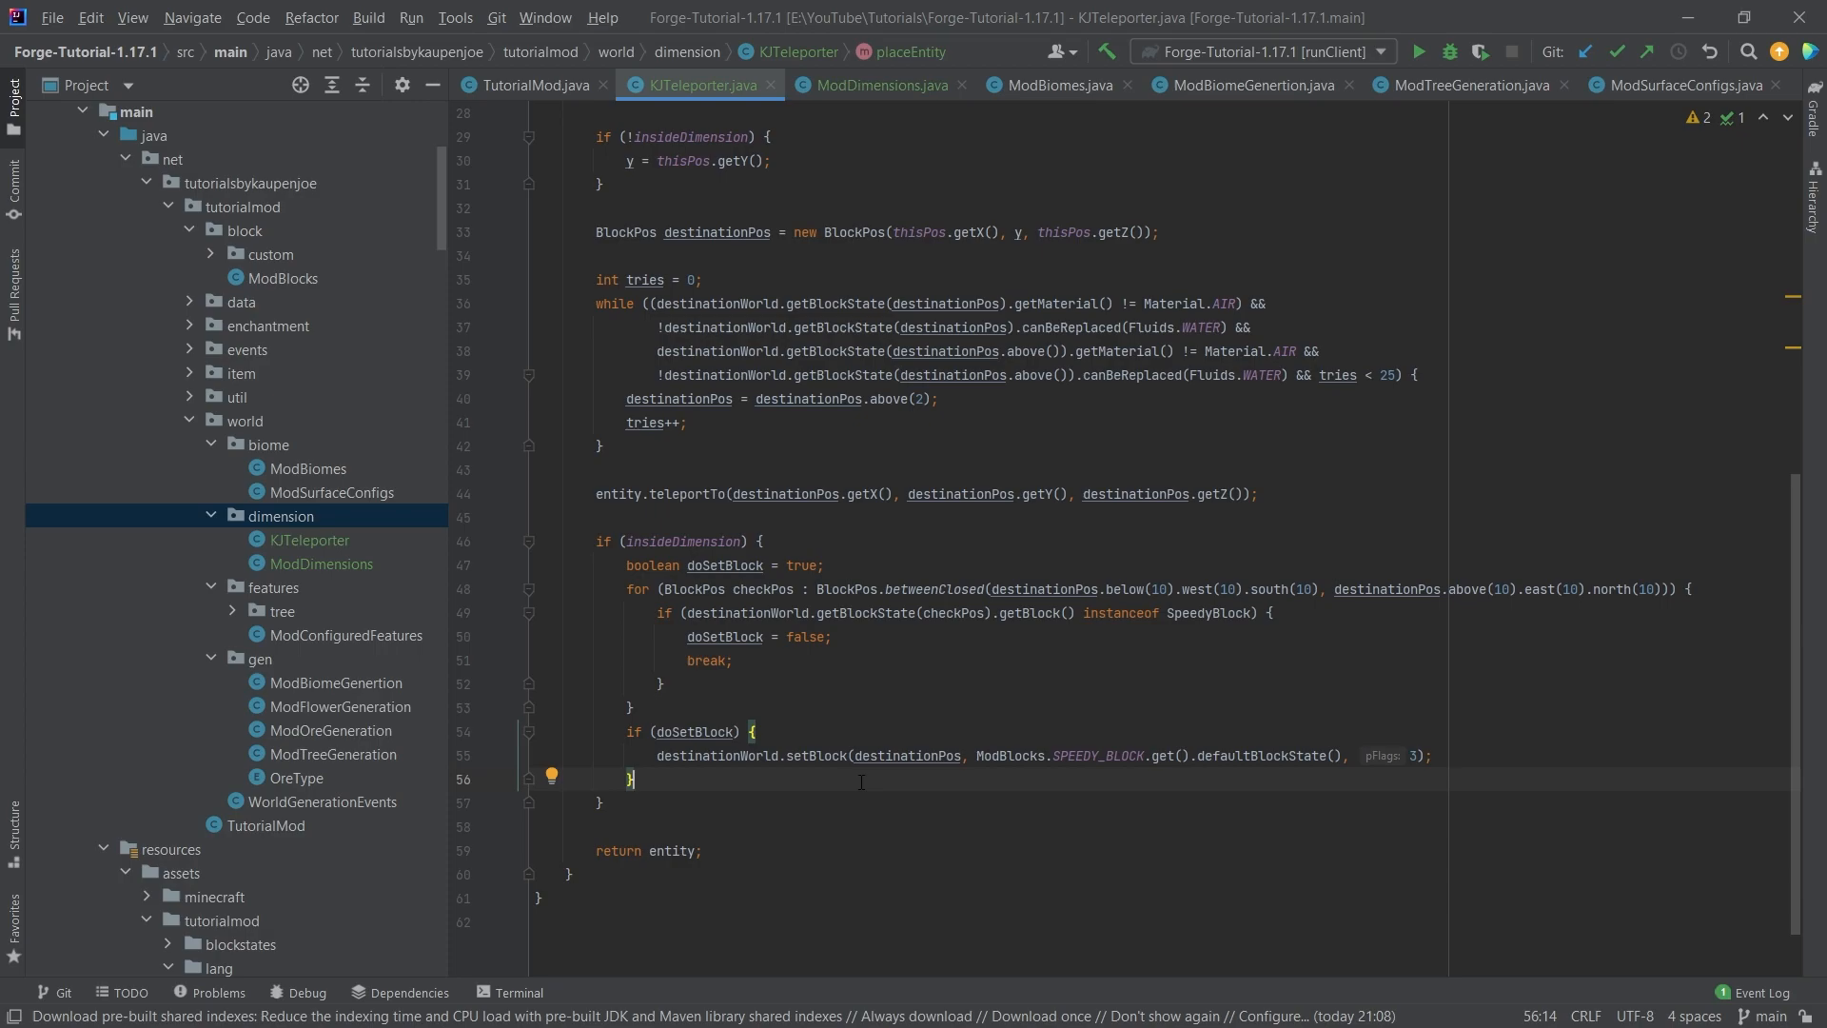
pyautogui.scroll(3)
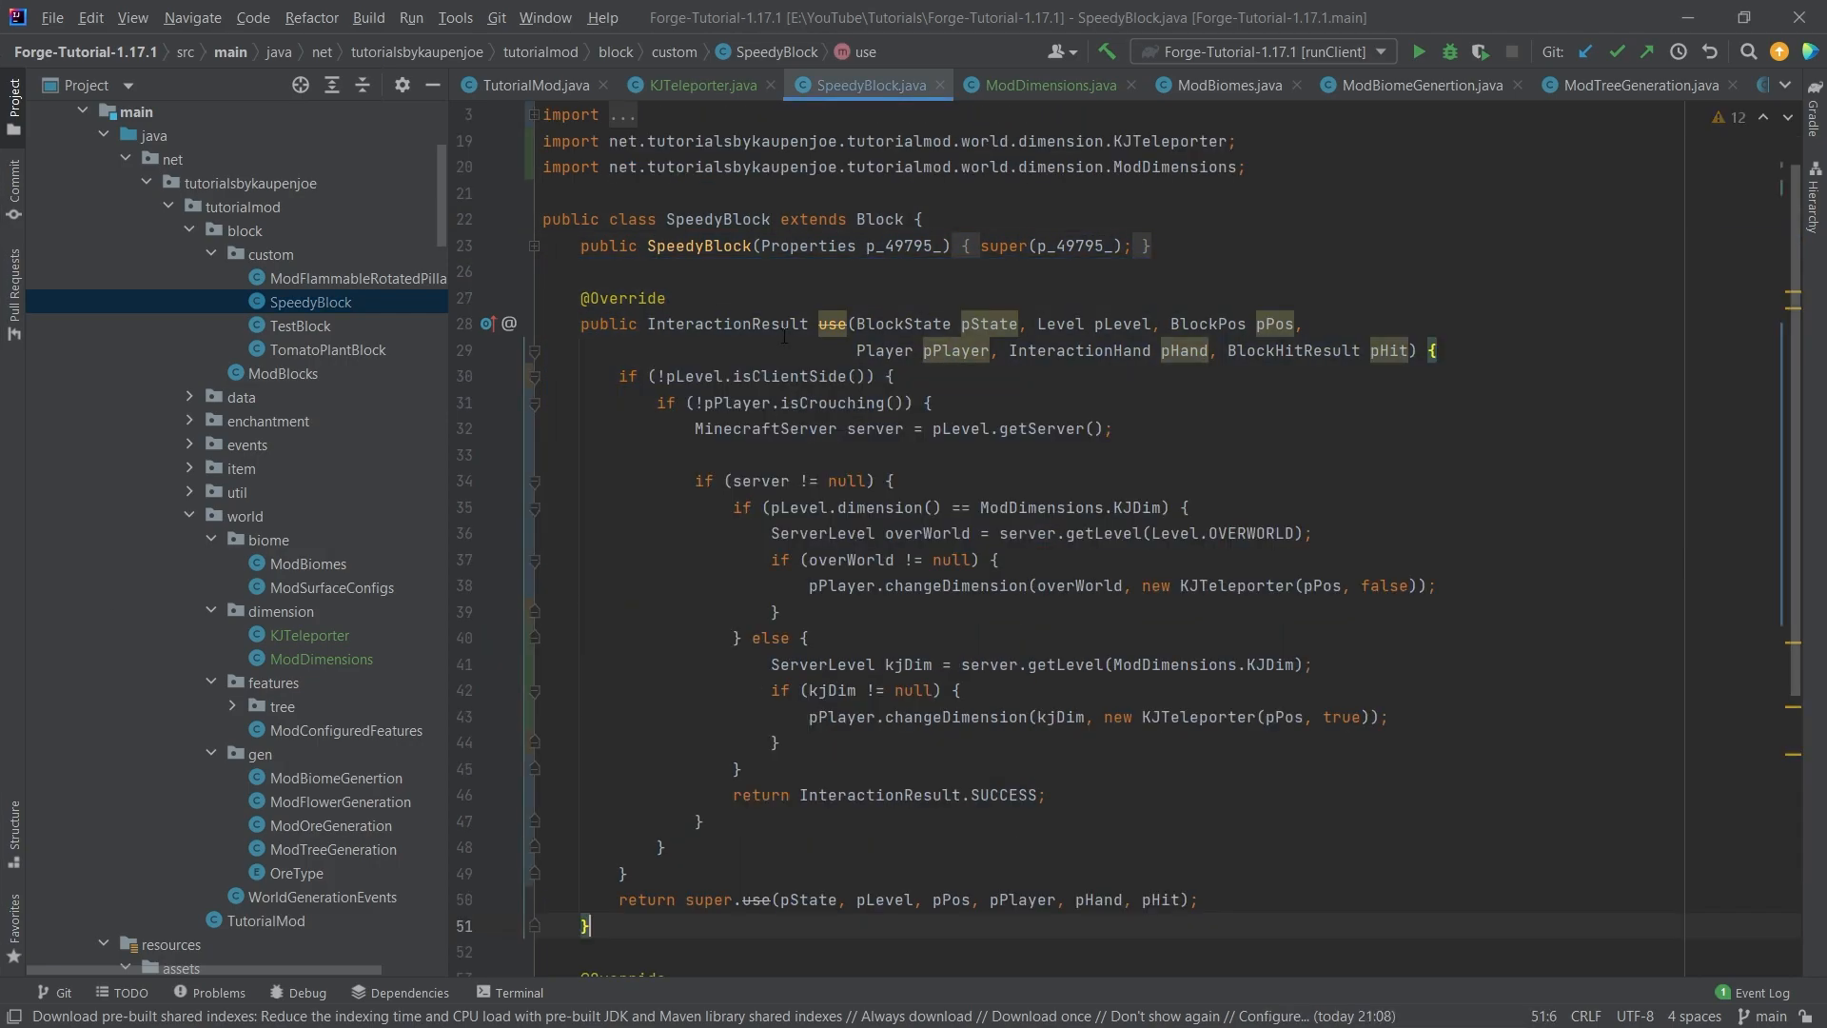
# Review SpeedyBlock's use() code for getting the server and KJDim level and teleporting between them.
pyautogui.scroll(-3)
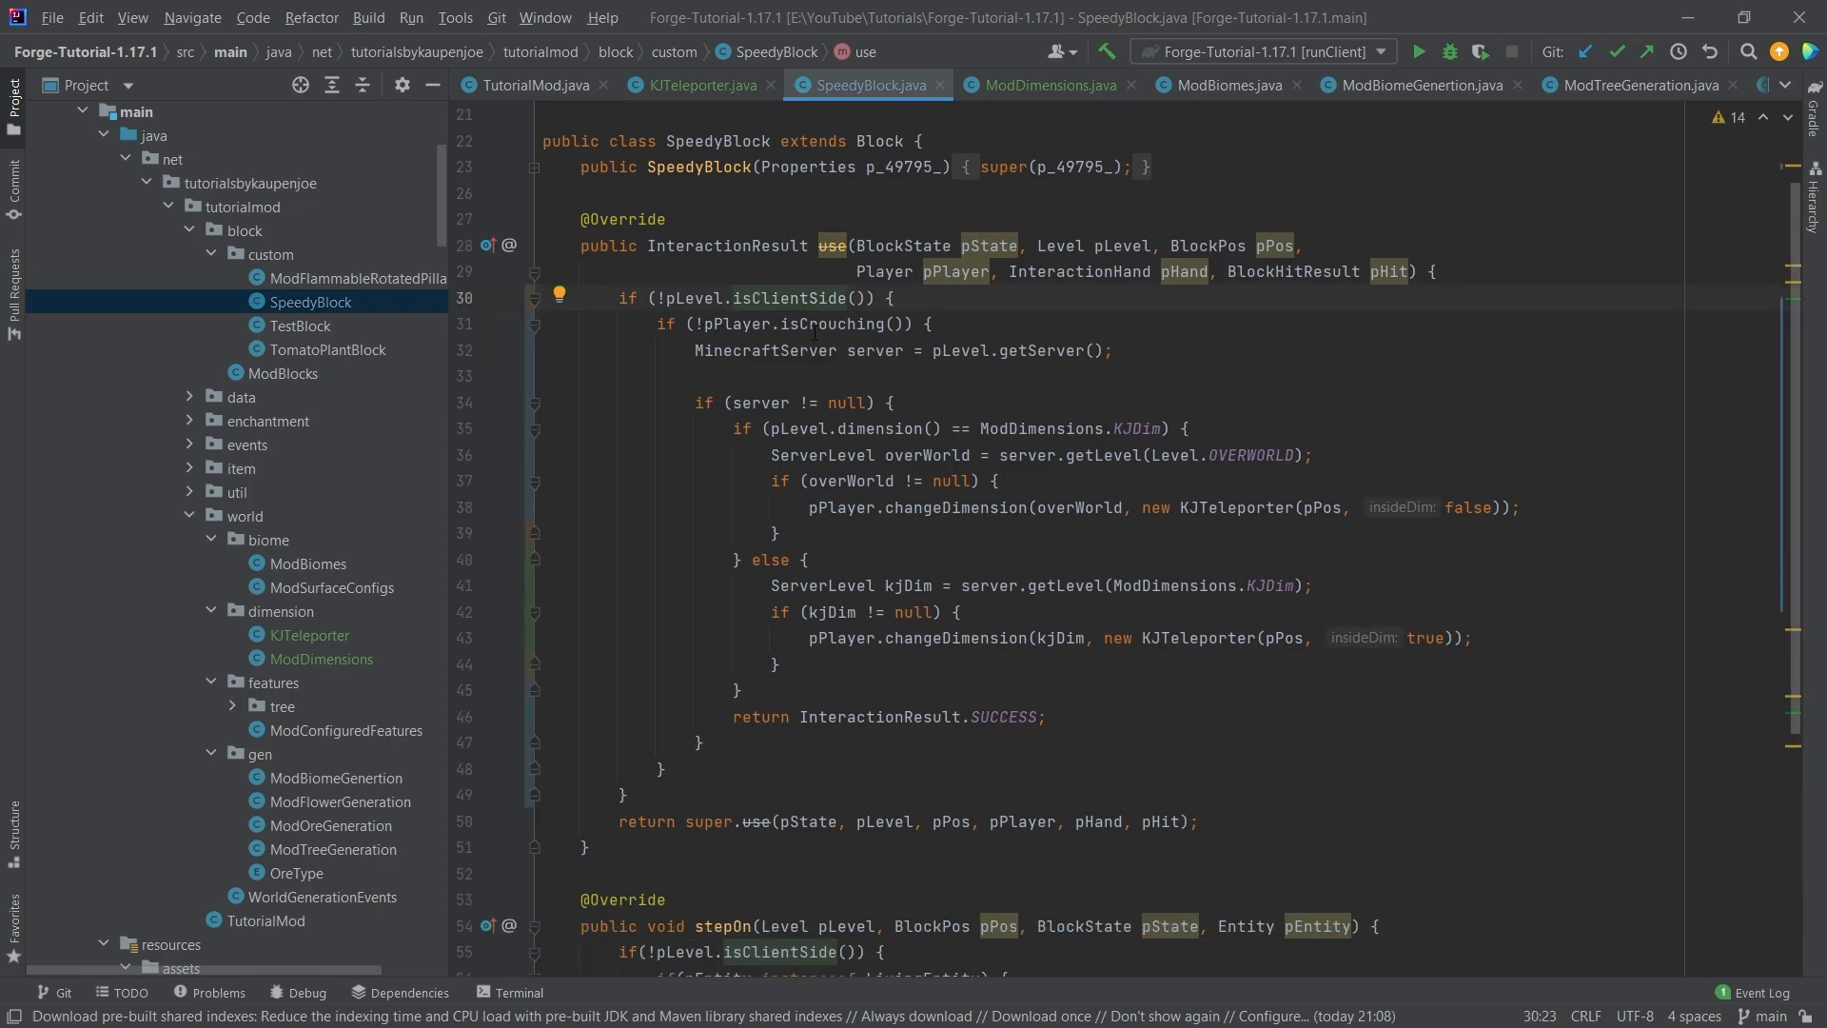
pyautogui.doubleClick(755, 297)
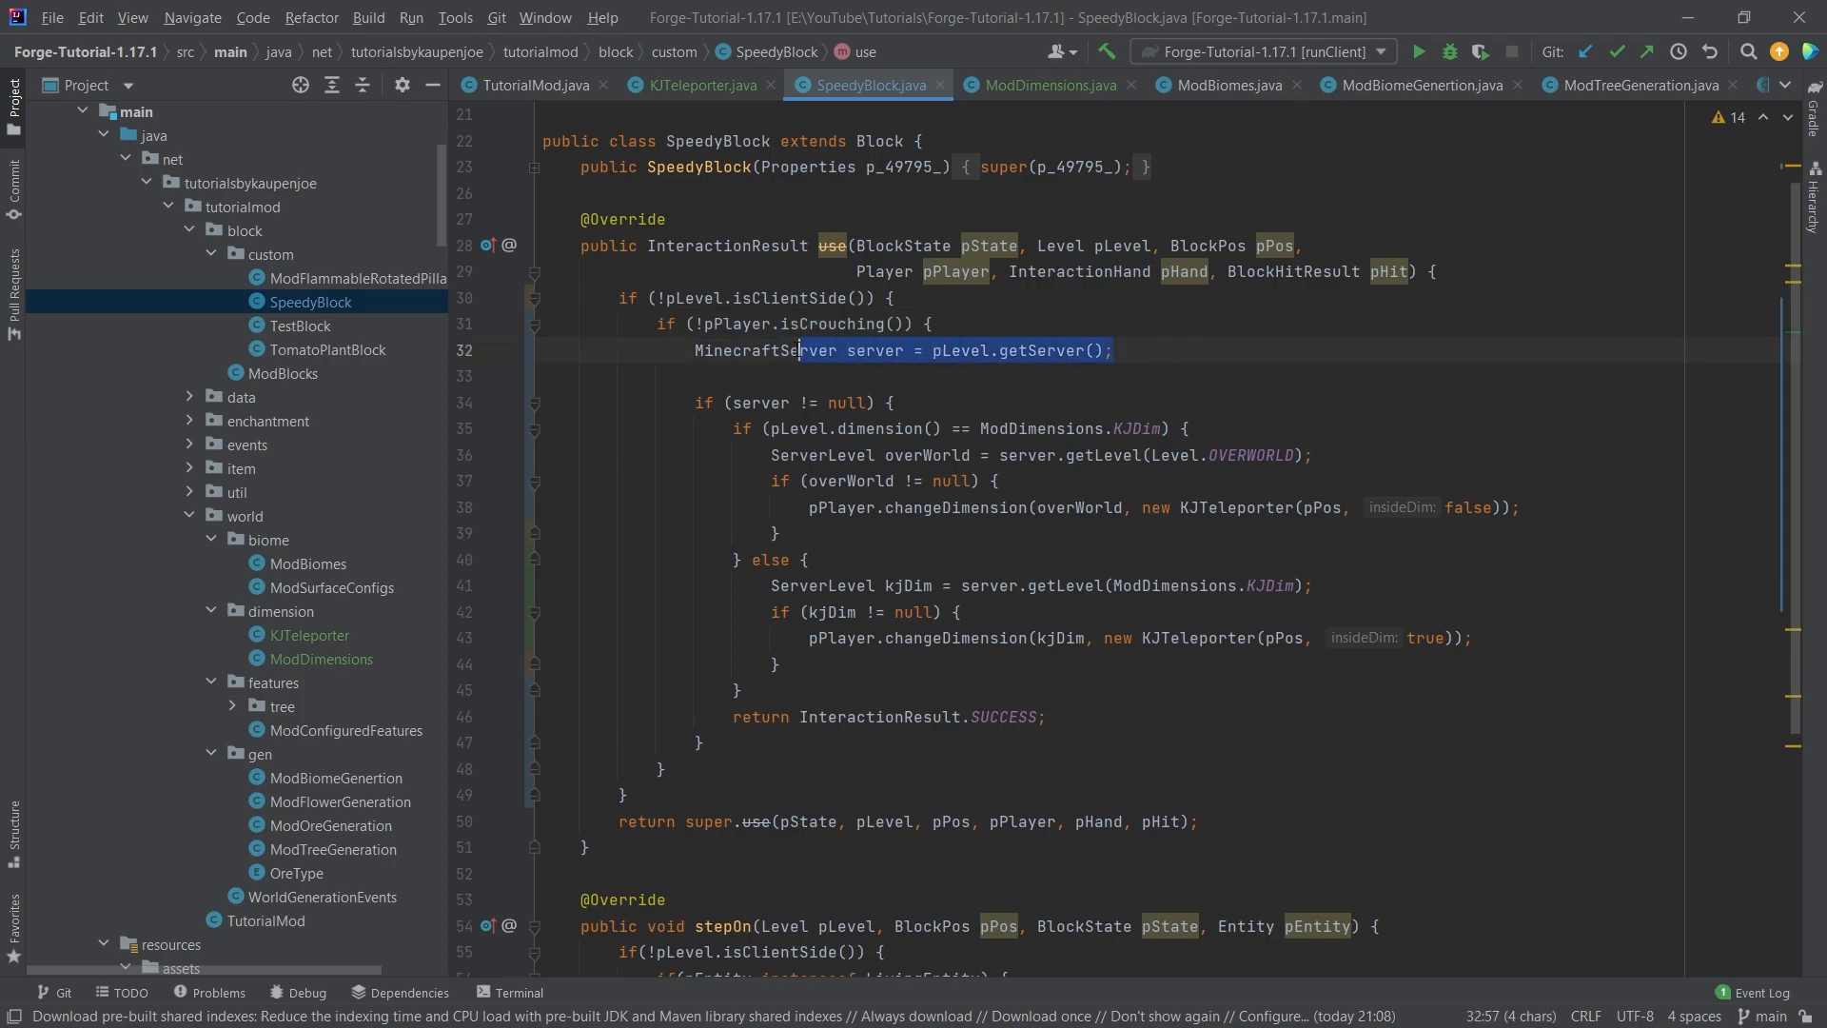
pyautogui.click(852, 402)
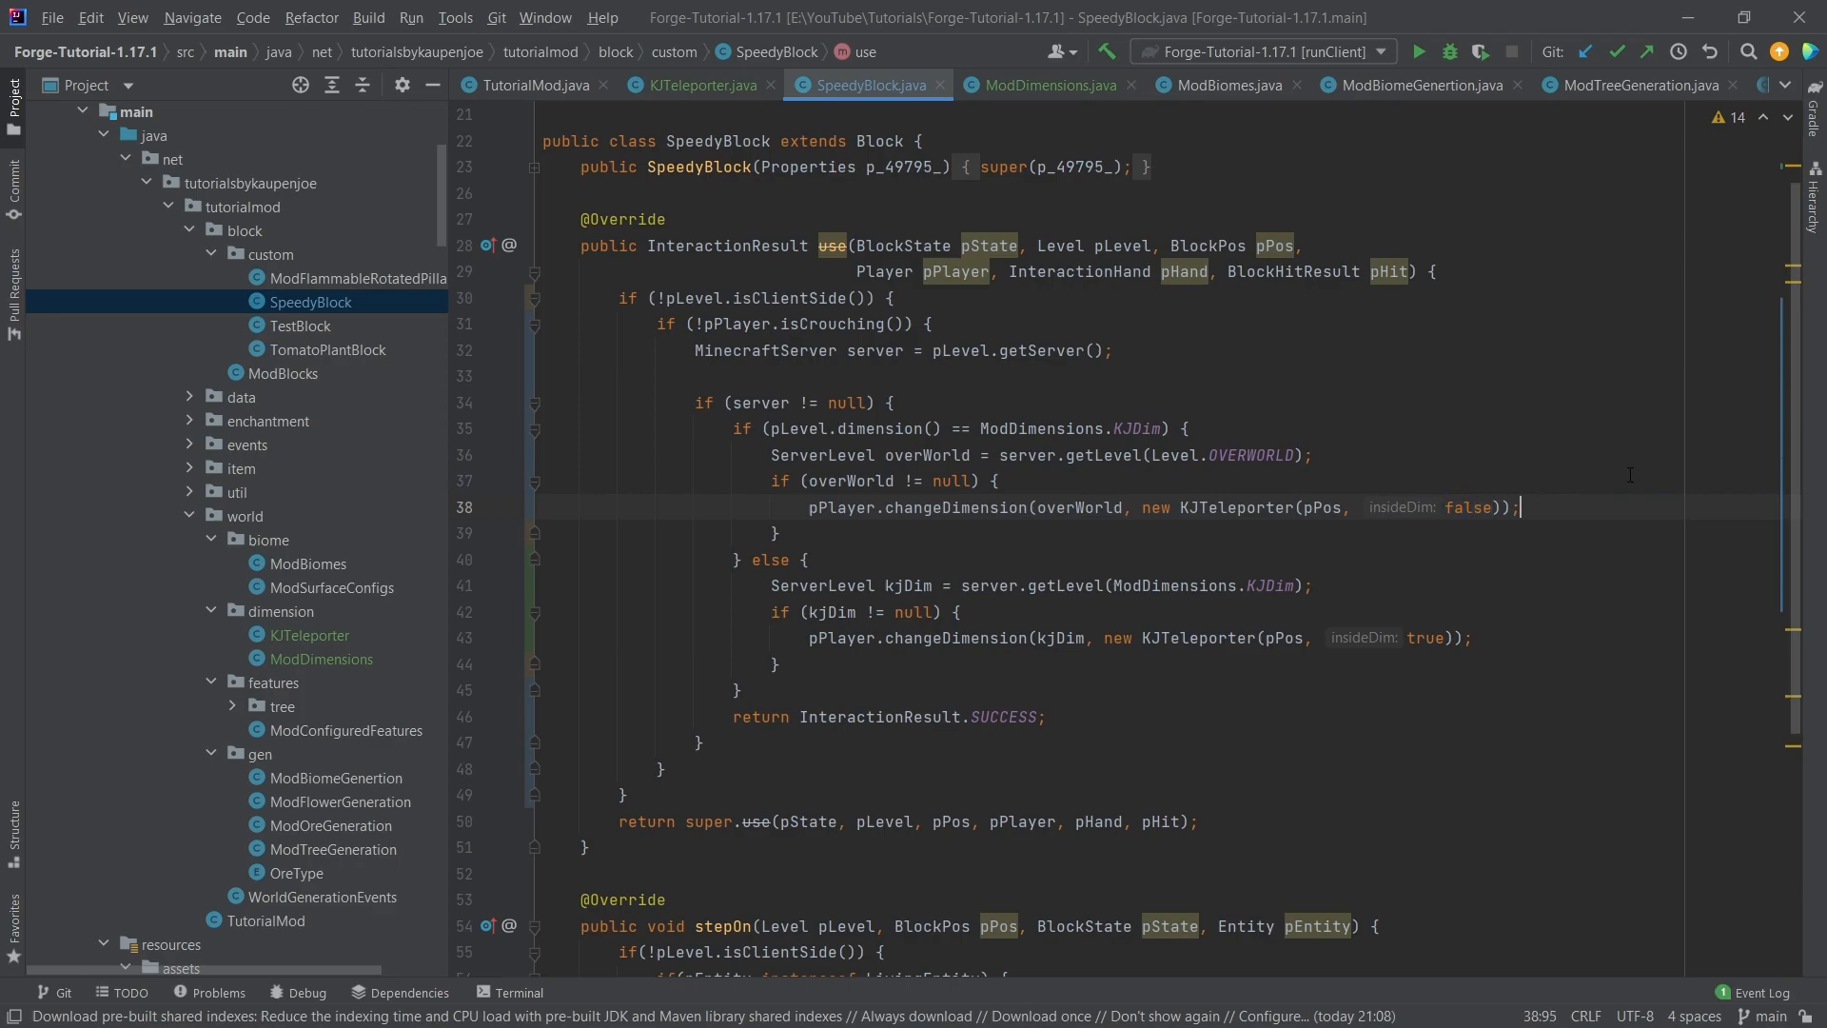
pyautogui.click(914, 585)
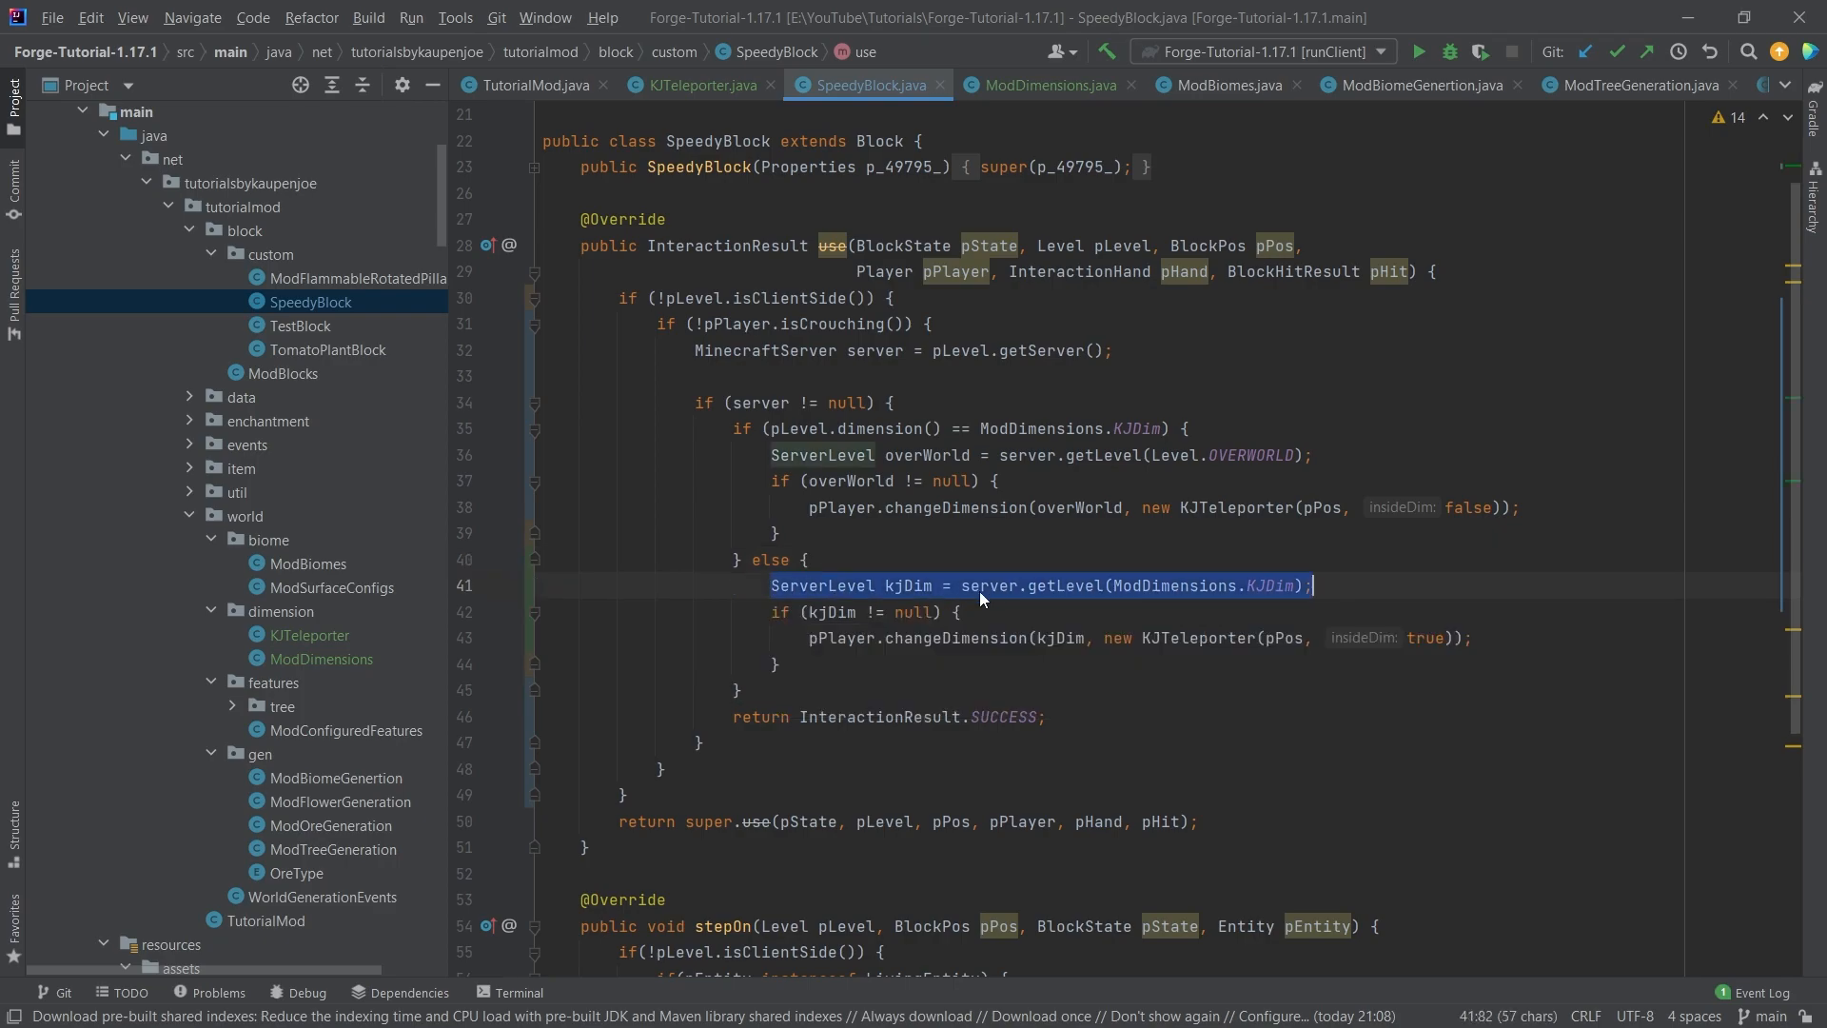
pyautogui.click(982, 637)
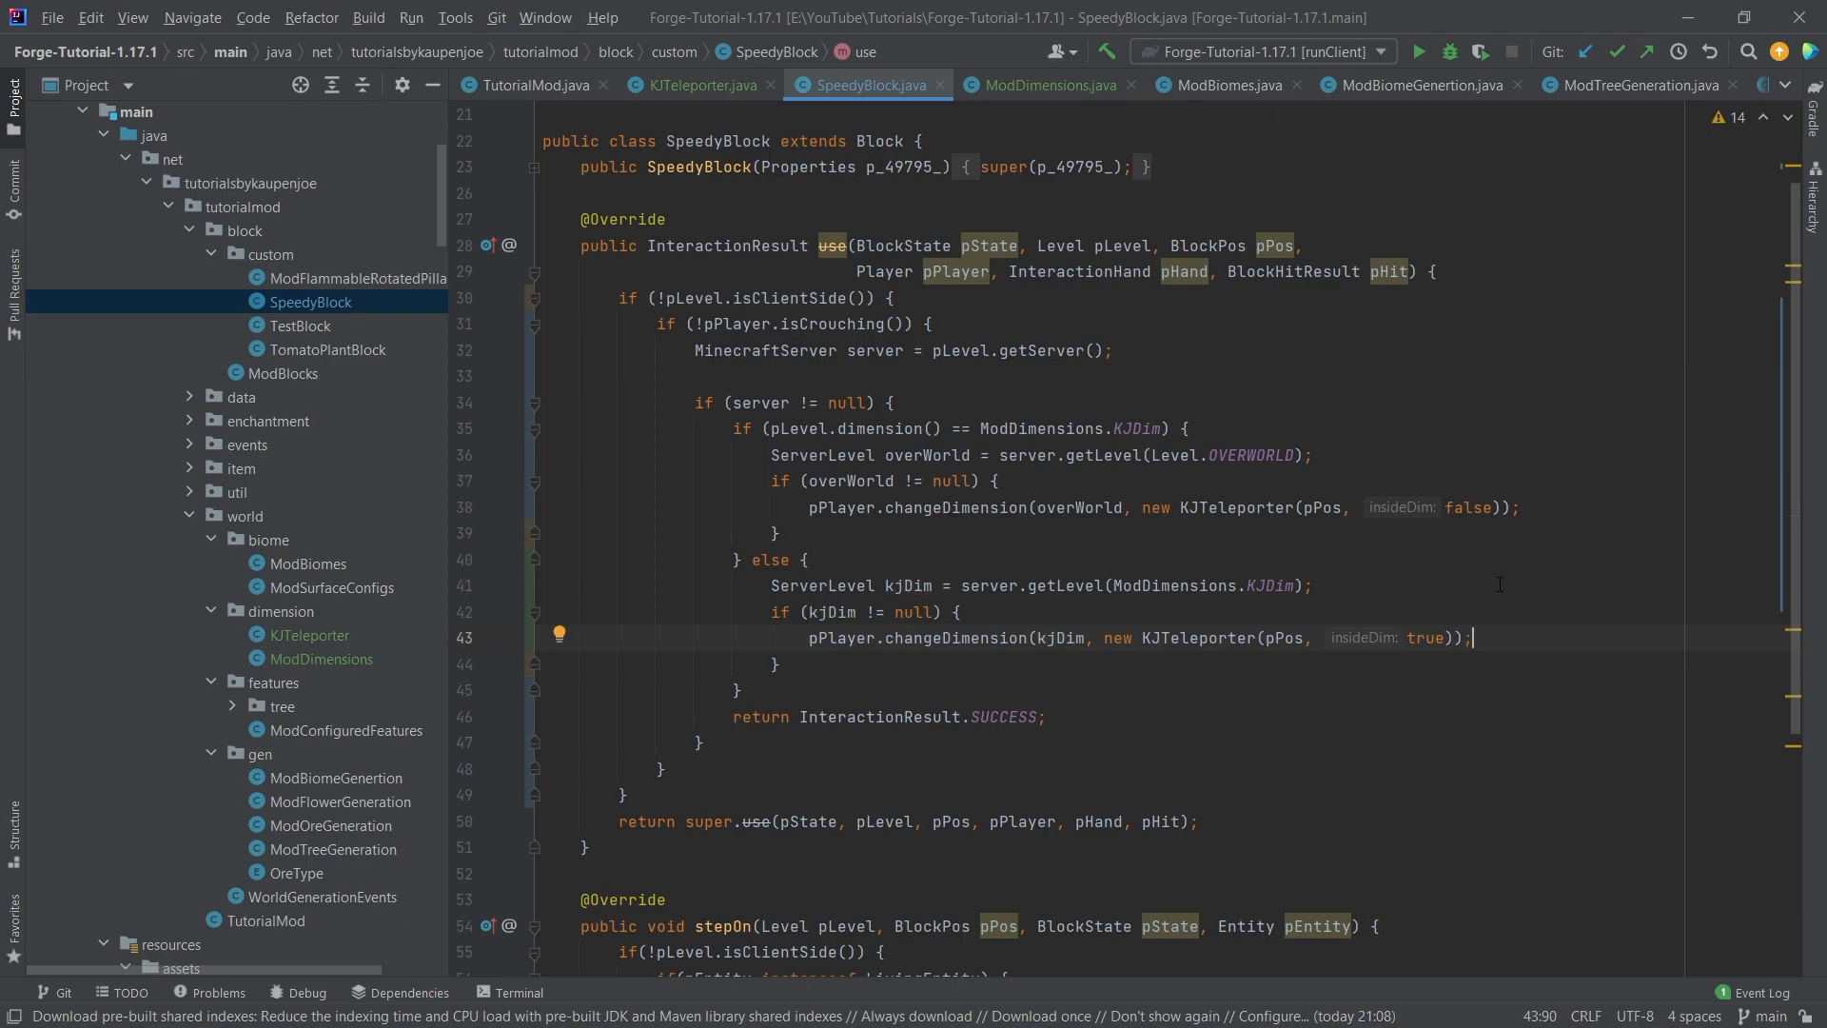
pyautogui.click(1090, 349)
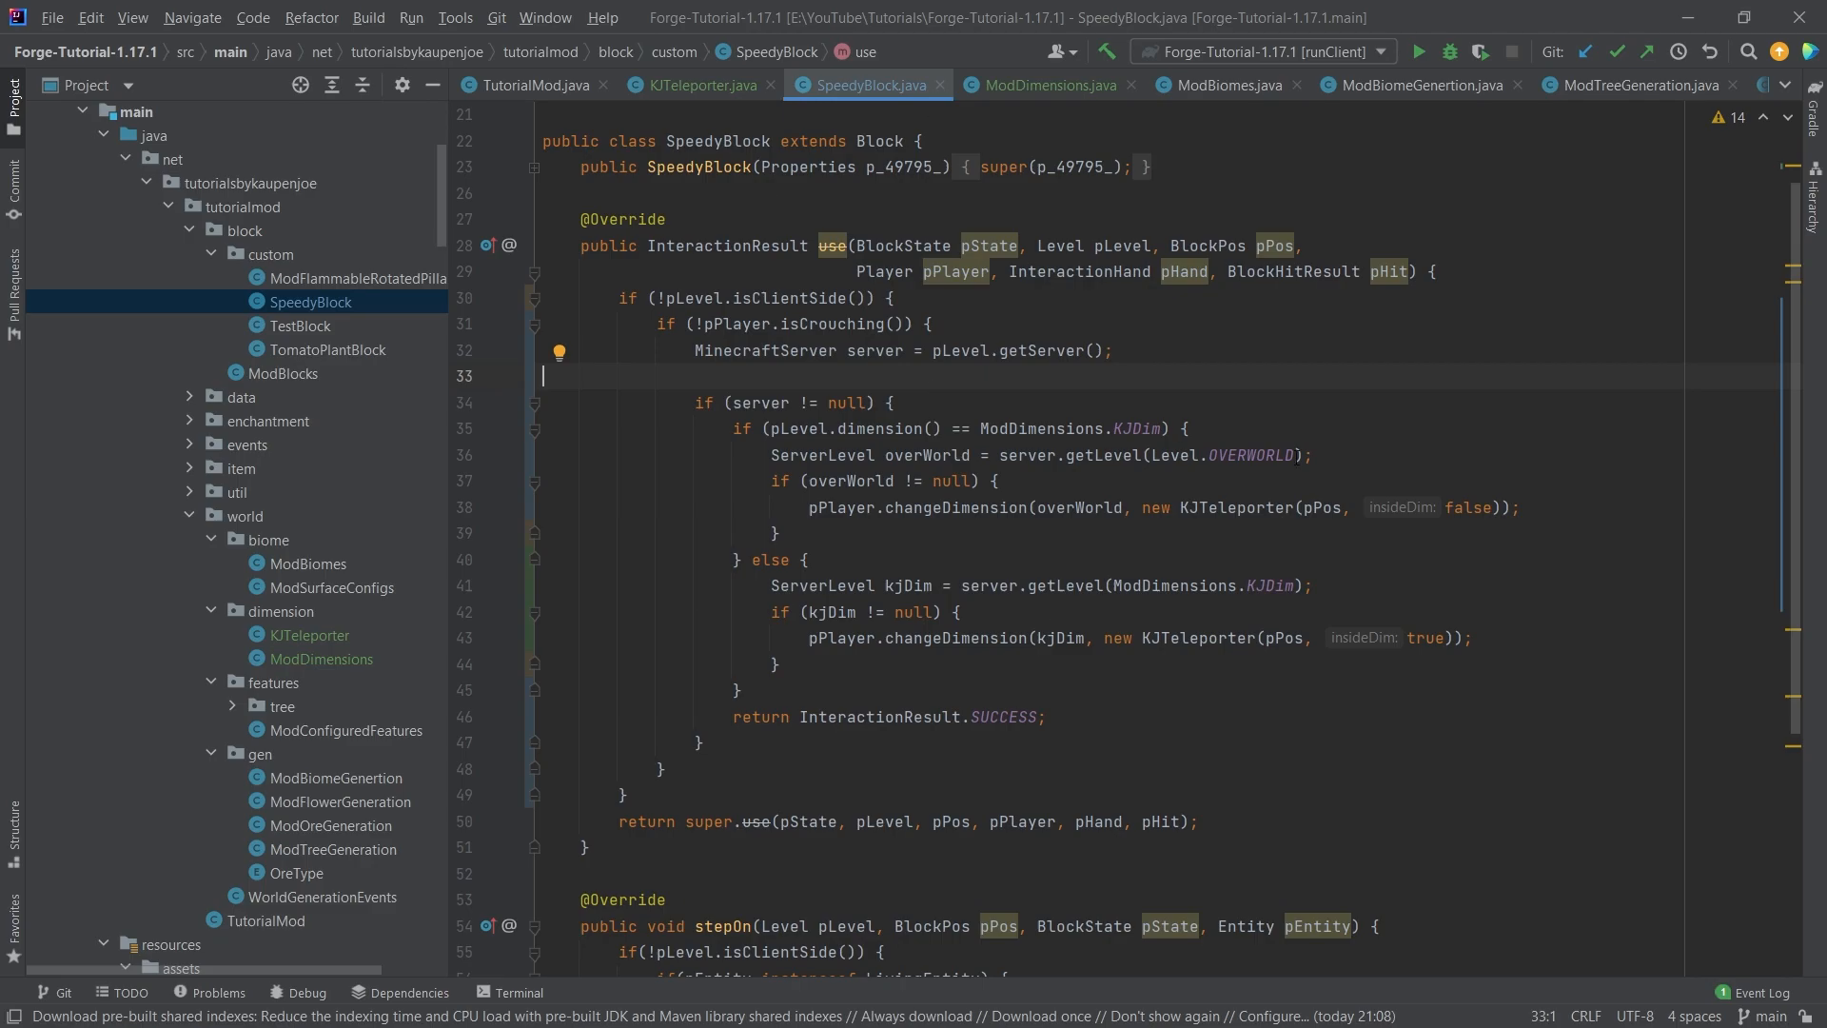
pyautogui.moveTo(1224, 84)
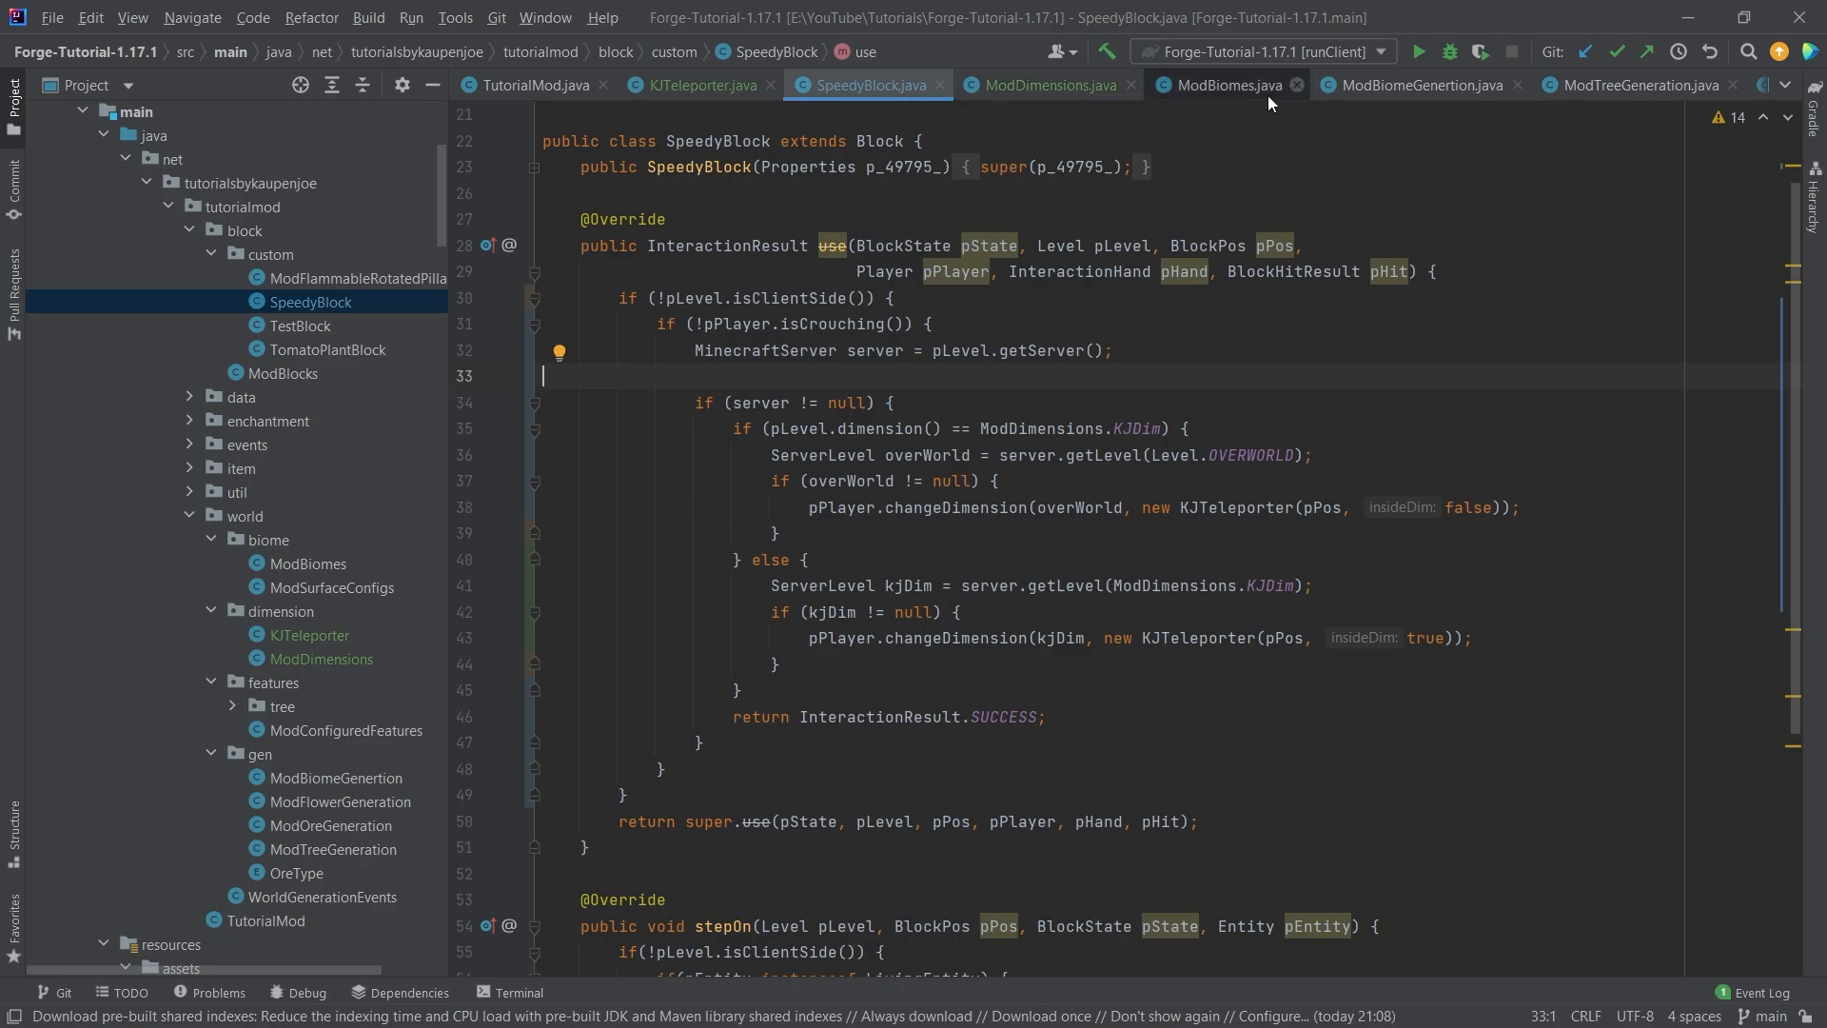
pyautogui.click(696, 84)
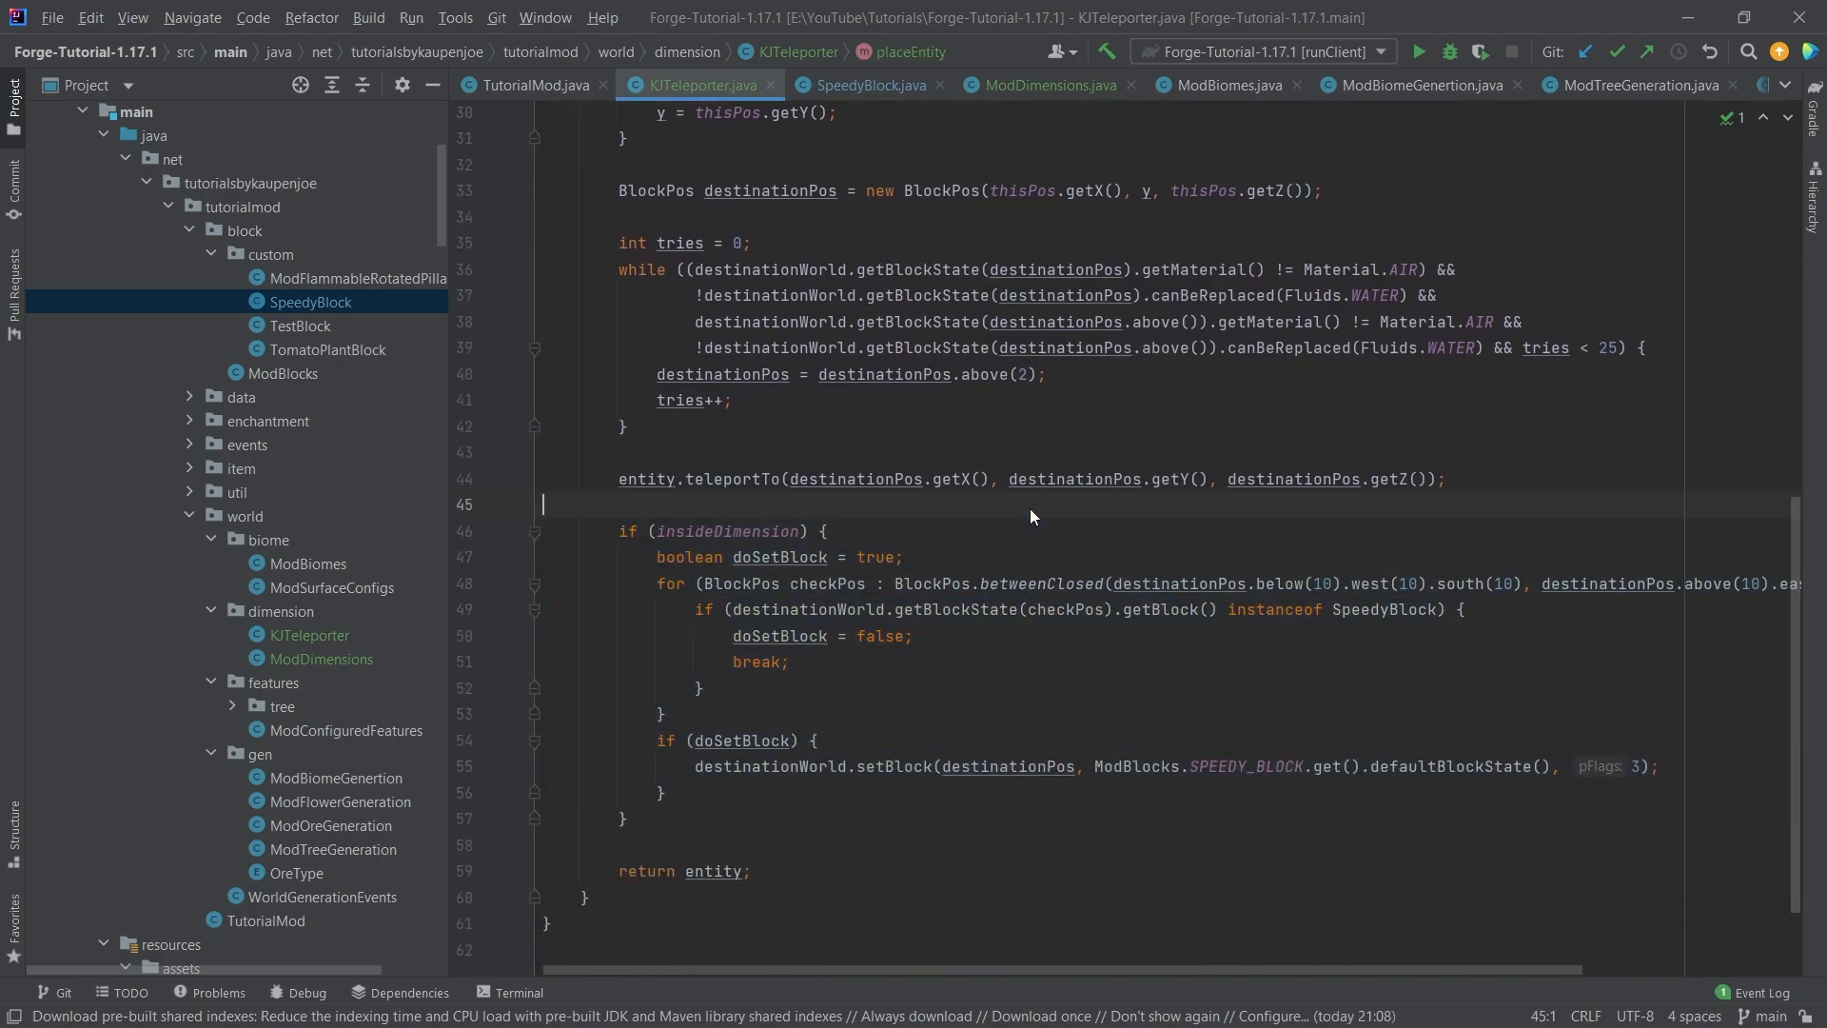
# Walk through KJTeleporter's placeEntity around the teleportTo call and SpeedyBlock placement.
pyautogui.scroll(3)
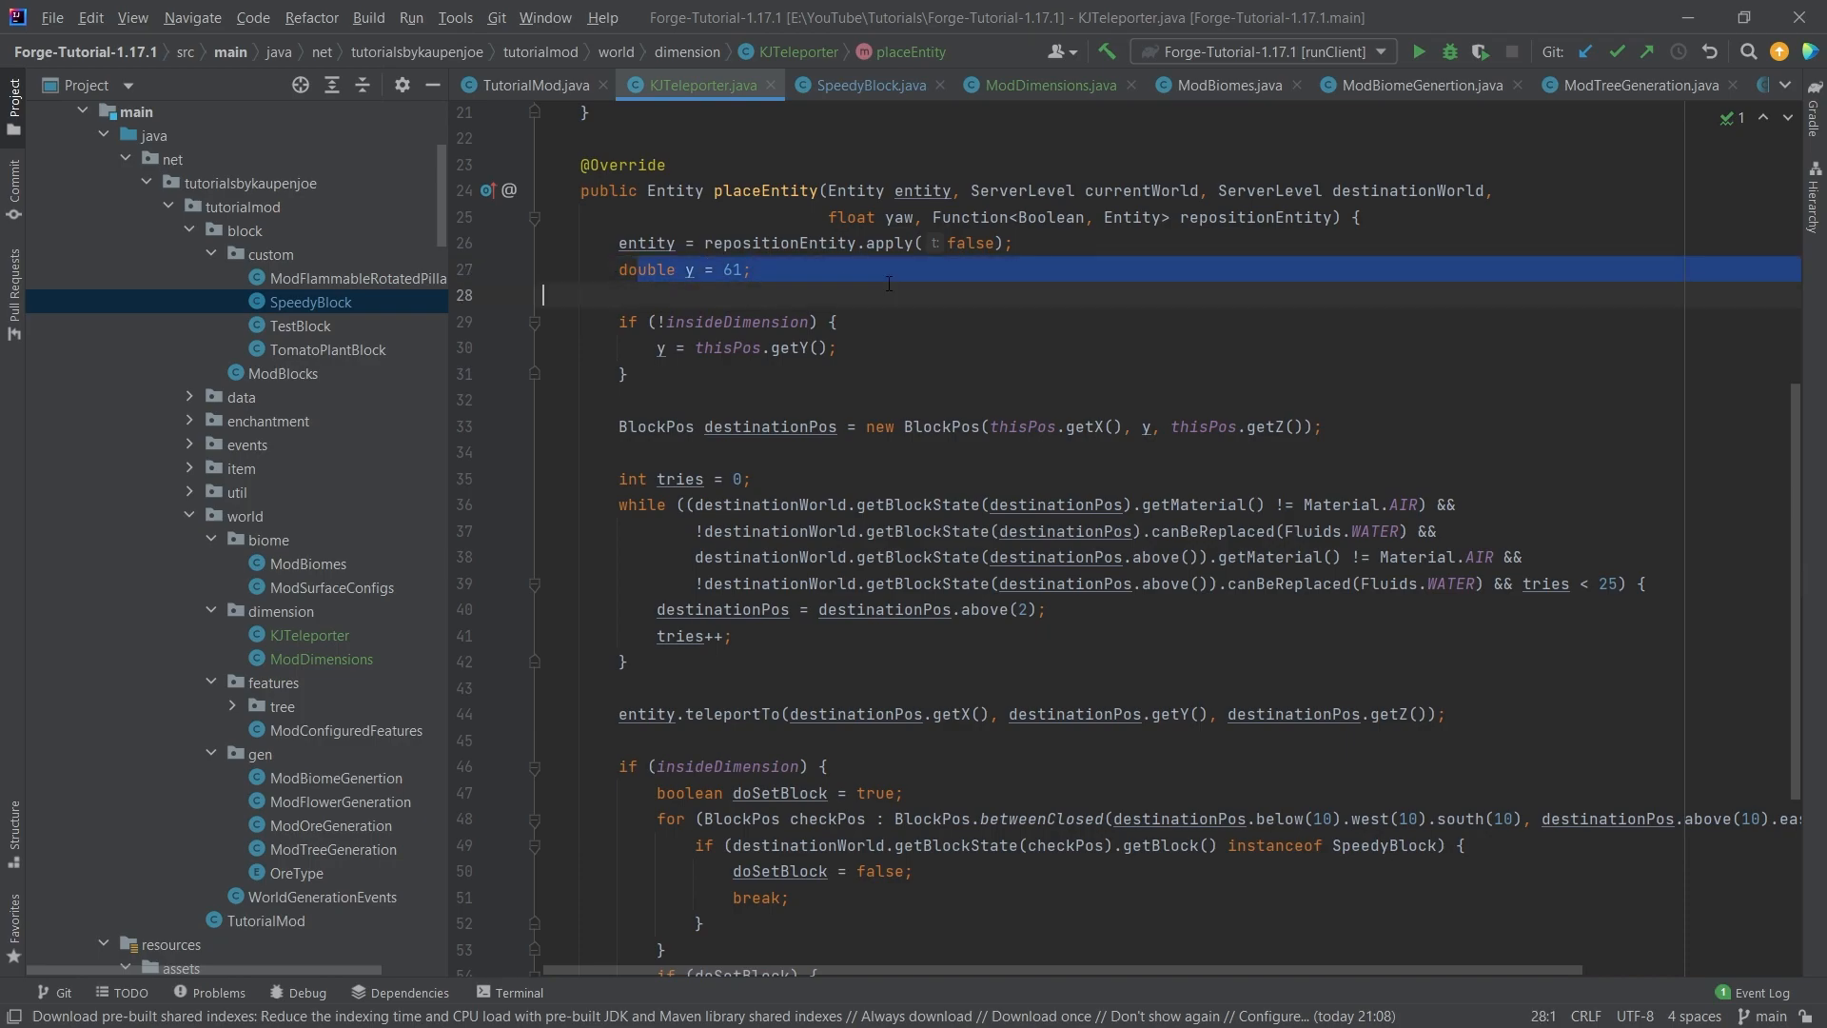
pyautogui.scroll(-3)
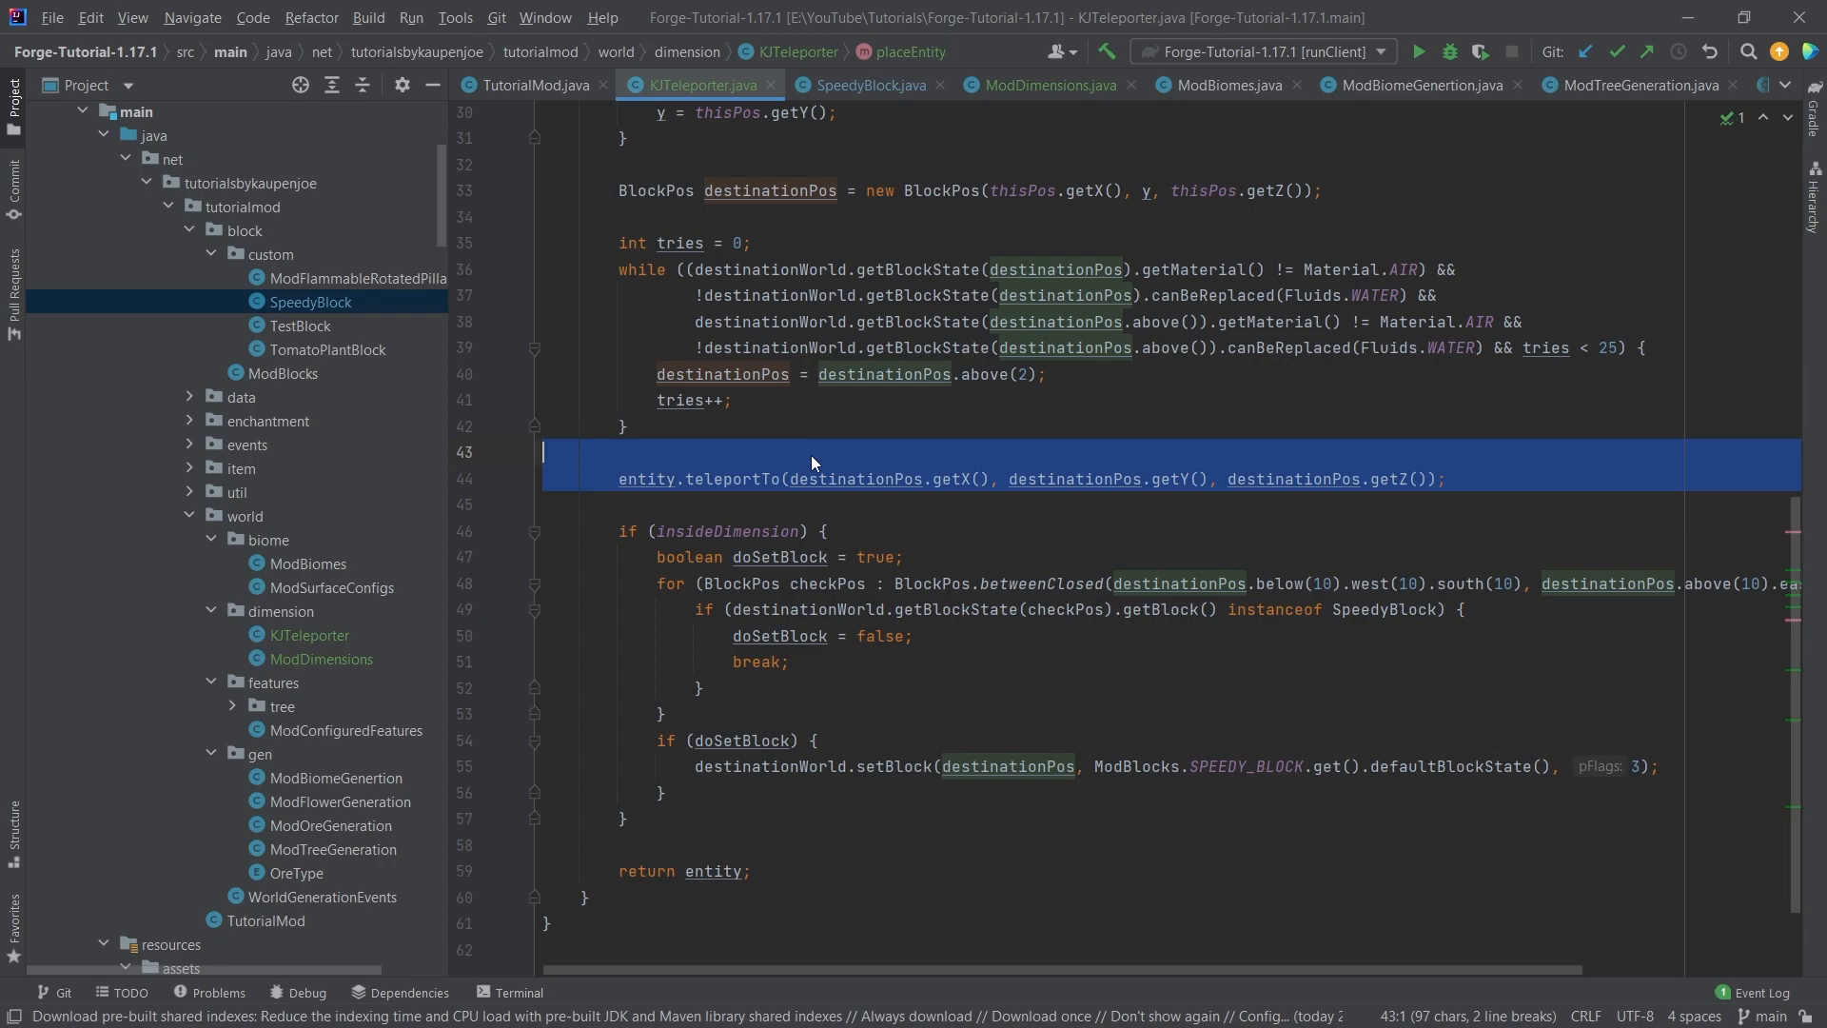
pyautogui.click(964, 452)
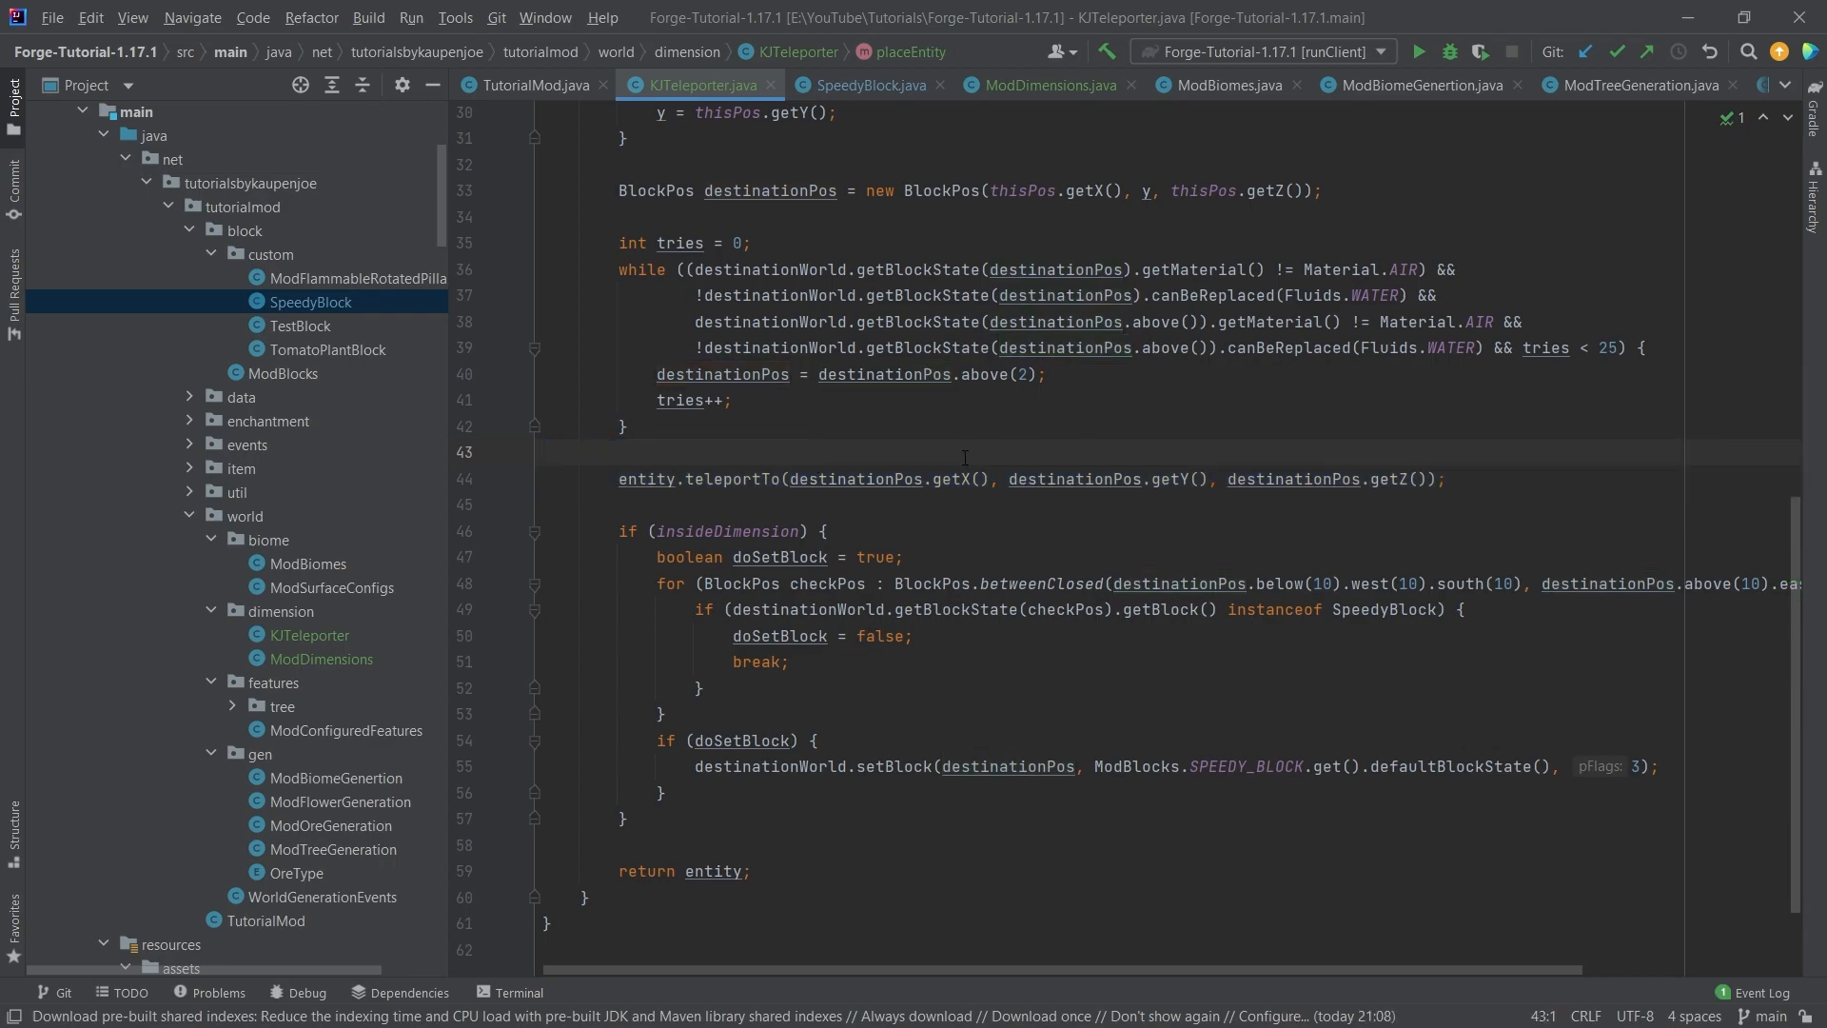
pyautogui.scroll(3)
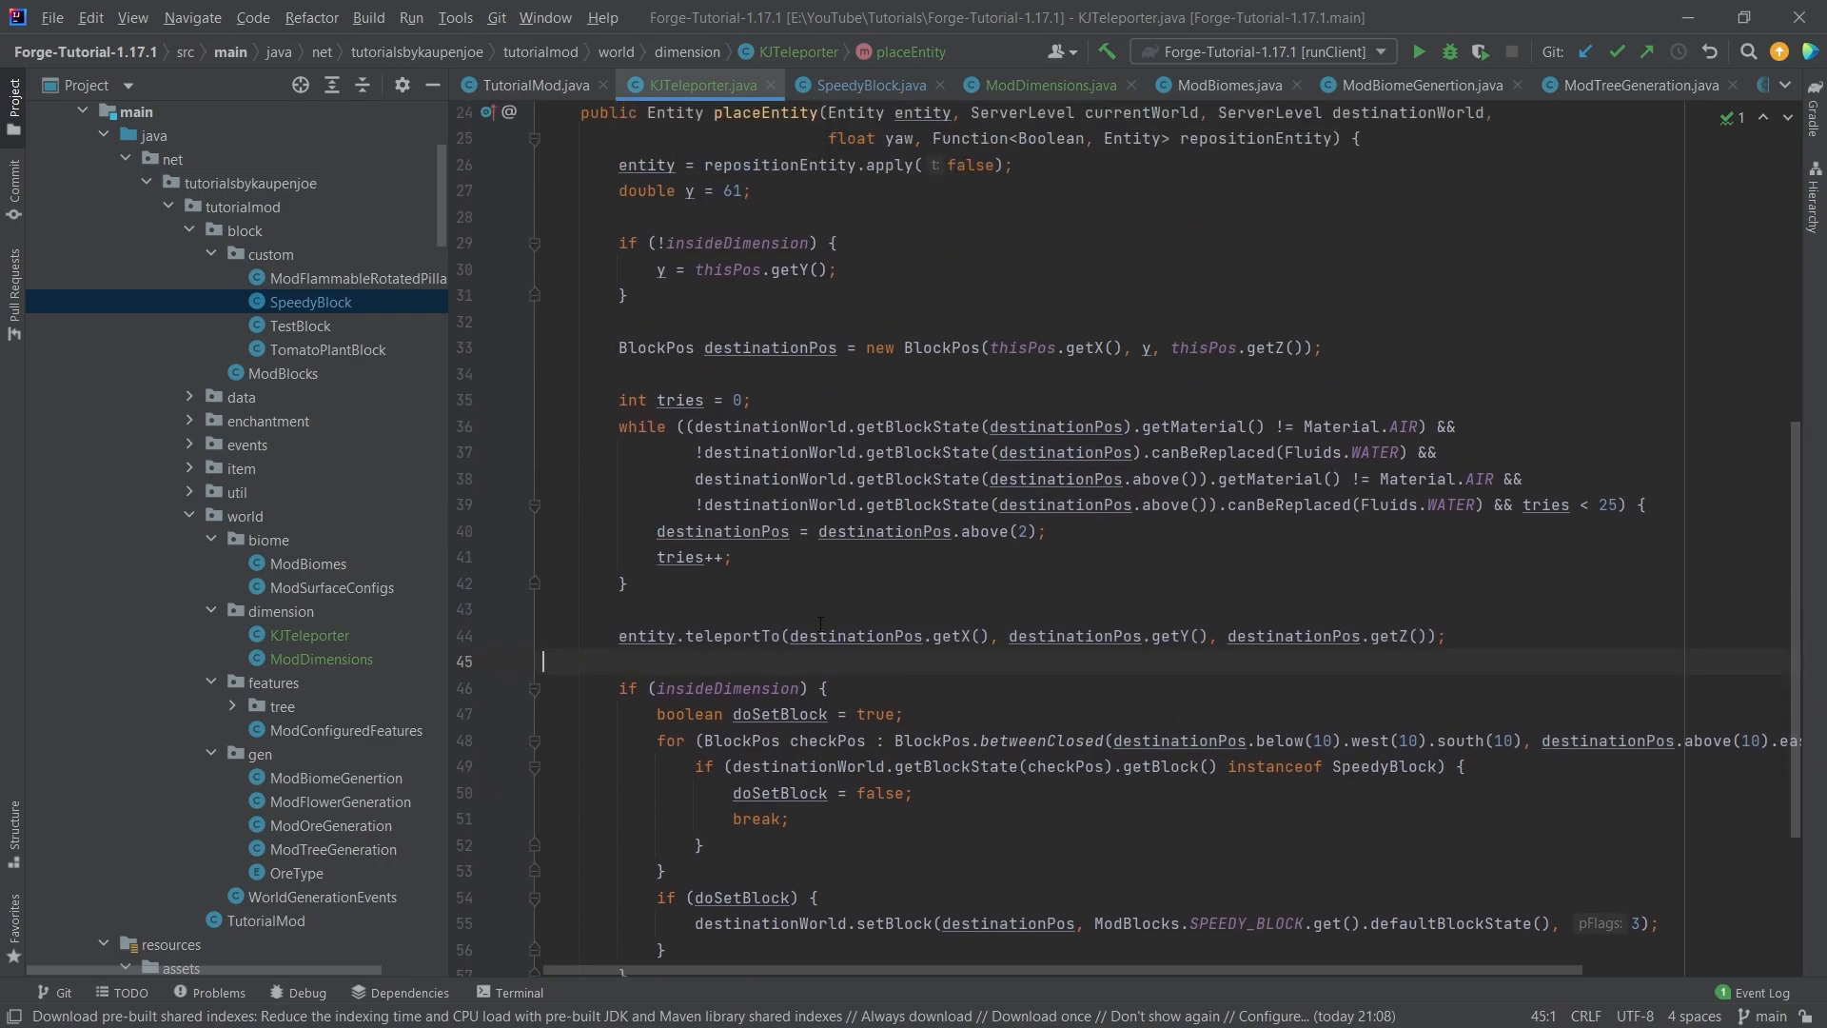
pyautogui.click(819, 635)
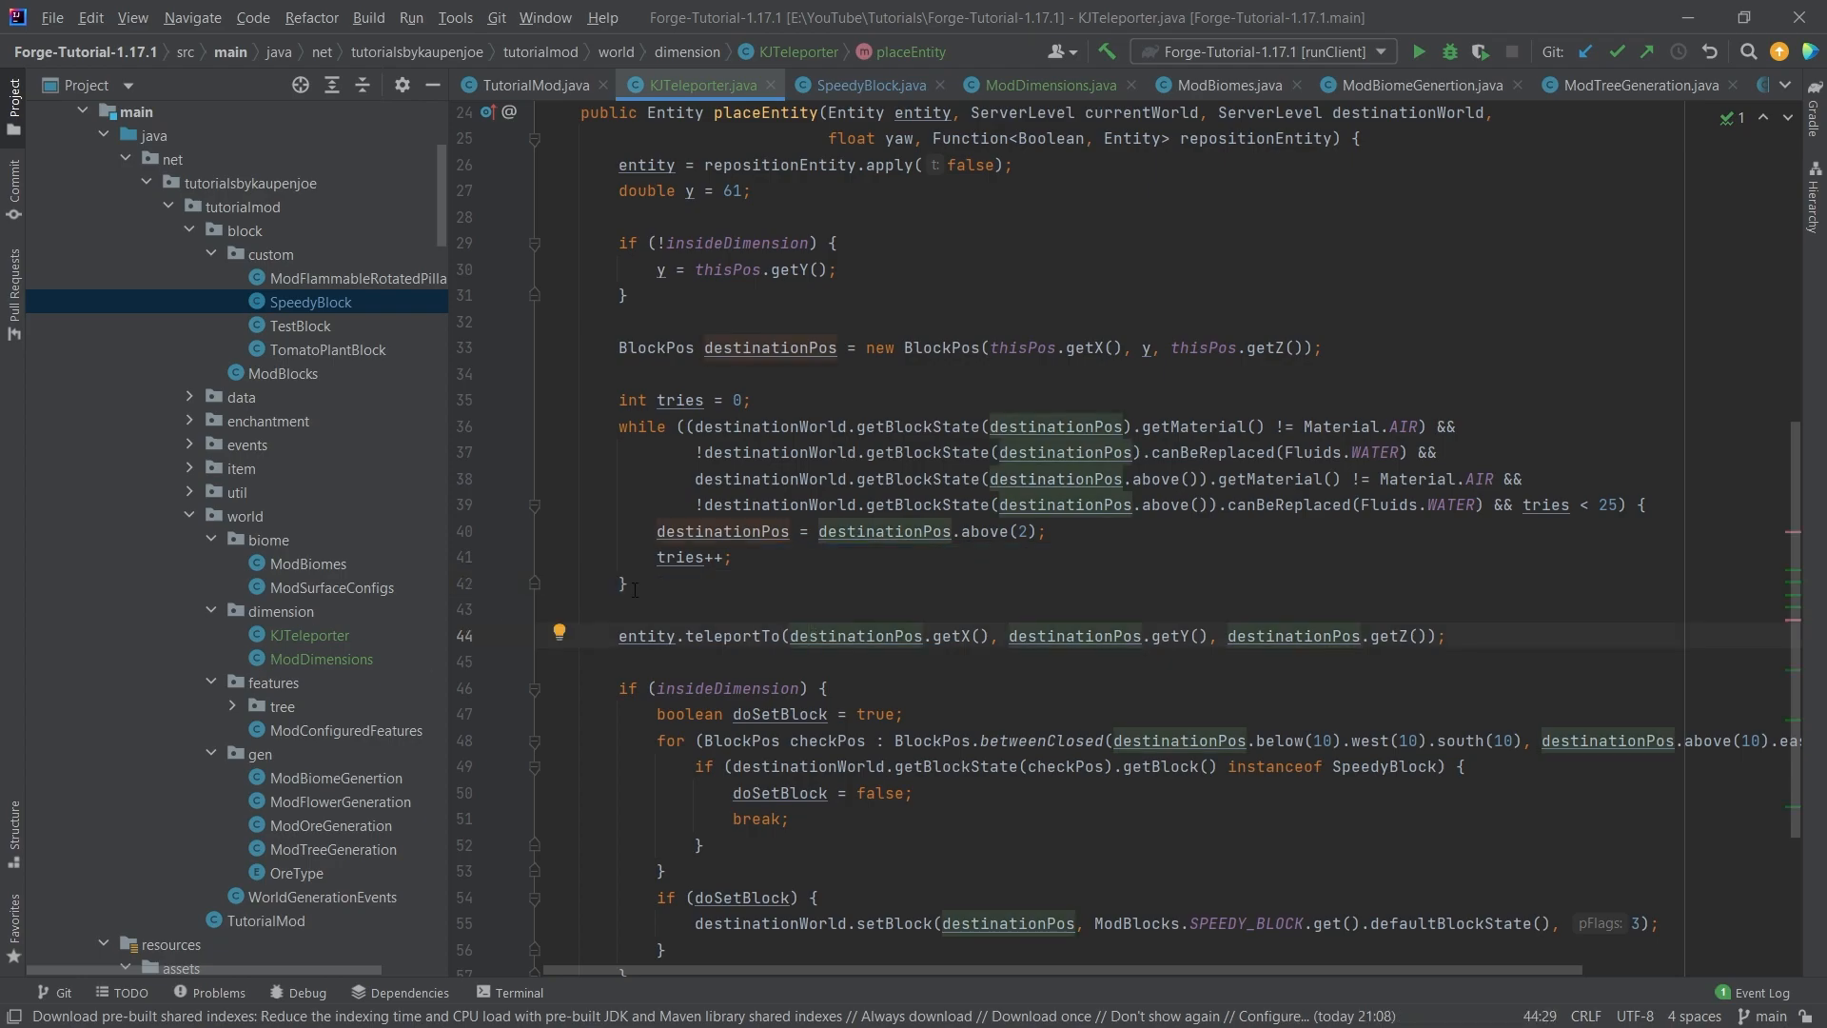
pyautogui.click(634, 608)
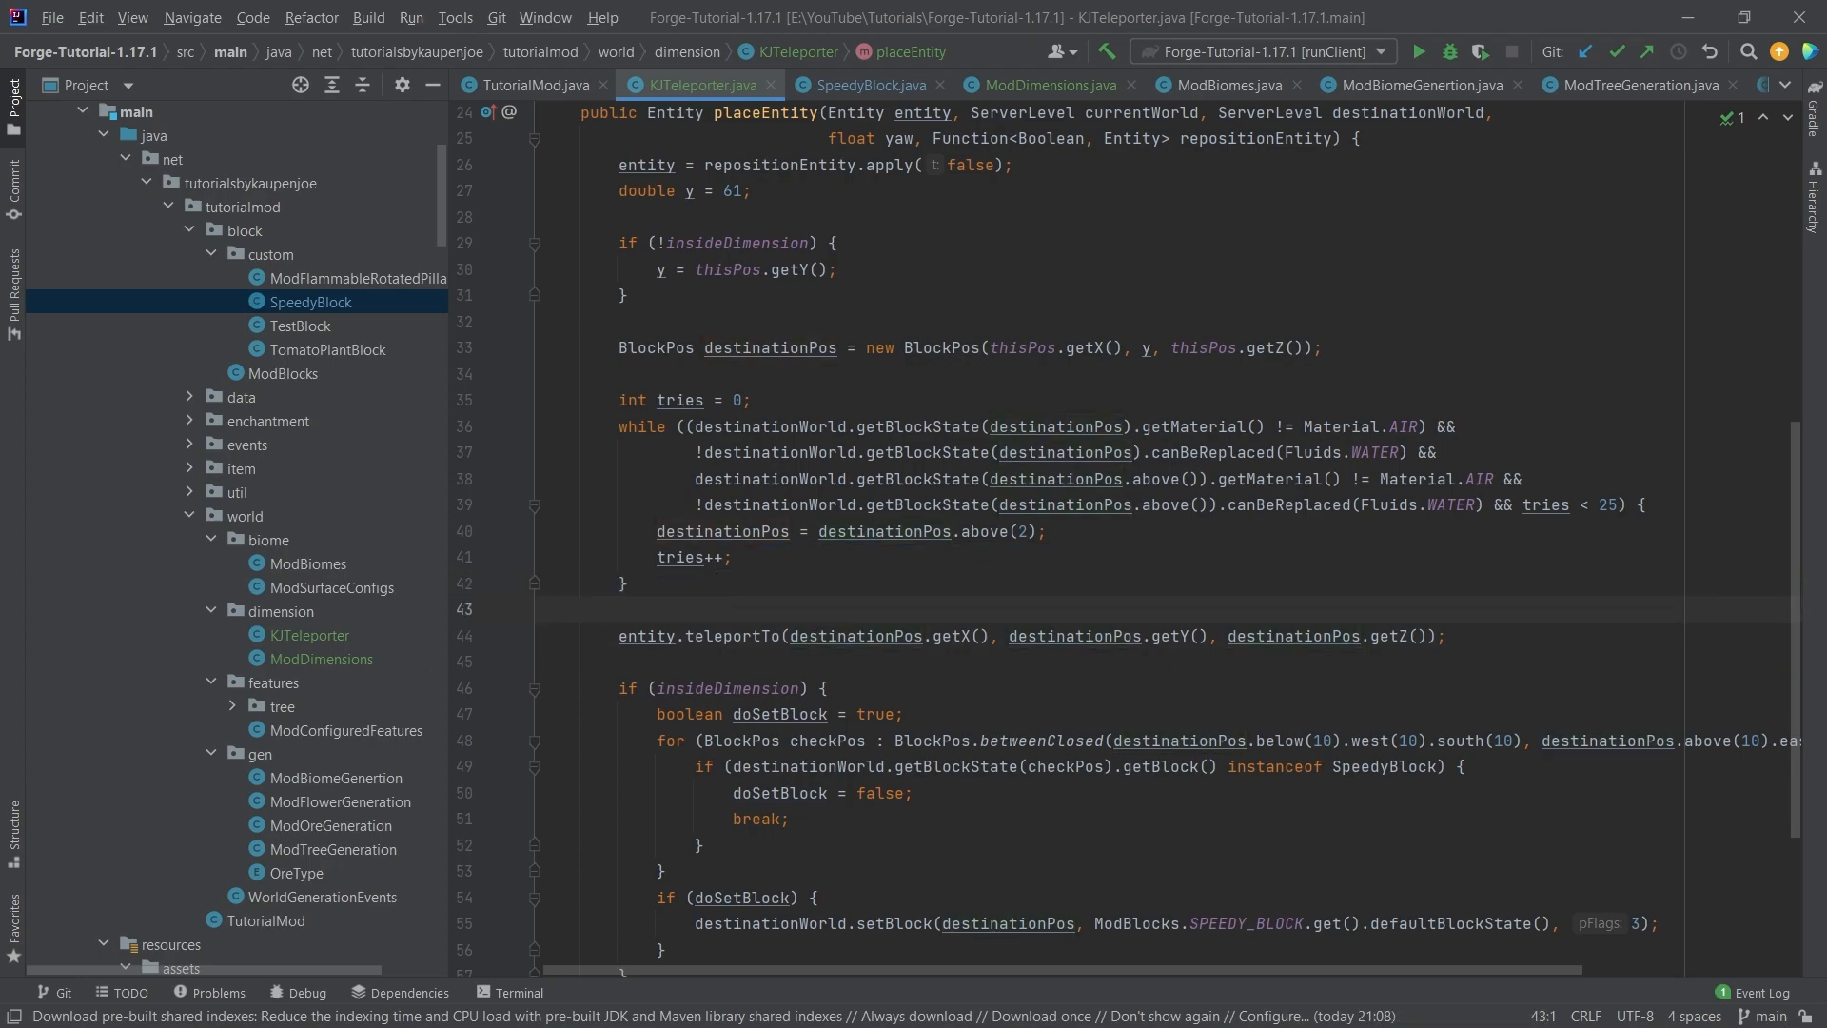
pyautogui.scroll(-3)
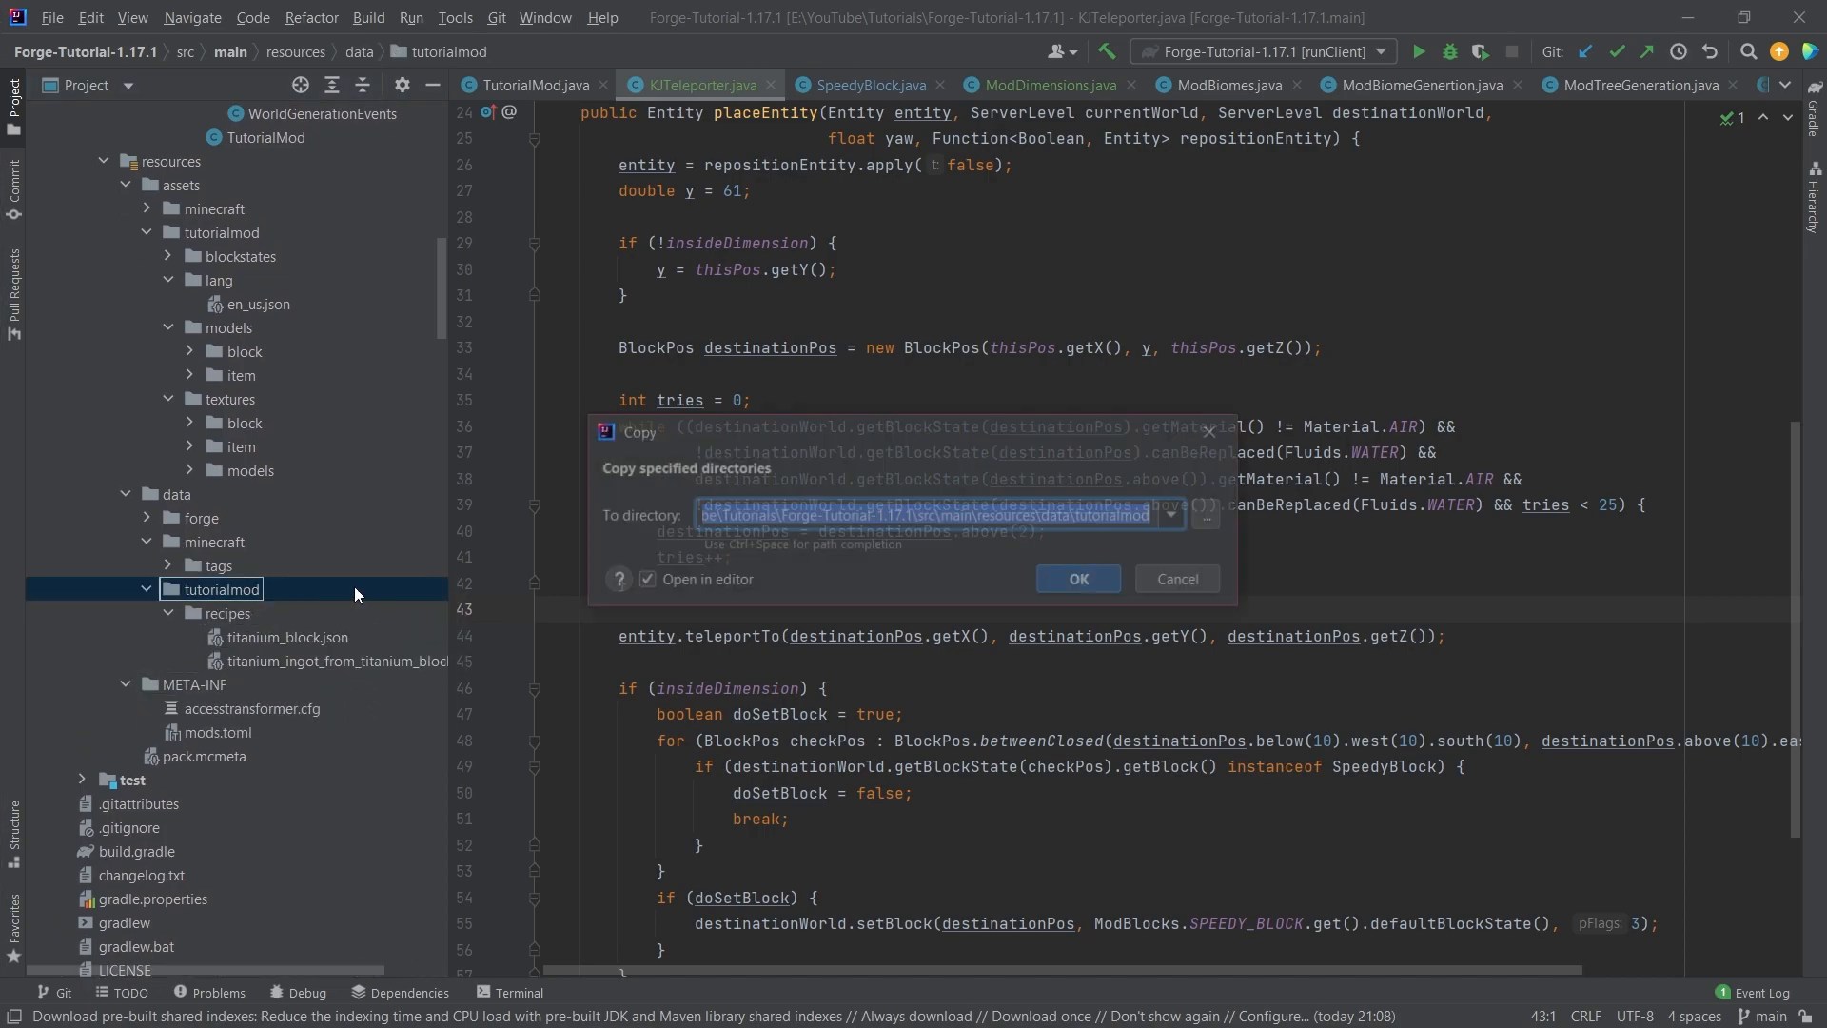
# Copy the dimension folders into data/tutorialmod, then inspect kjdim.json's kjdim_type reference.
pyautogui.click(1075, 578)
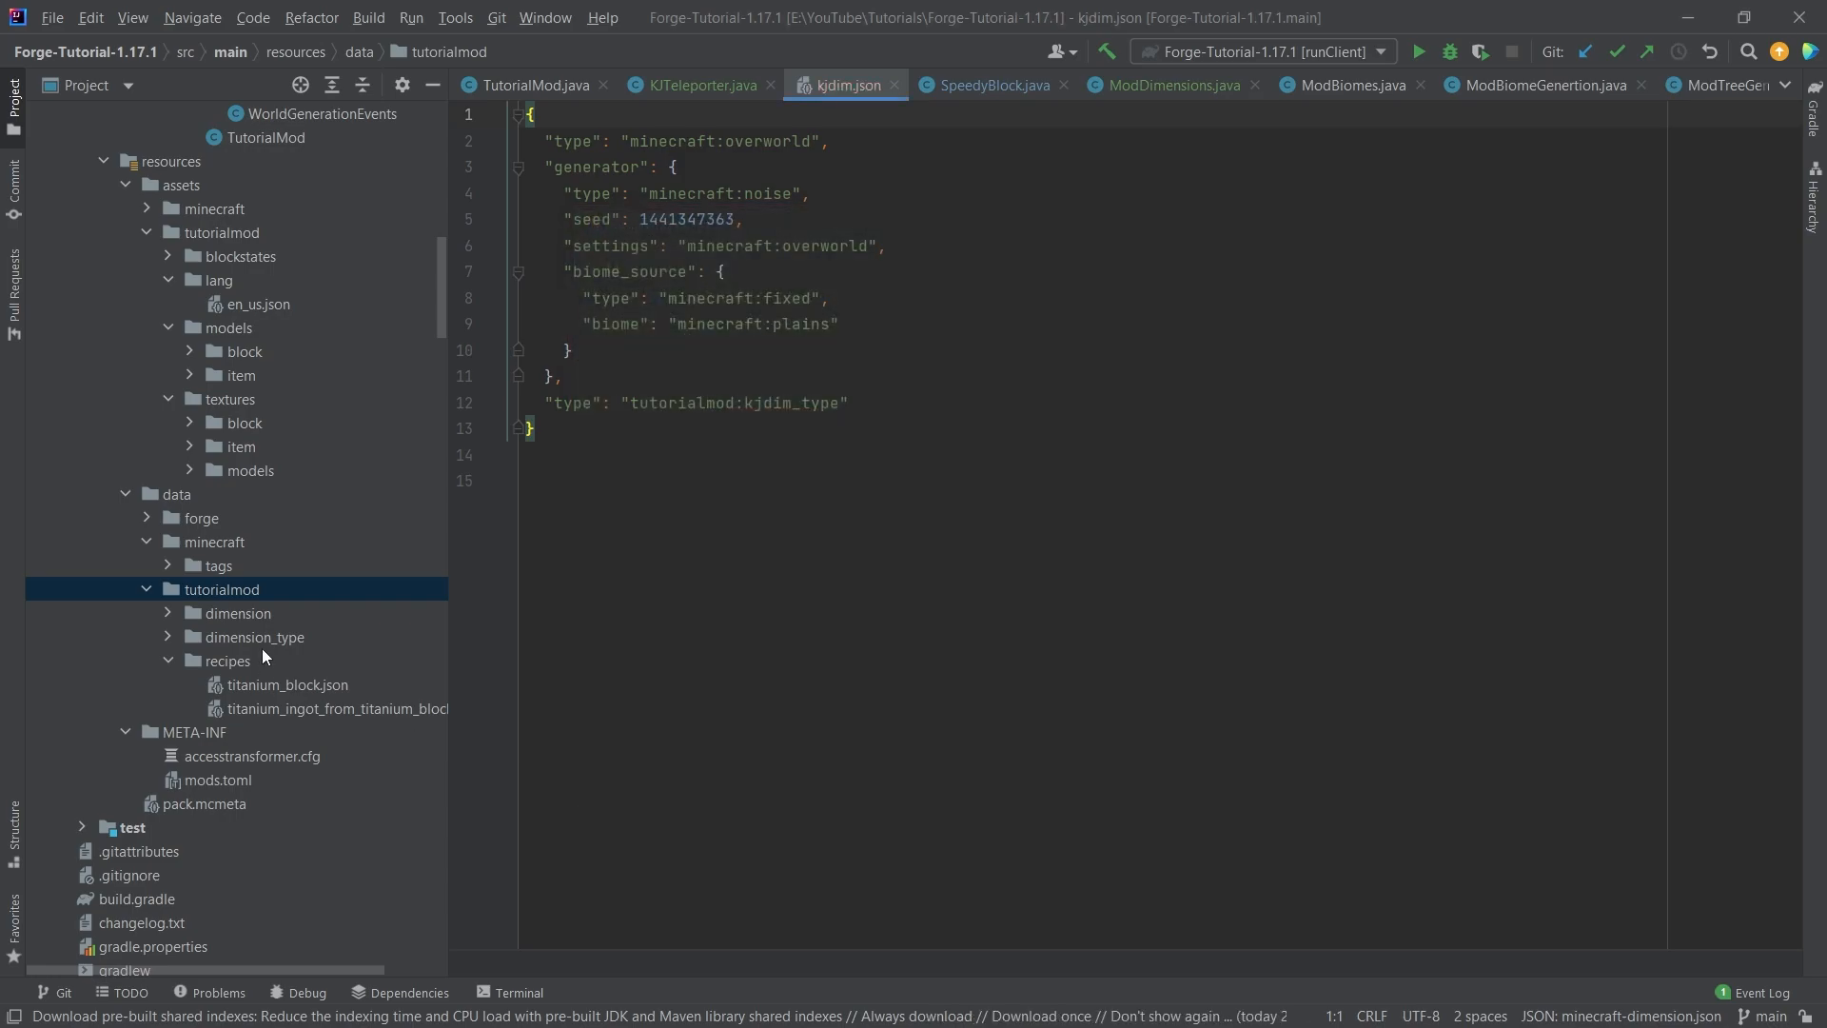
pyautogui.click(253, 660)
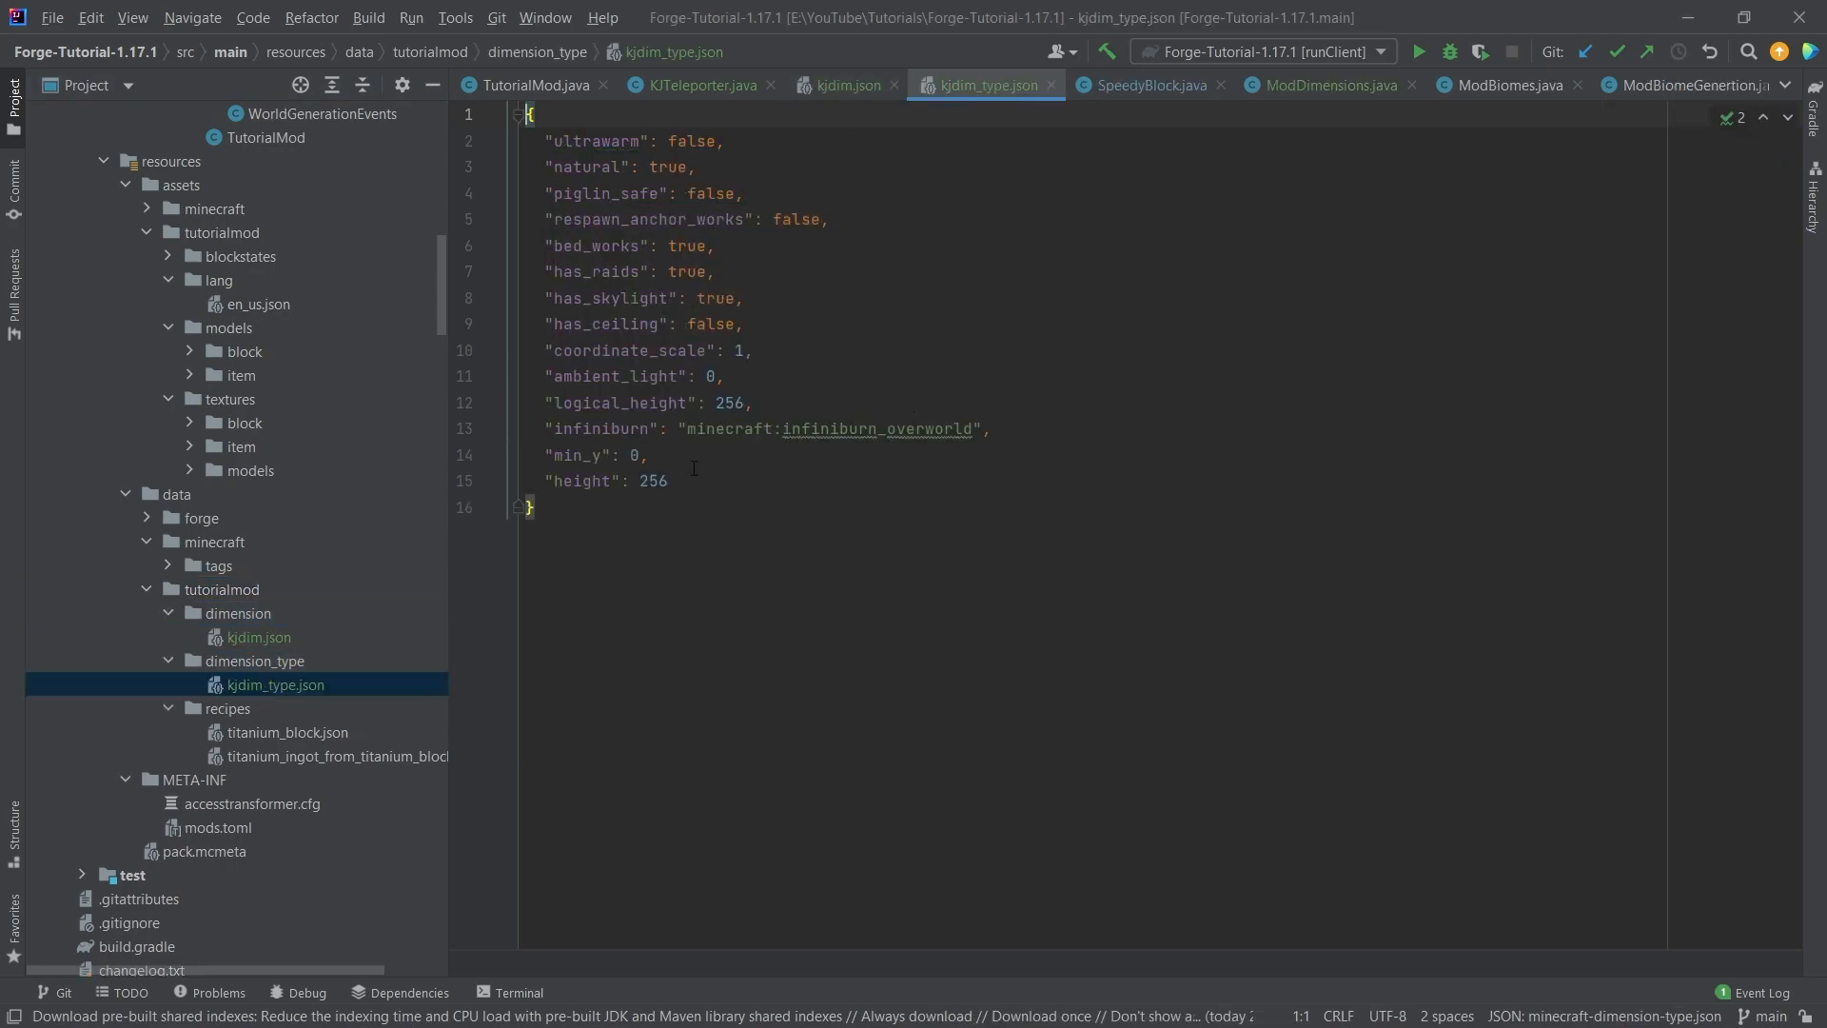
pyautogui.click(845, 85)
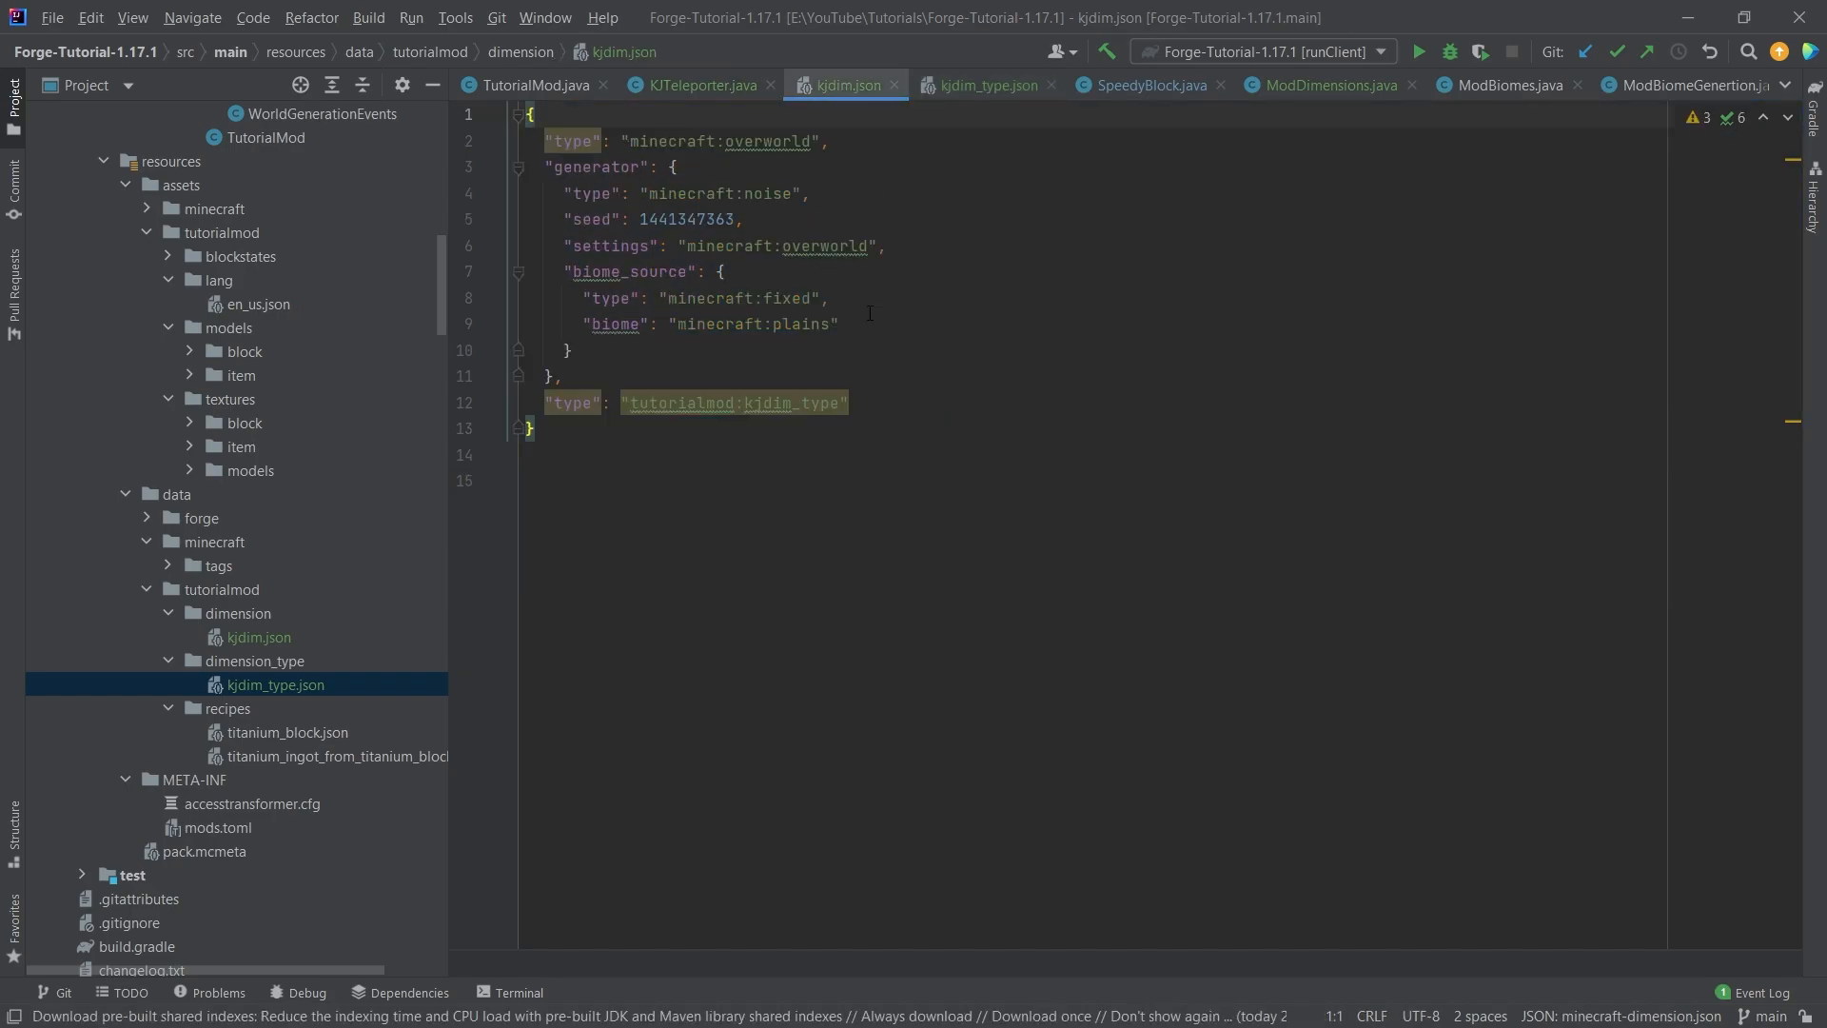
pyautogui.click(827, 297)
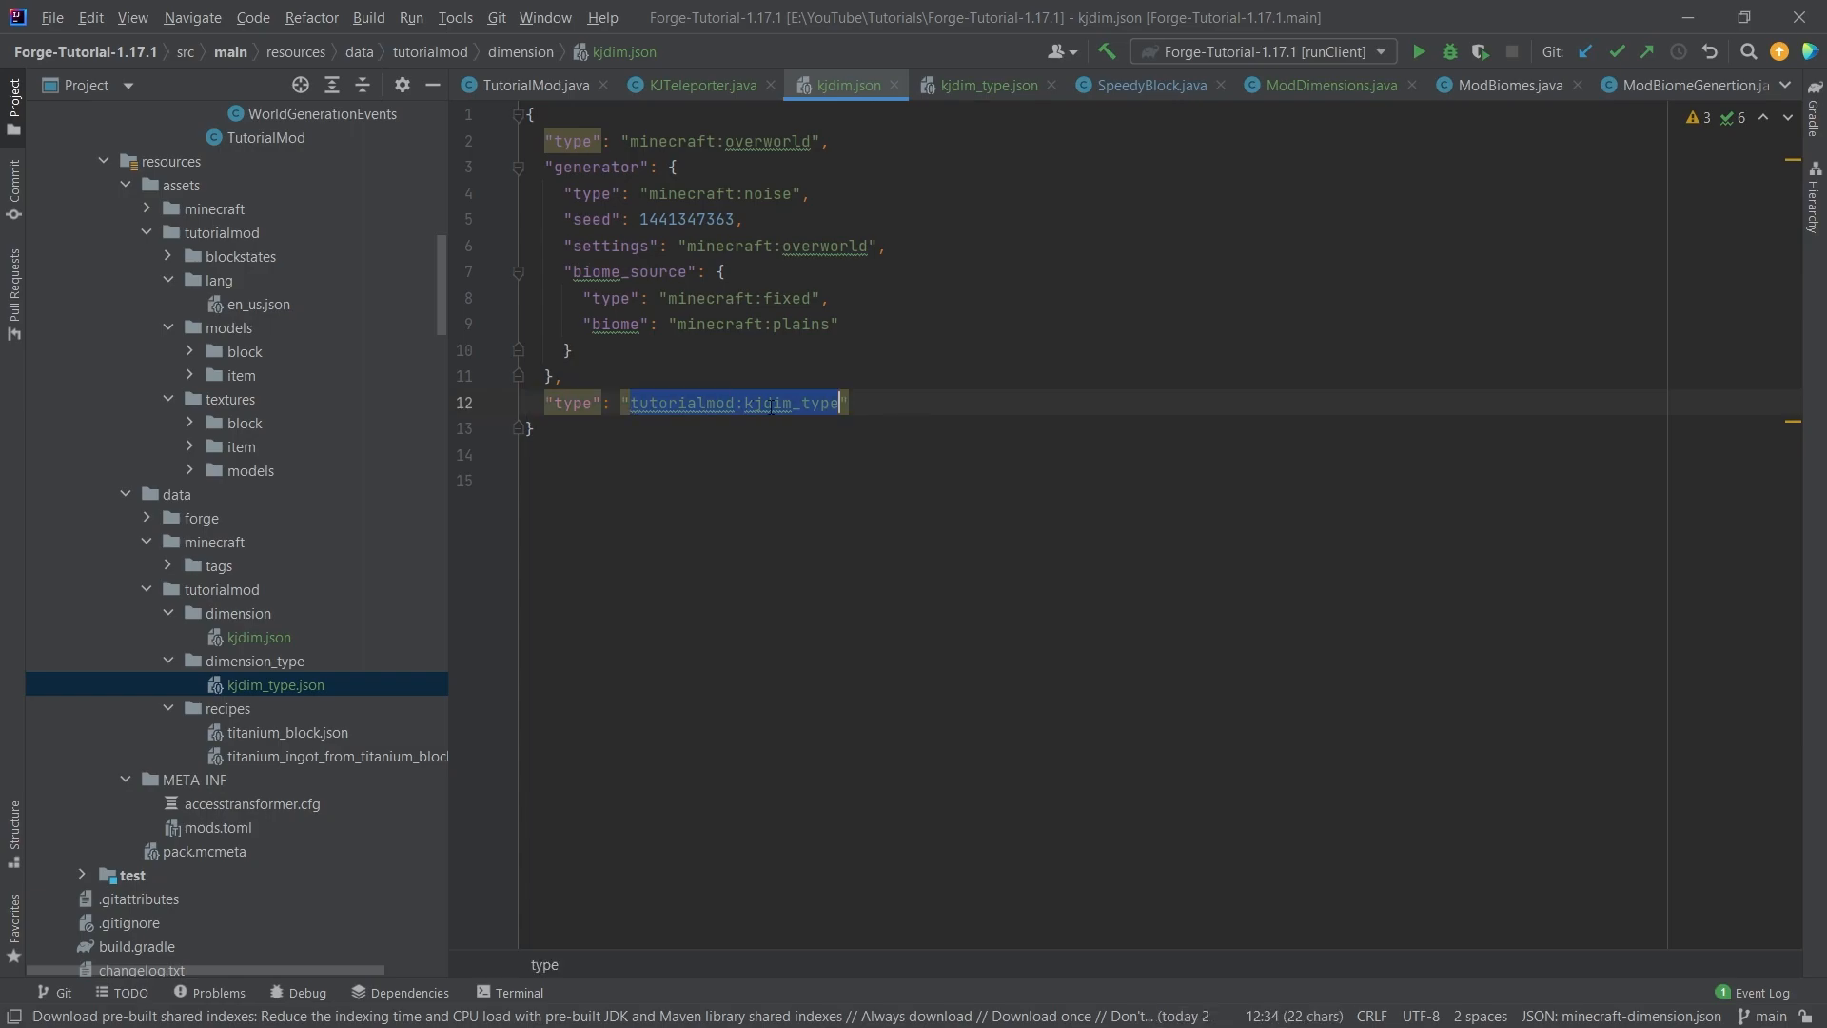
pyautogui.click(985, 84)
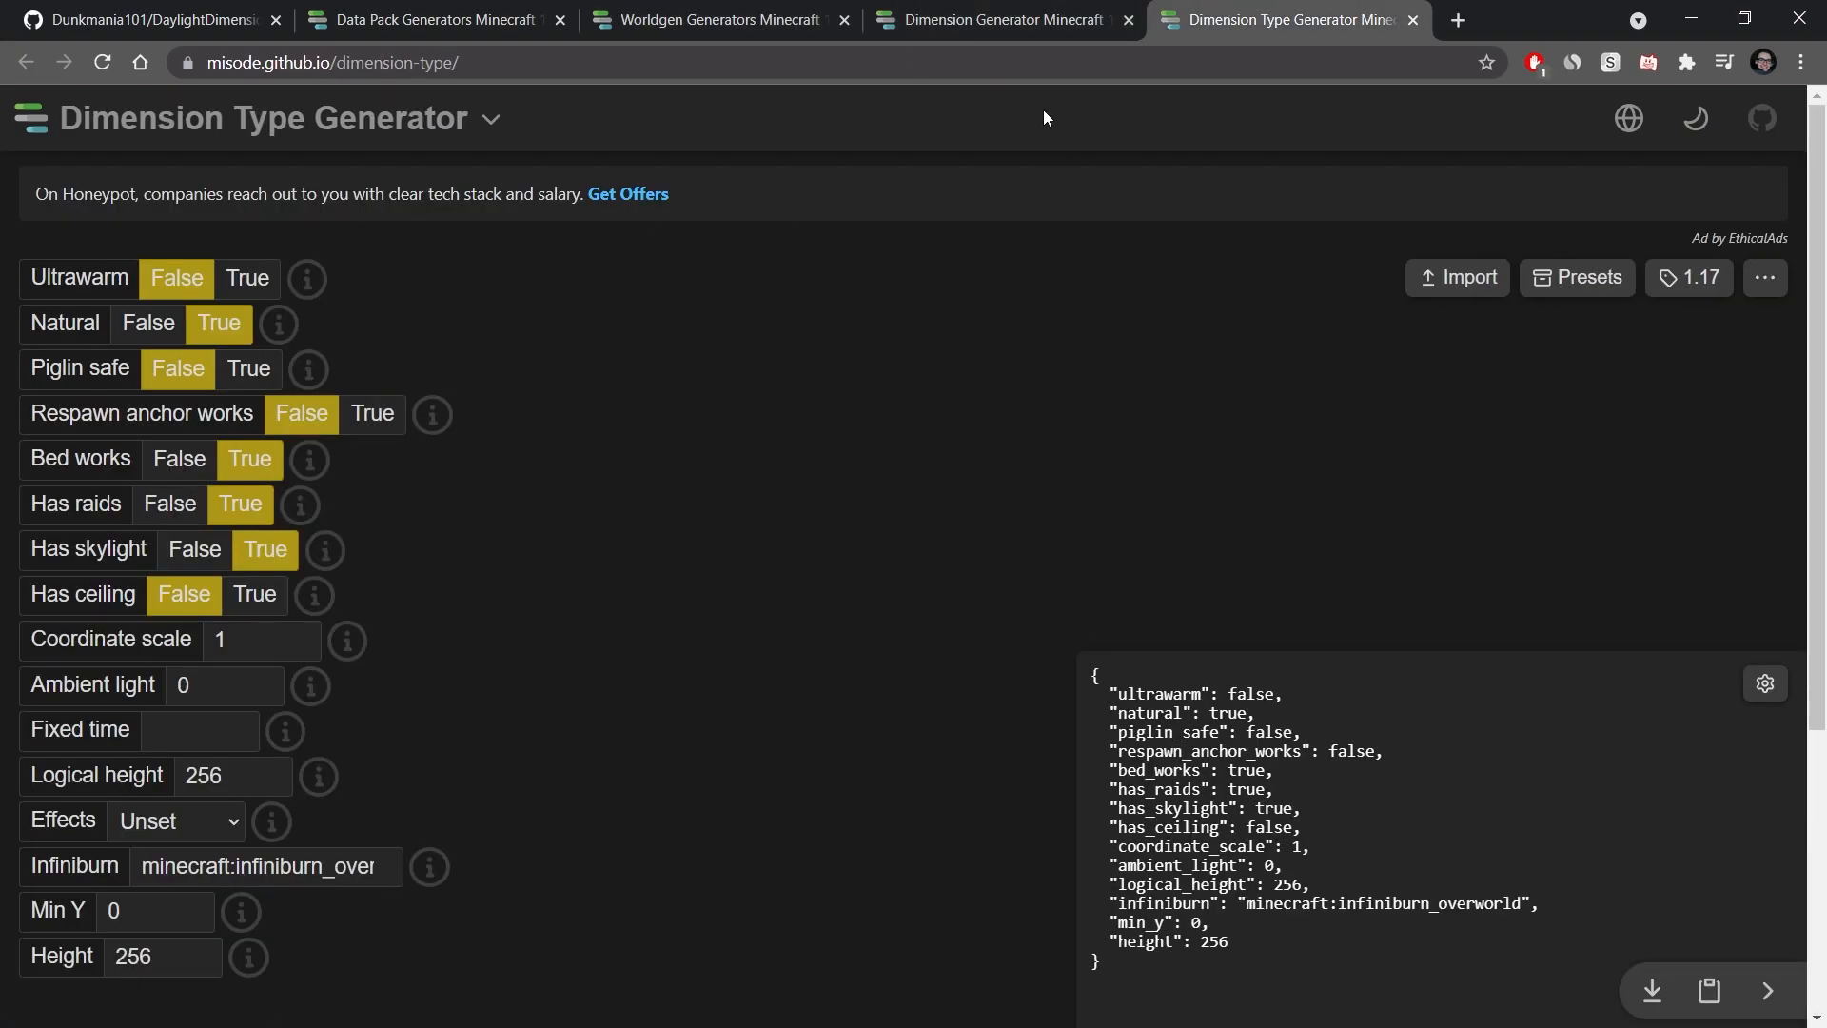
pyautogui.click(997, 20)
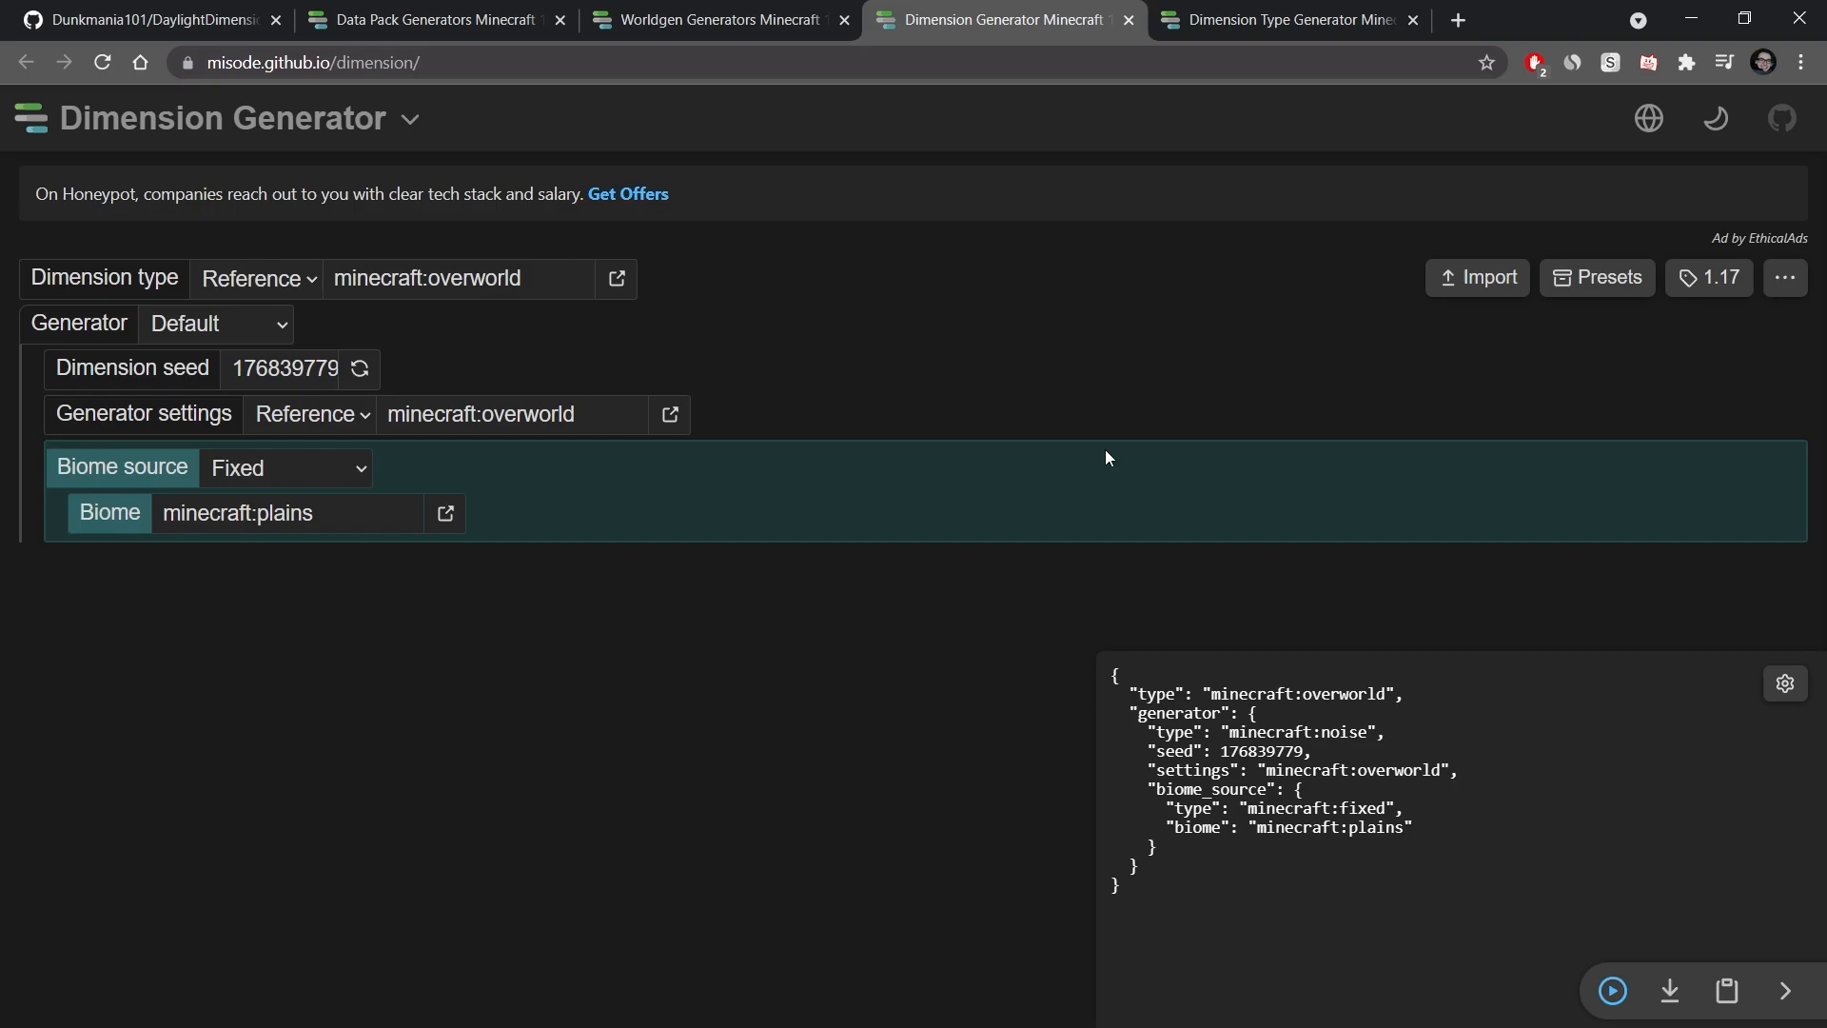
pyautogui.moveTo(1708, 277)
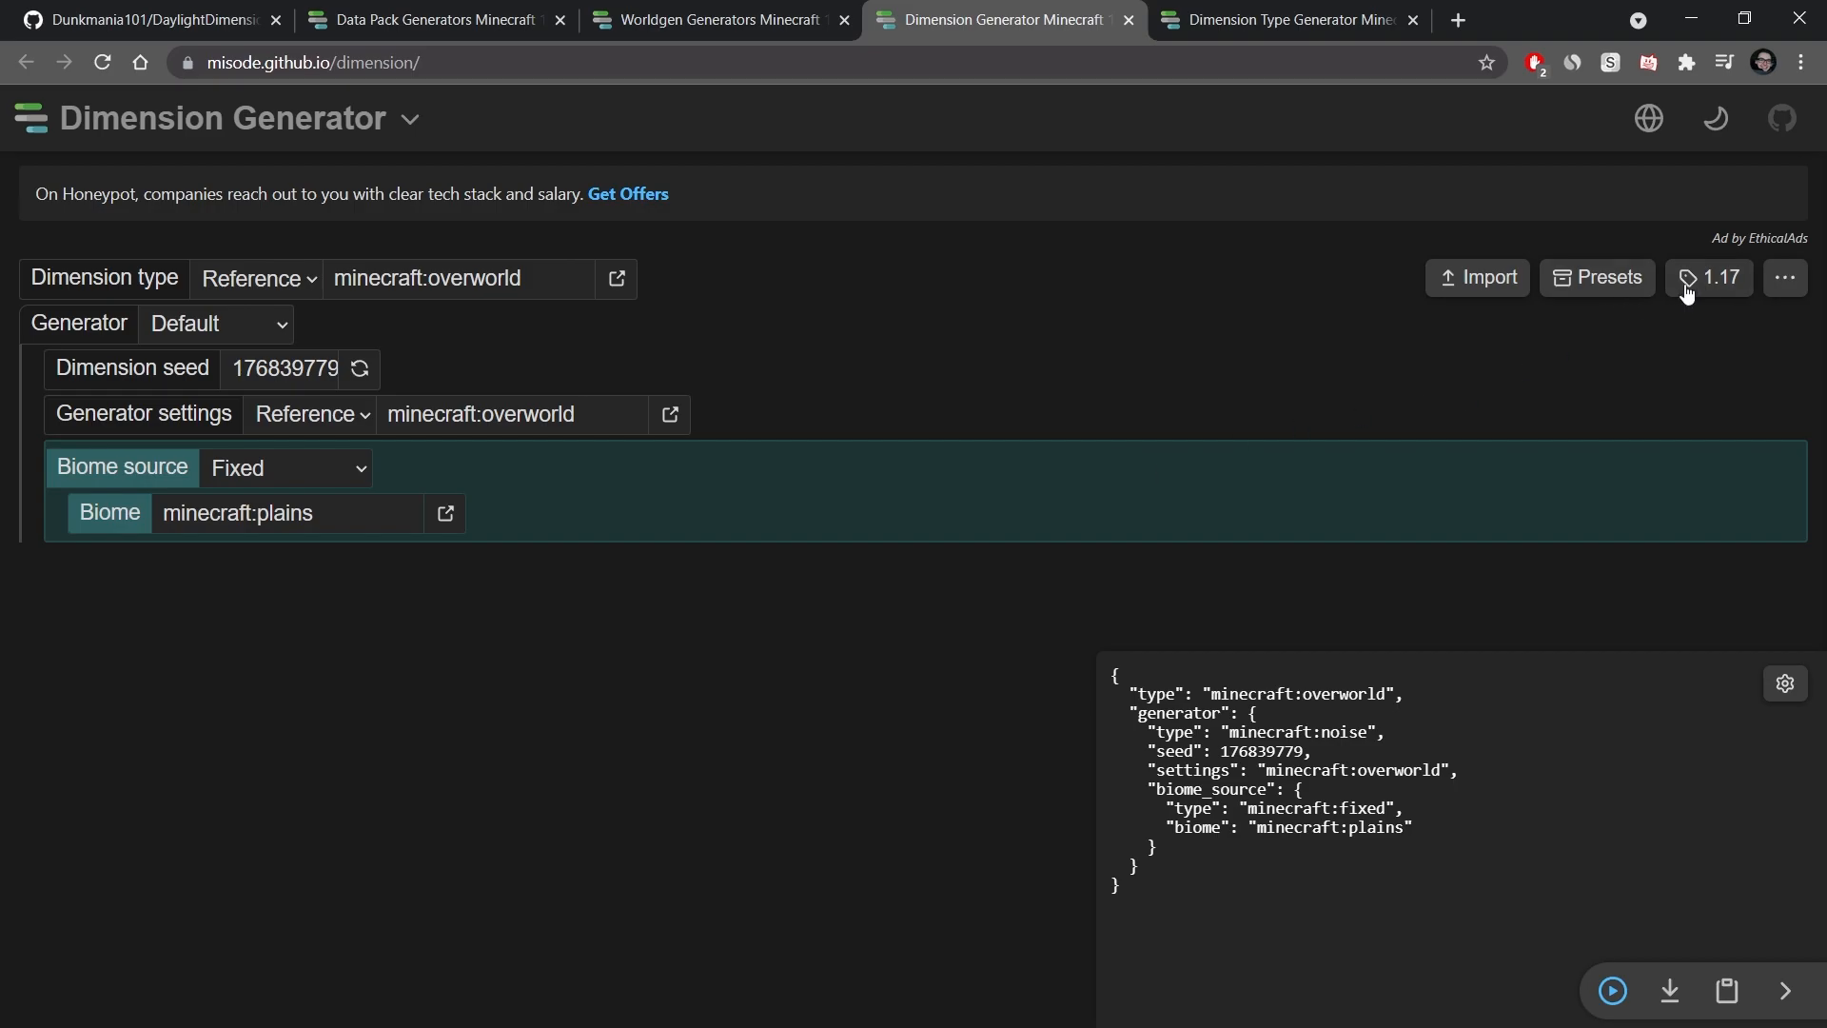
pyautogui.click(1288, 20)
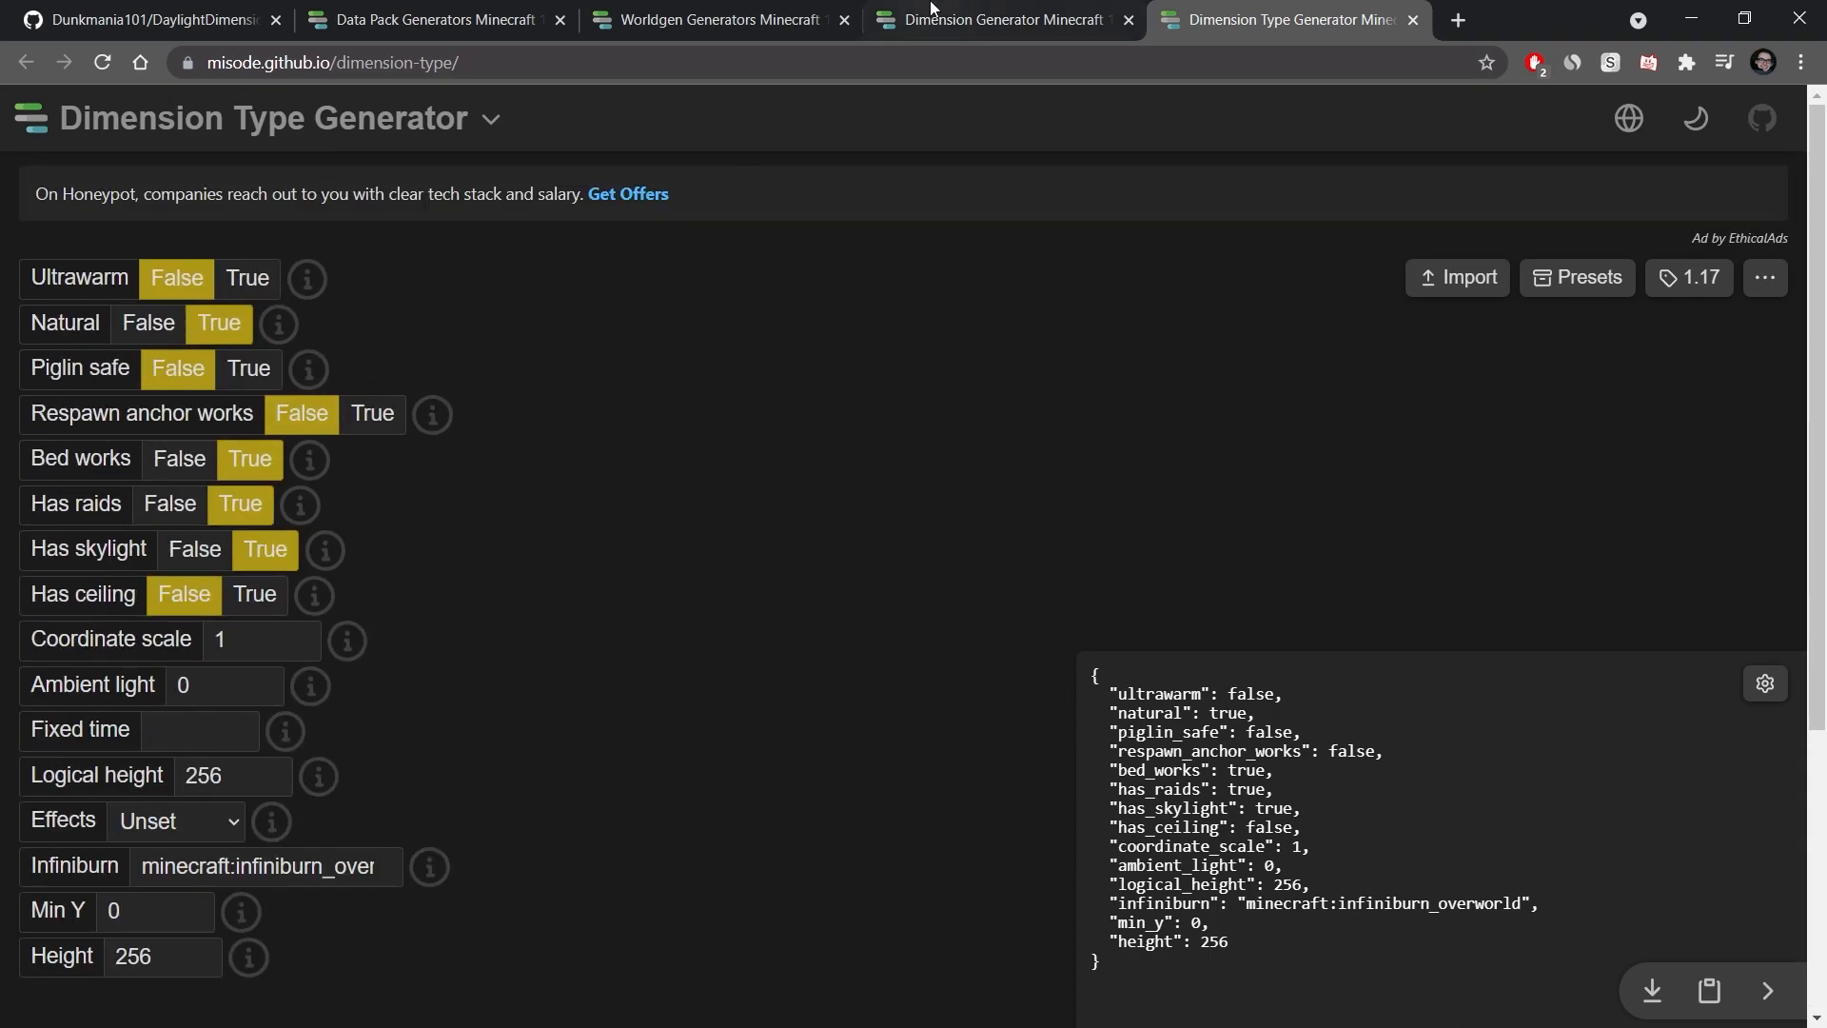
pyautogui.click(998, 19)
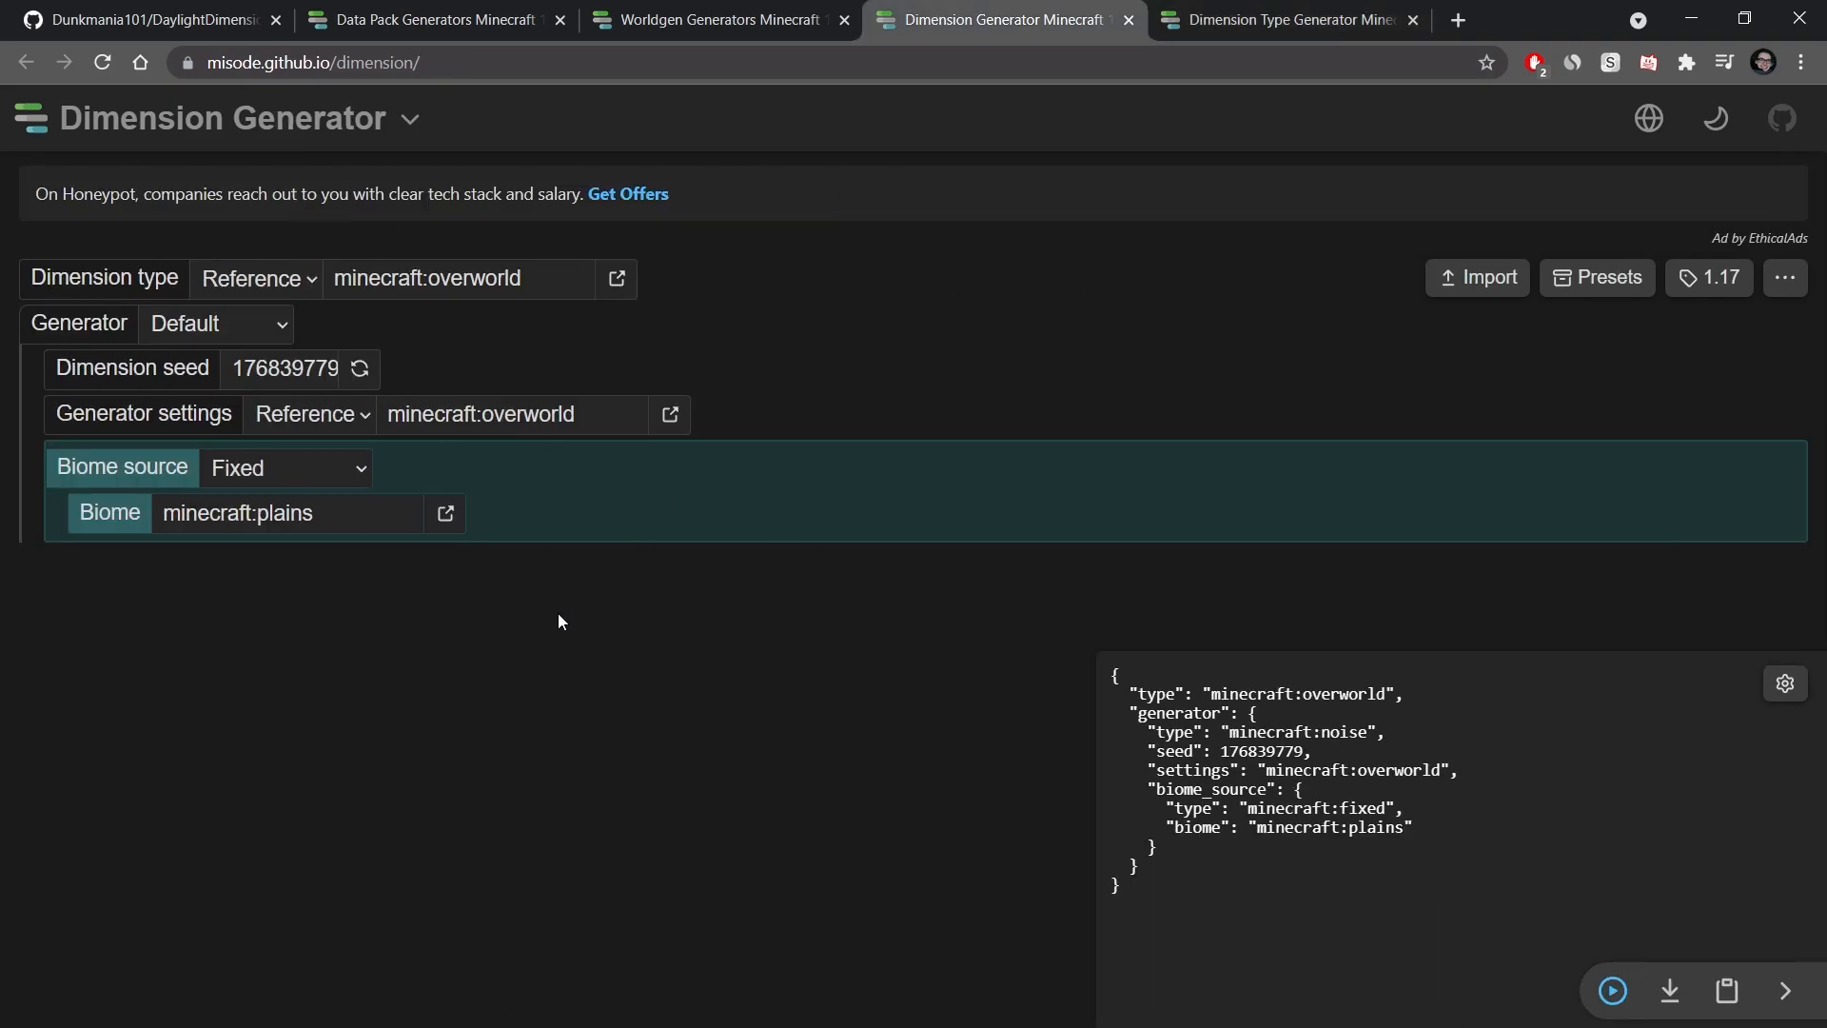
pyautogui.moveTo(952, 711)
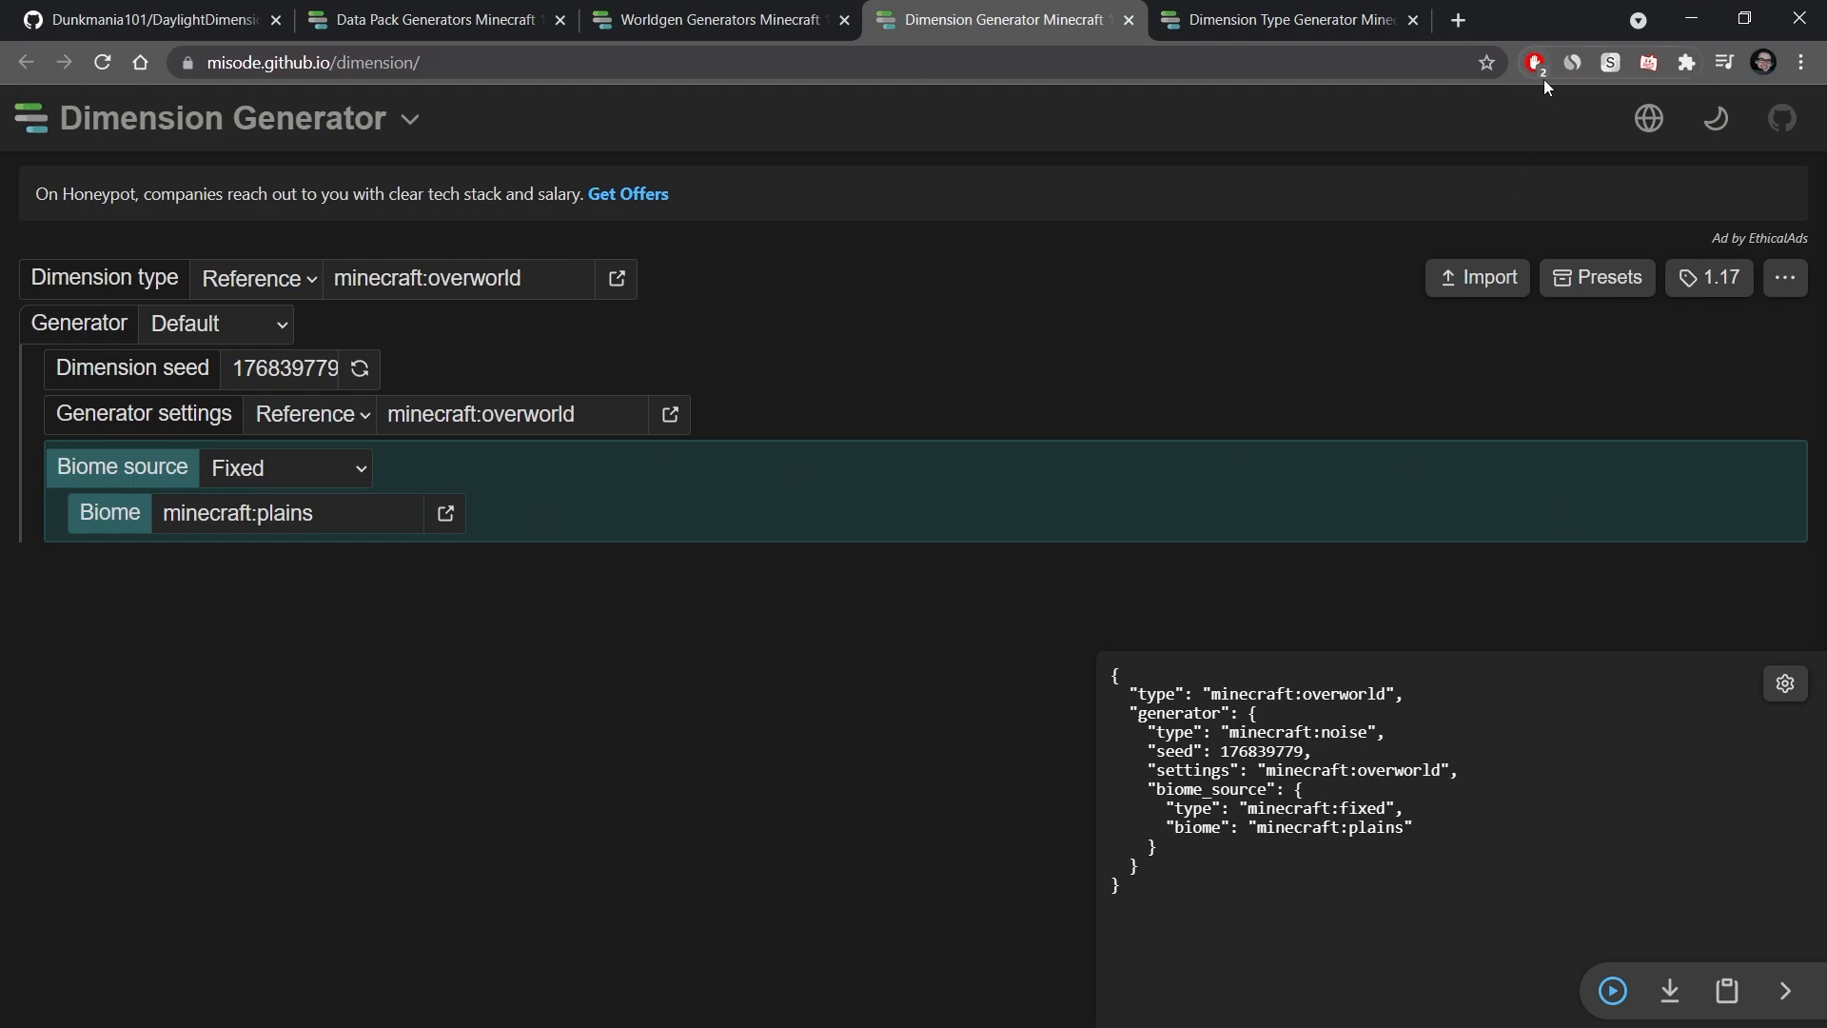
pyautogui.moveTo(1651, 110)
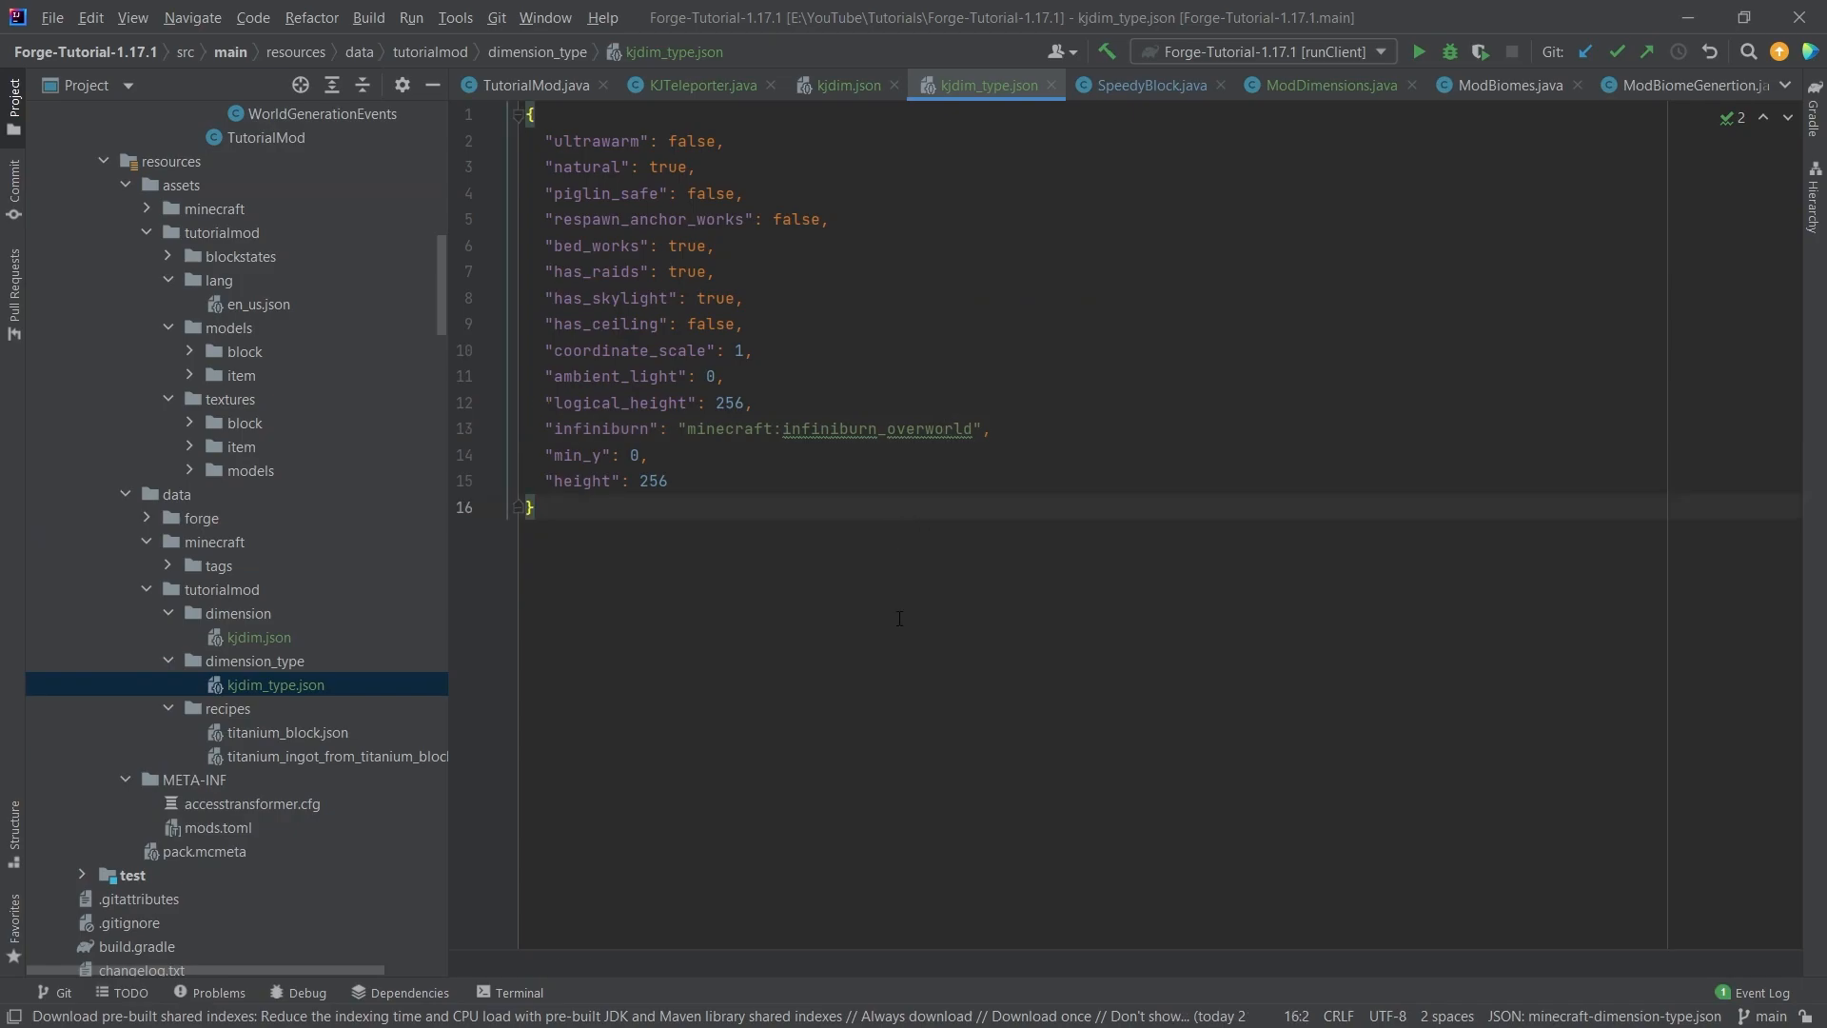
# Launch the runClient configuration to test the dimension in Minecraft.
pyautogui.click(698, 84)
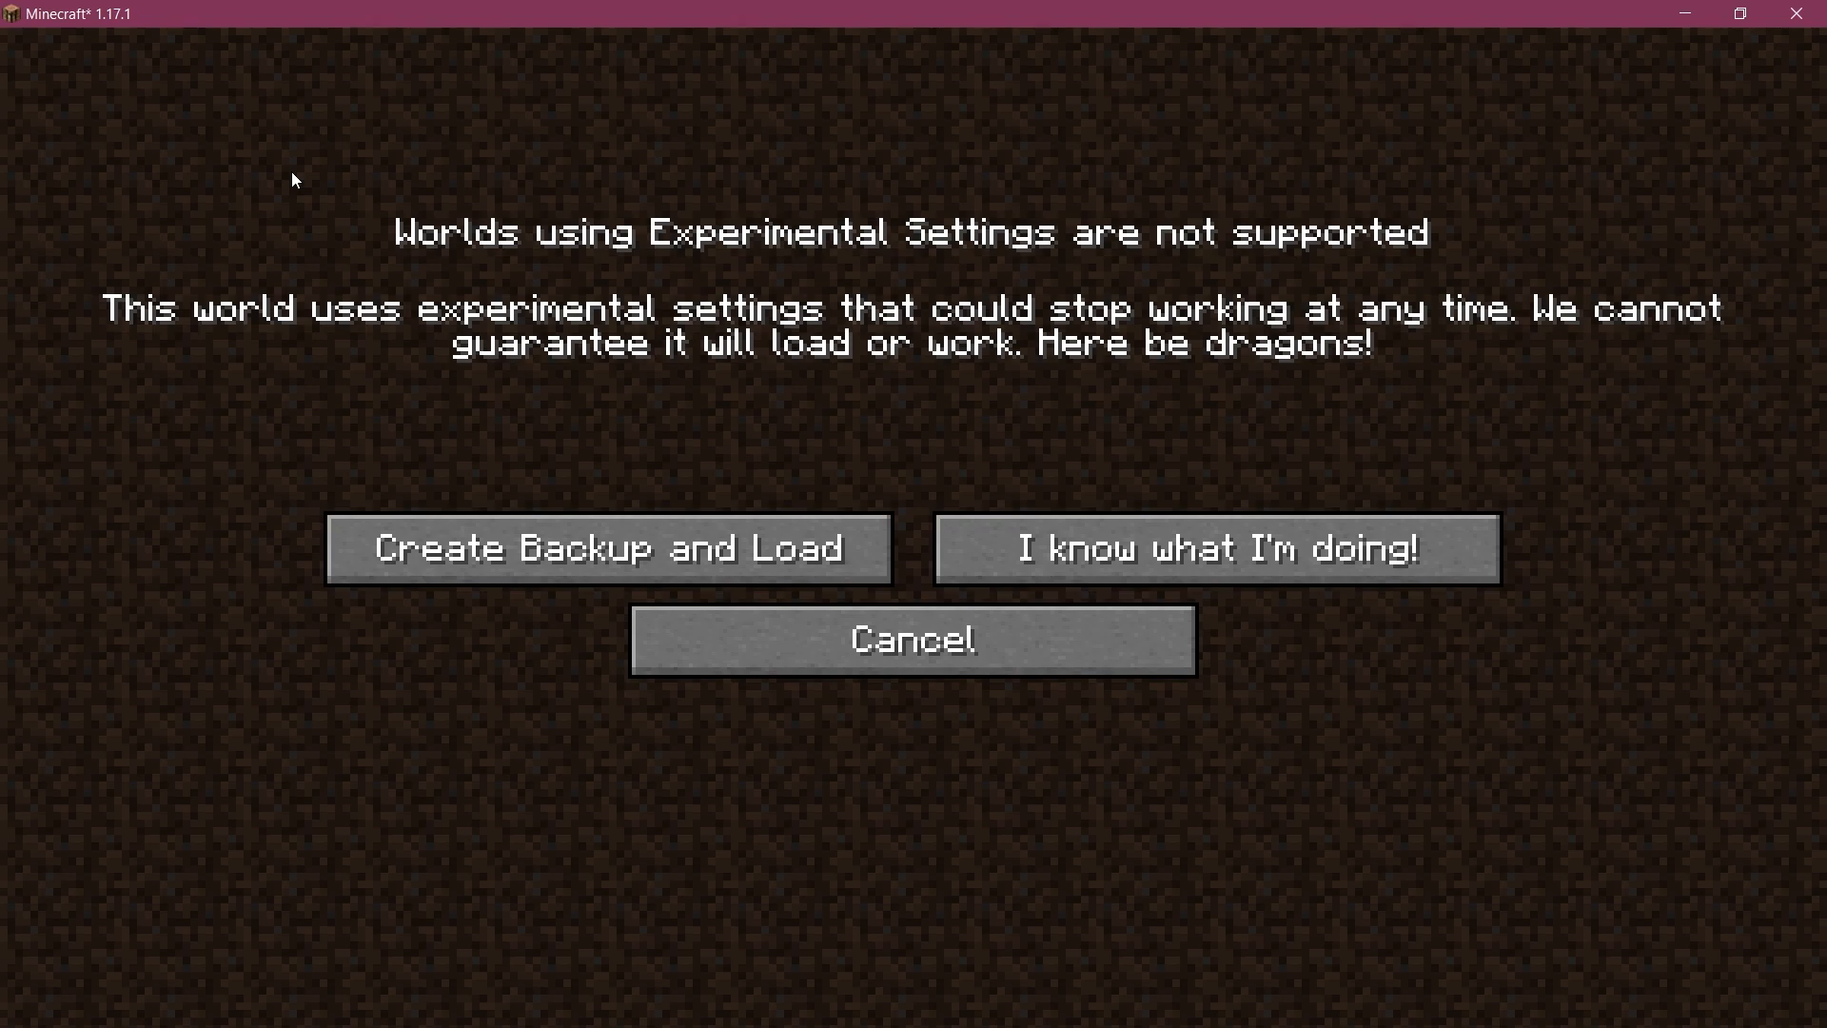
pyautogui.moveTo(503, 196)
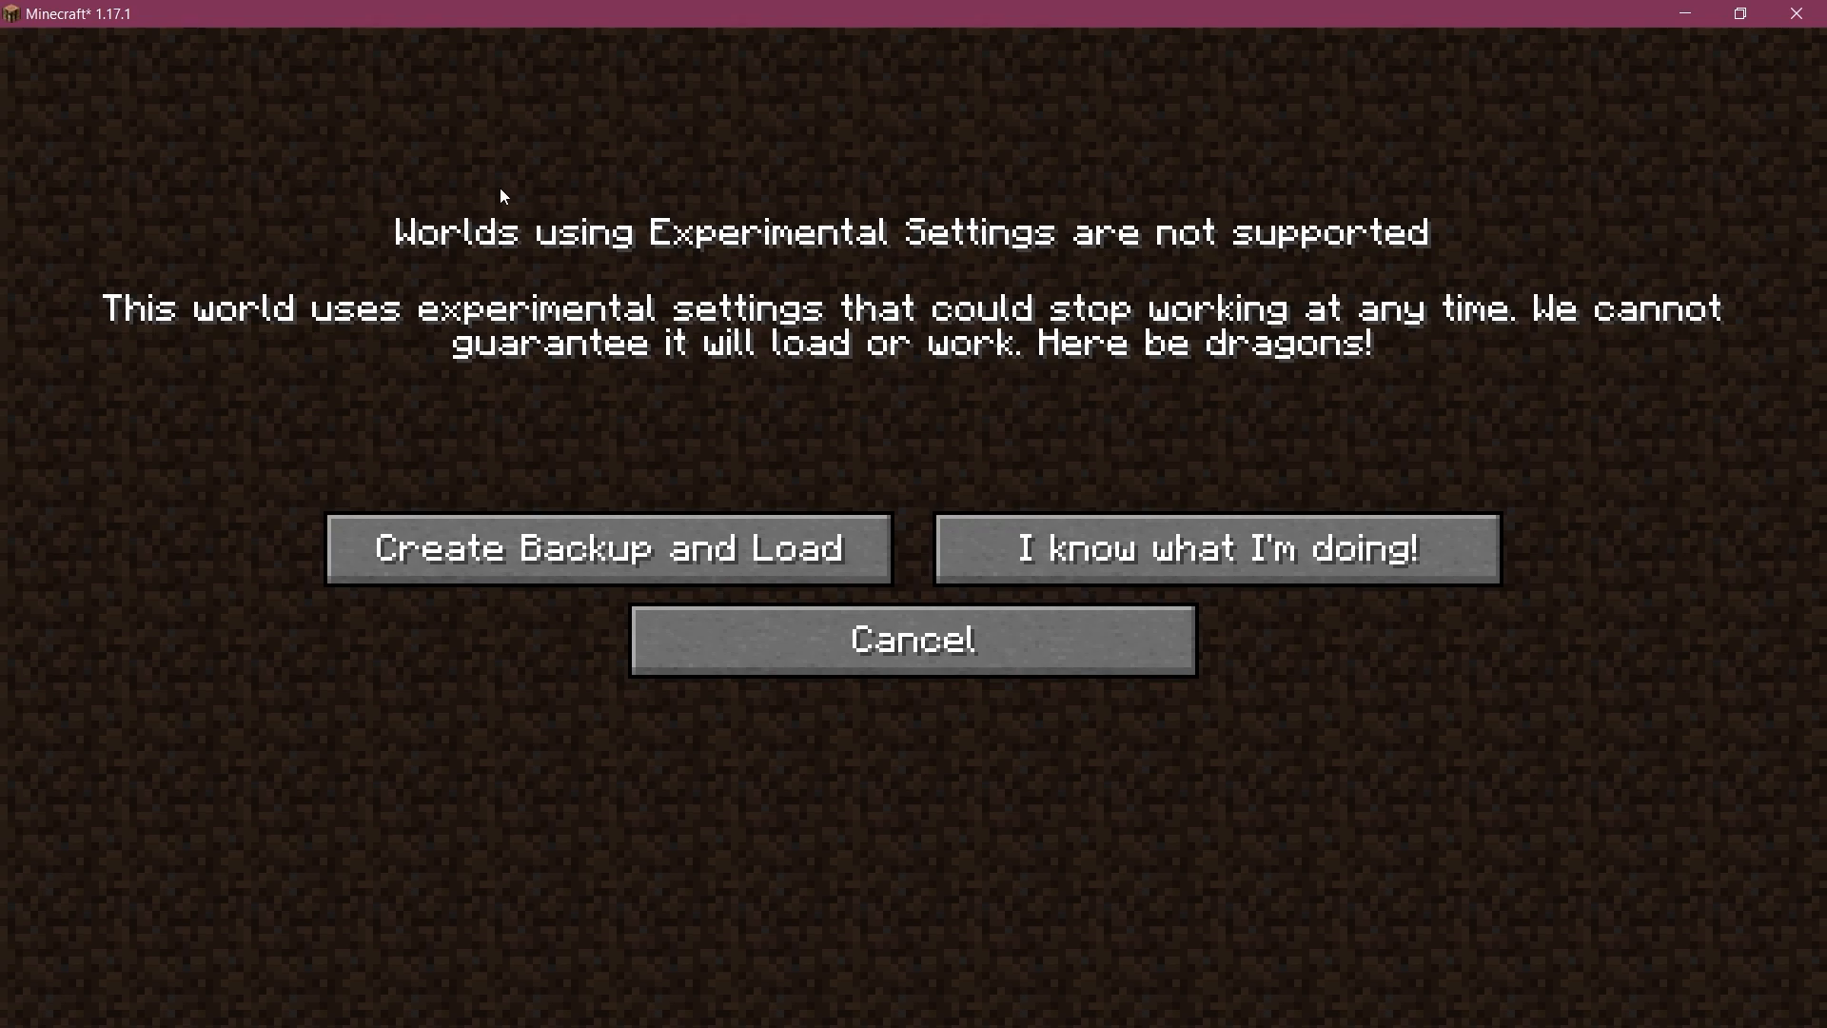
pyautogui.moveTo(571, 168)
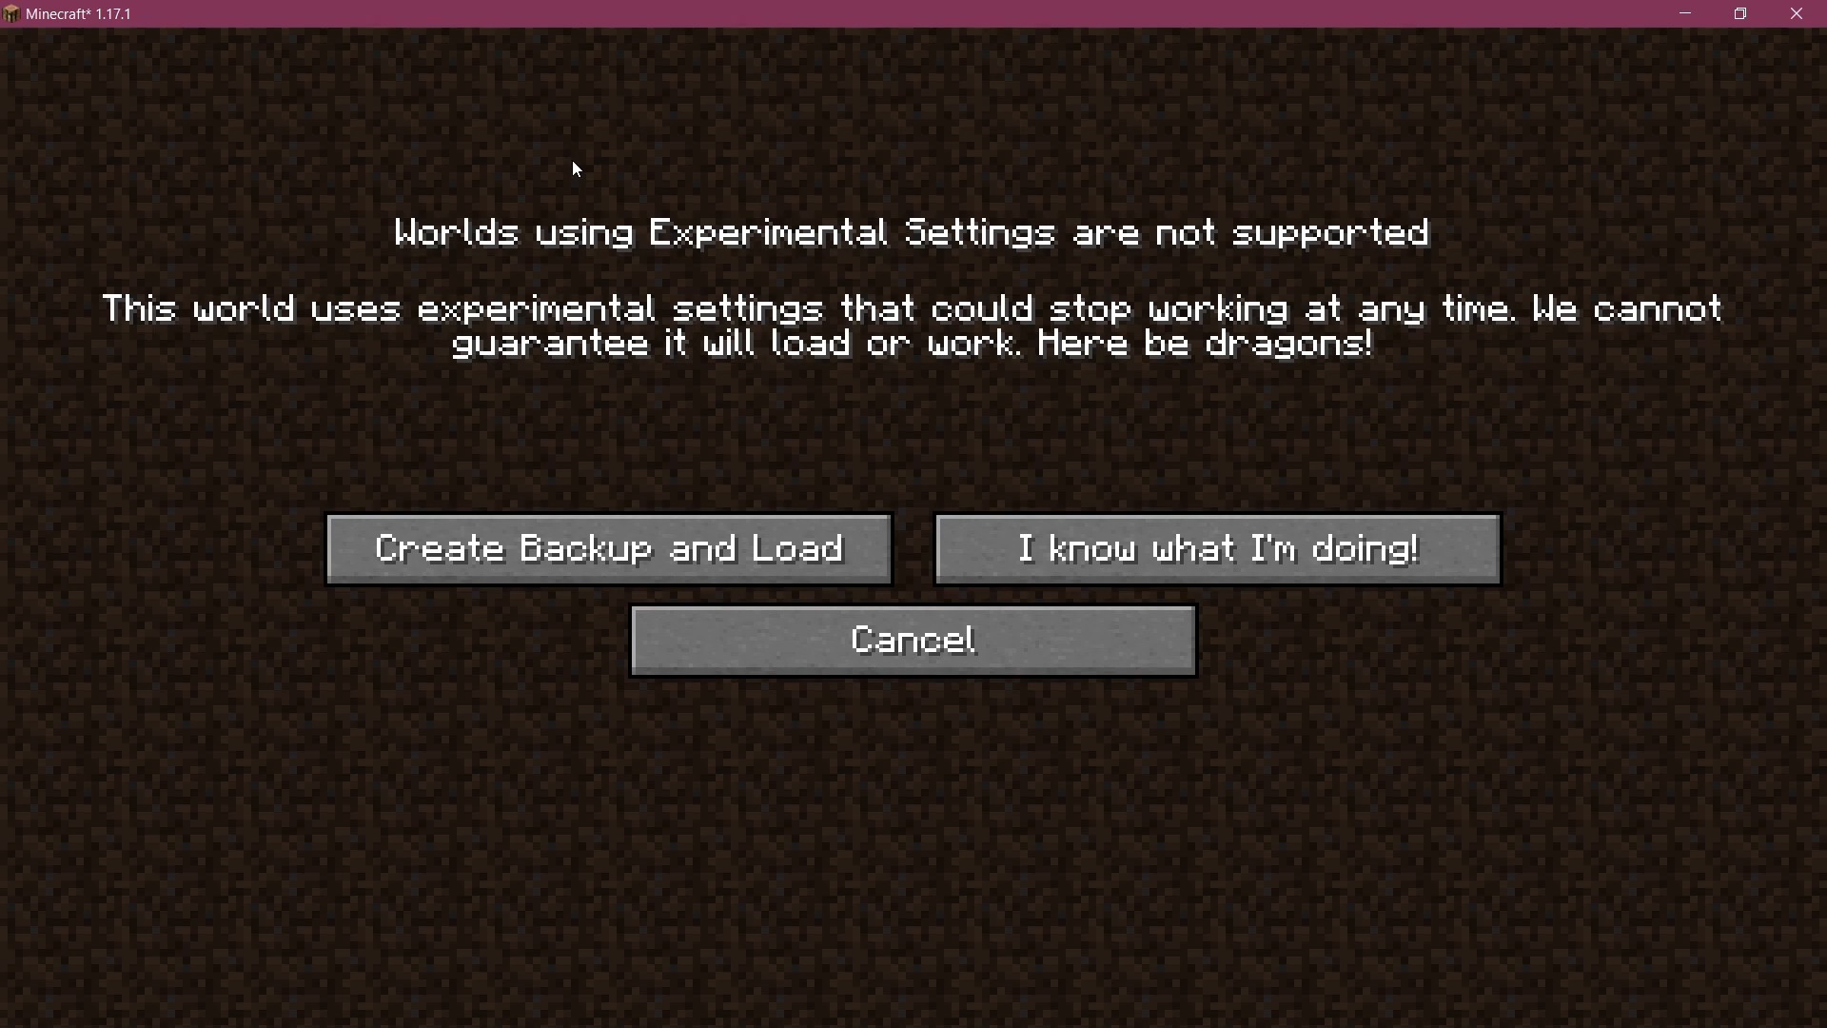
pyautogui.moveTo(943, 223)
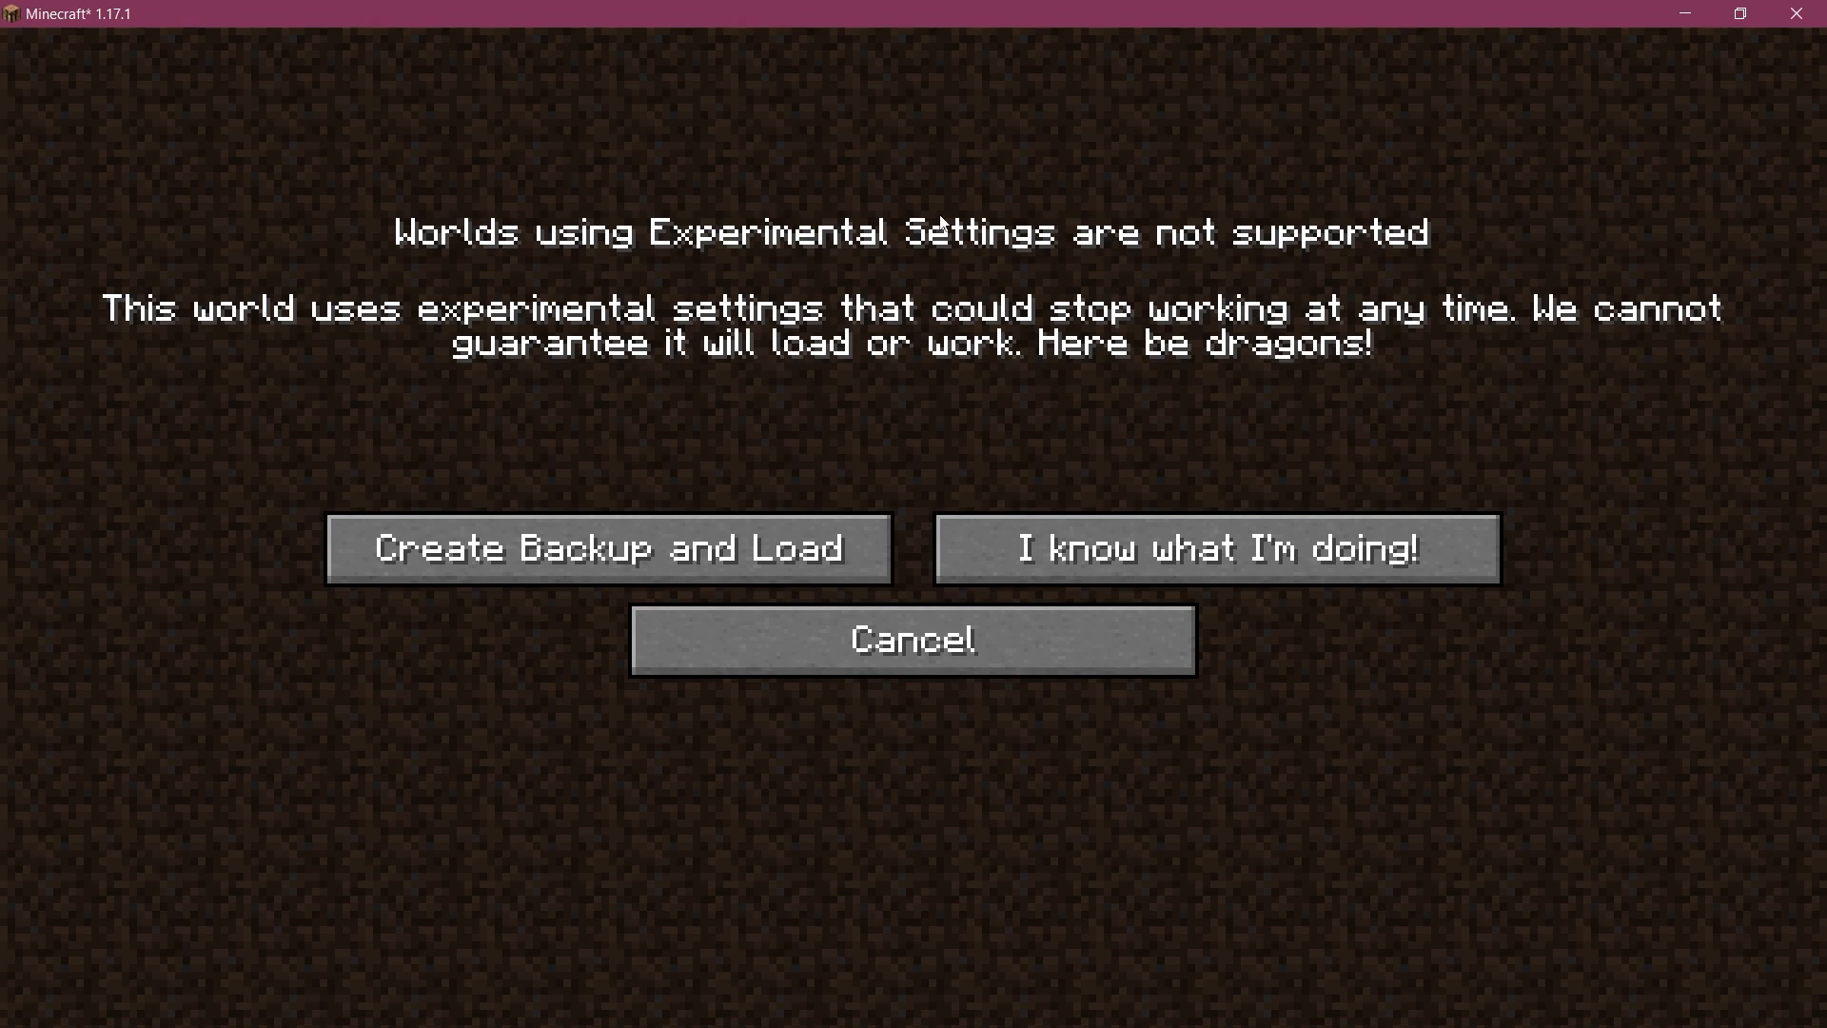
pyautogui.moveTo(891, 391)
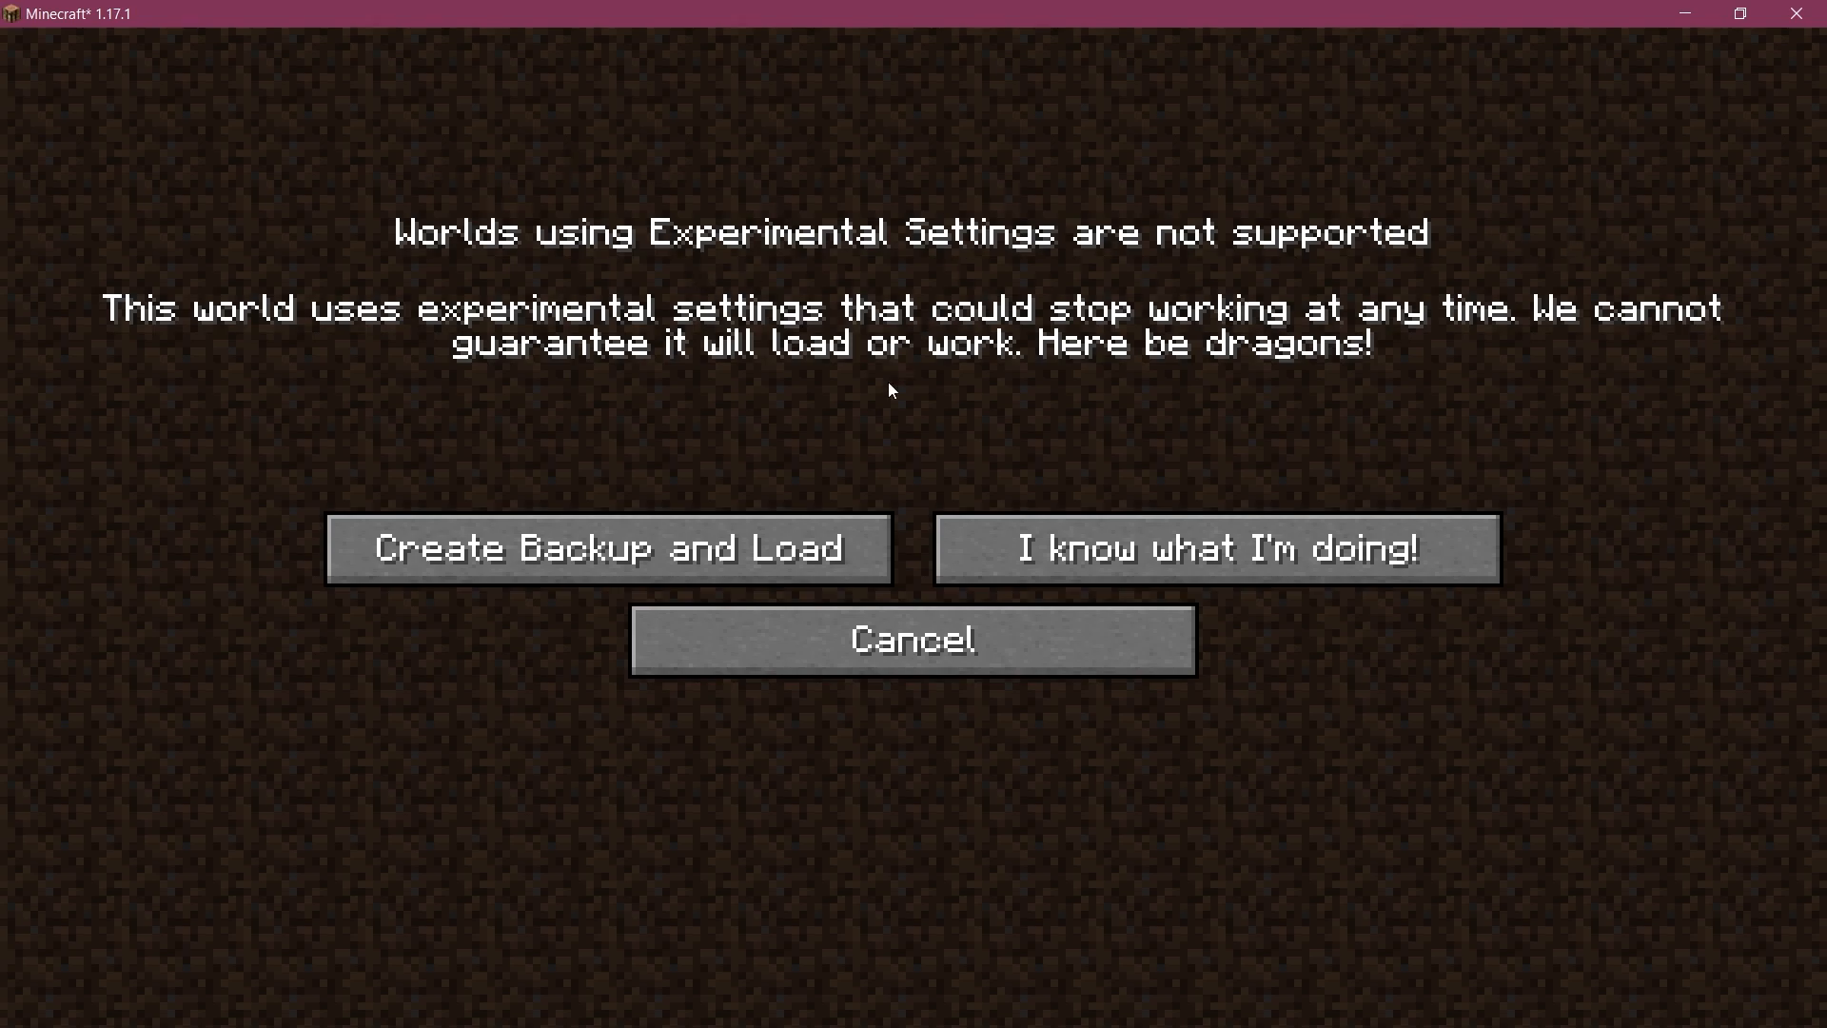
pyautogui.moveTo(725, 372)
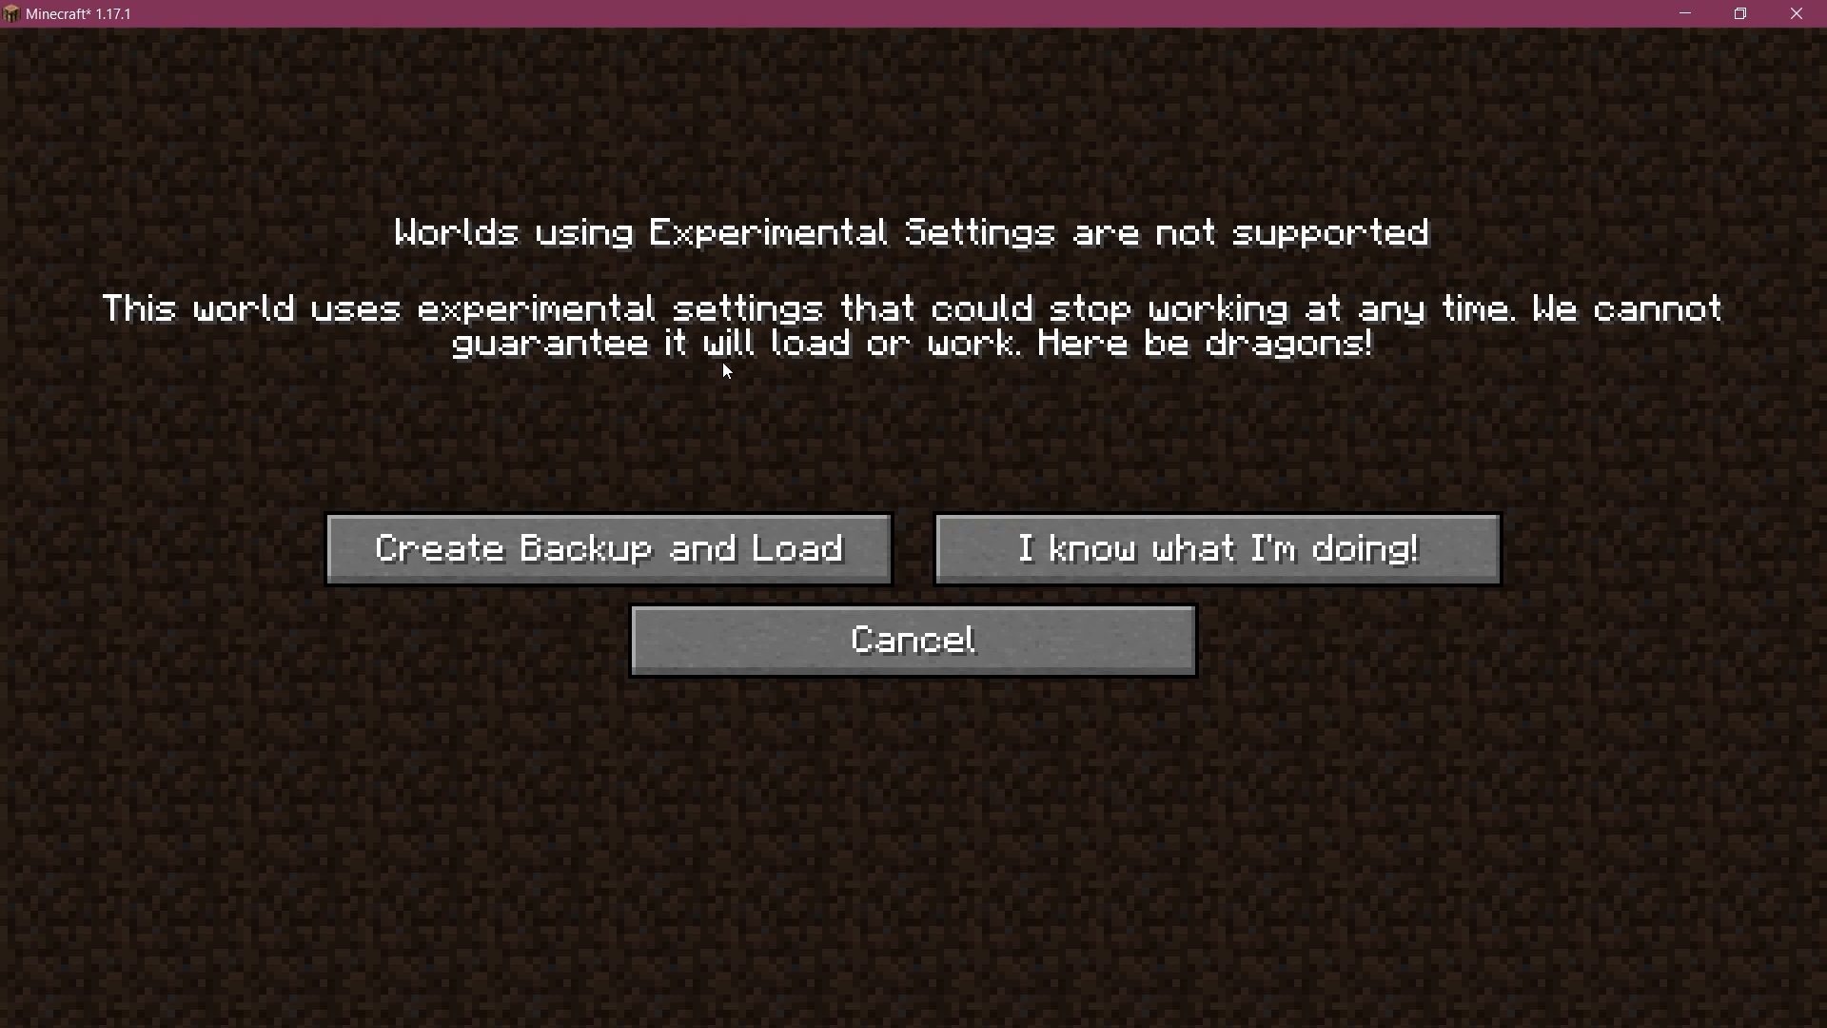
pyautogui.moveTo(996, 161)
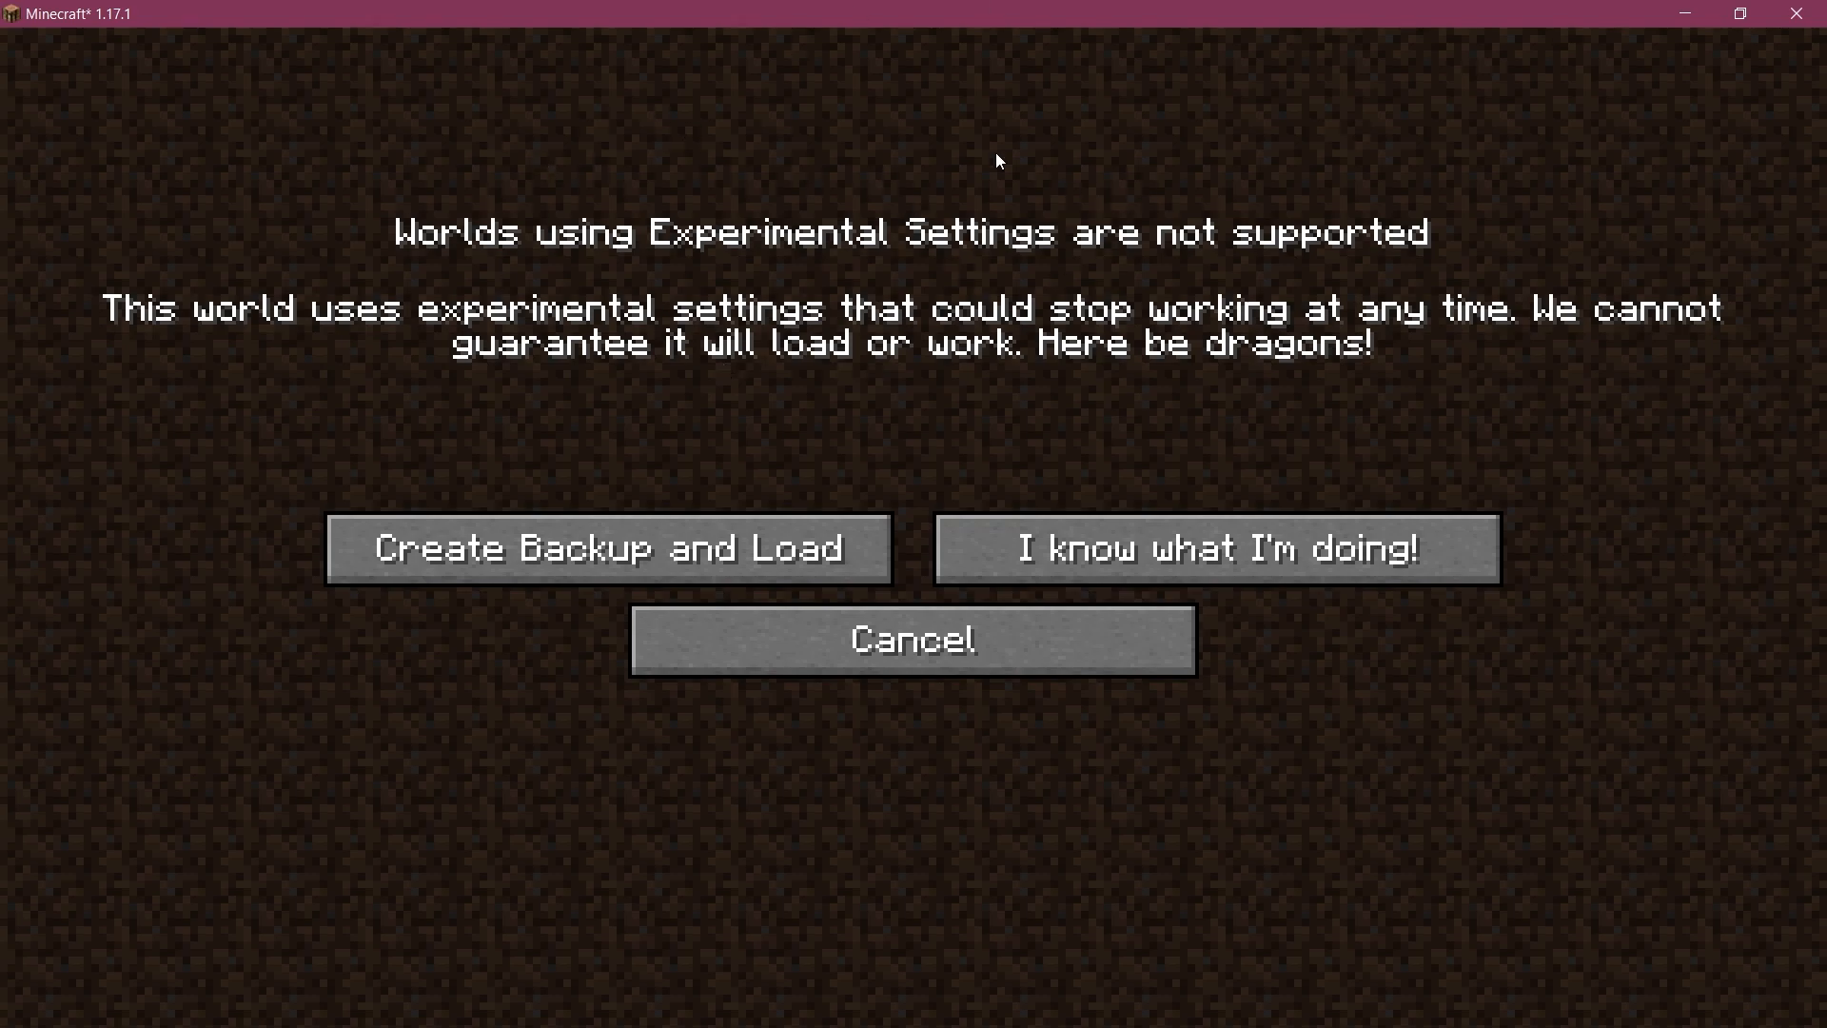
pyautogui.moveTo(1309, 537)
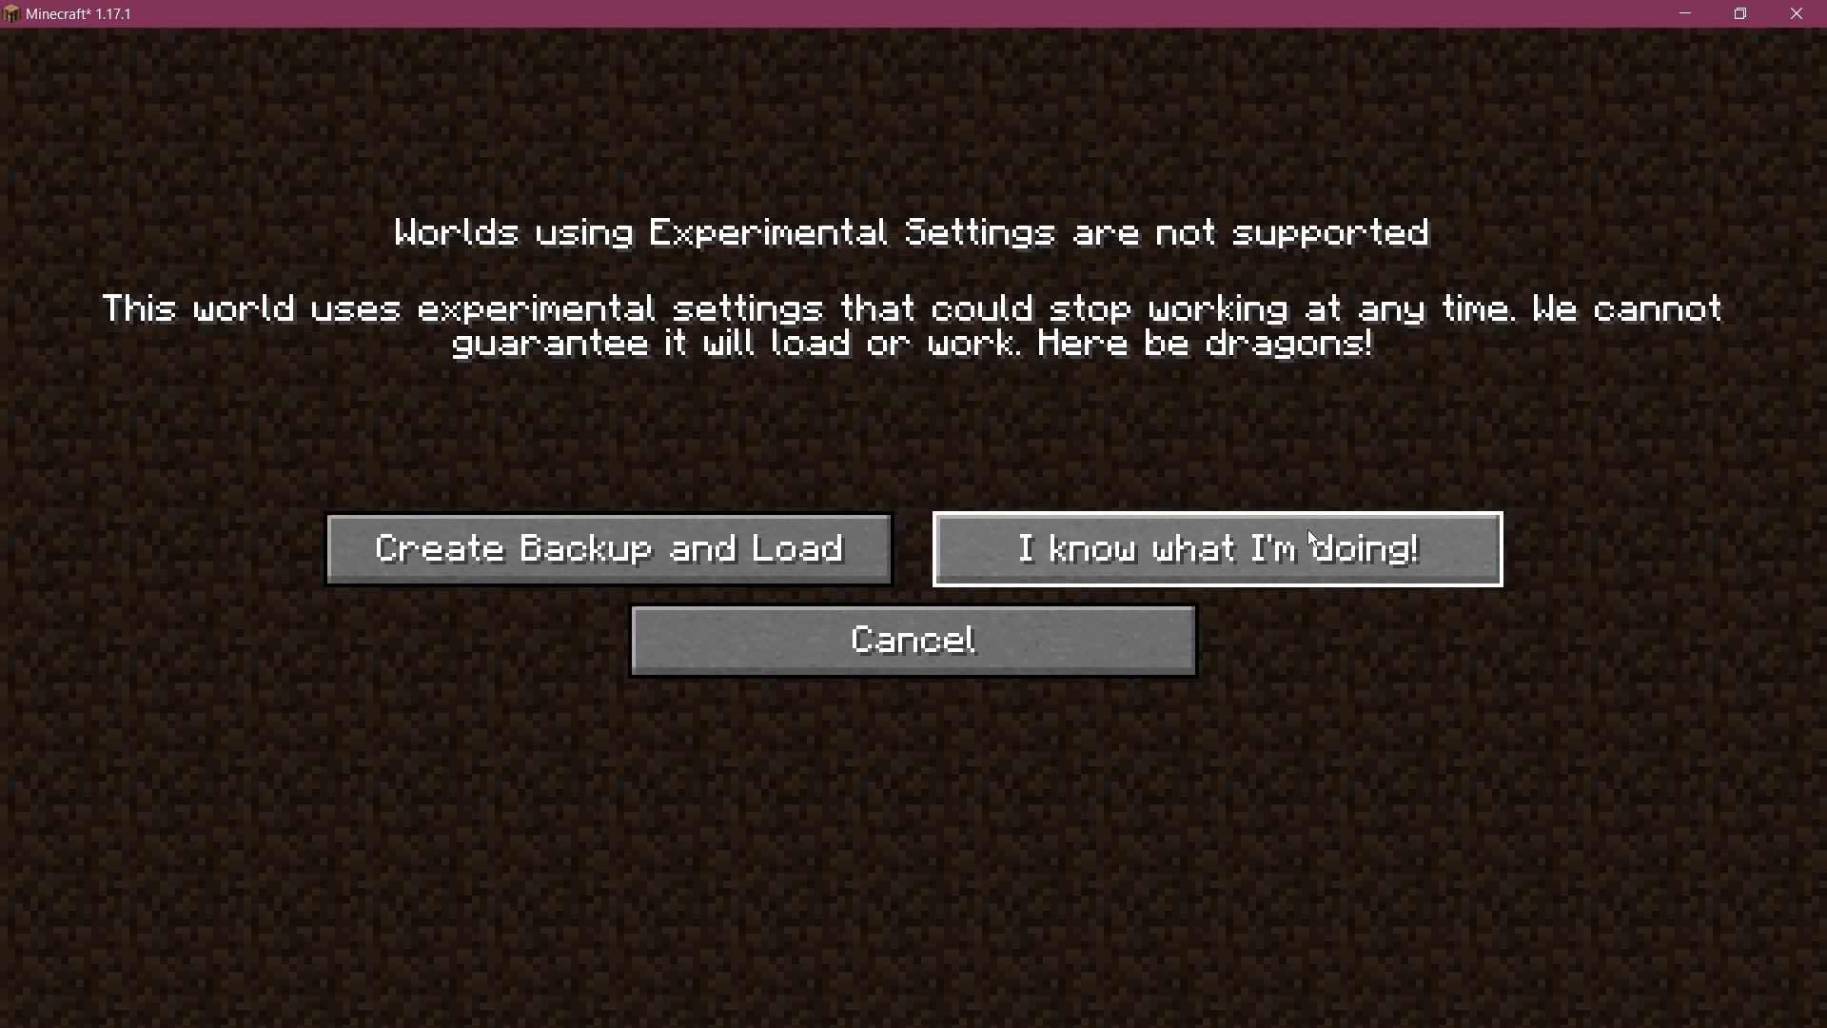
# Accept the experimental settings warning with 'I know what I'm doing!'.
pyautogui.click(1215, 548)
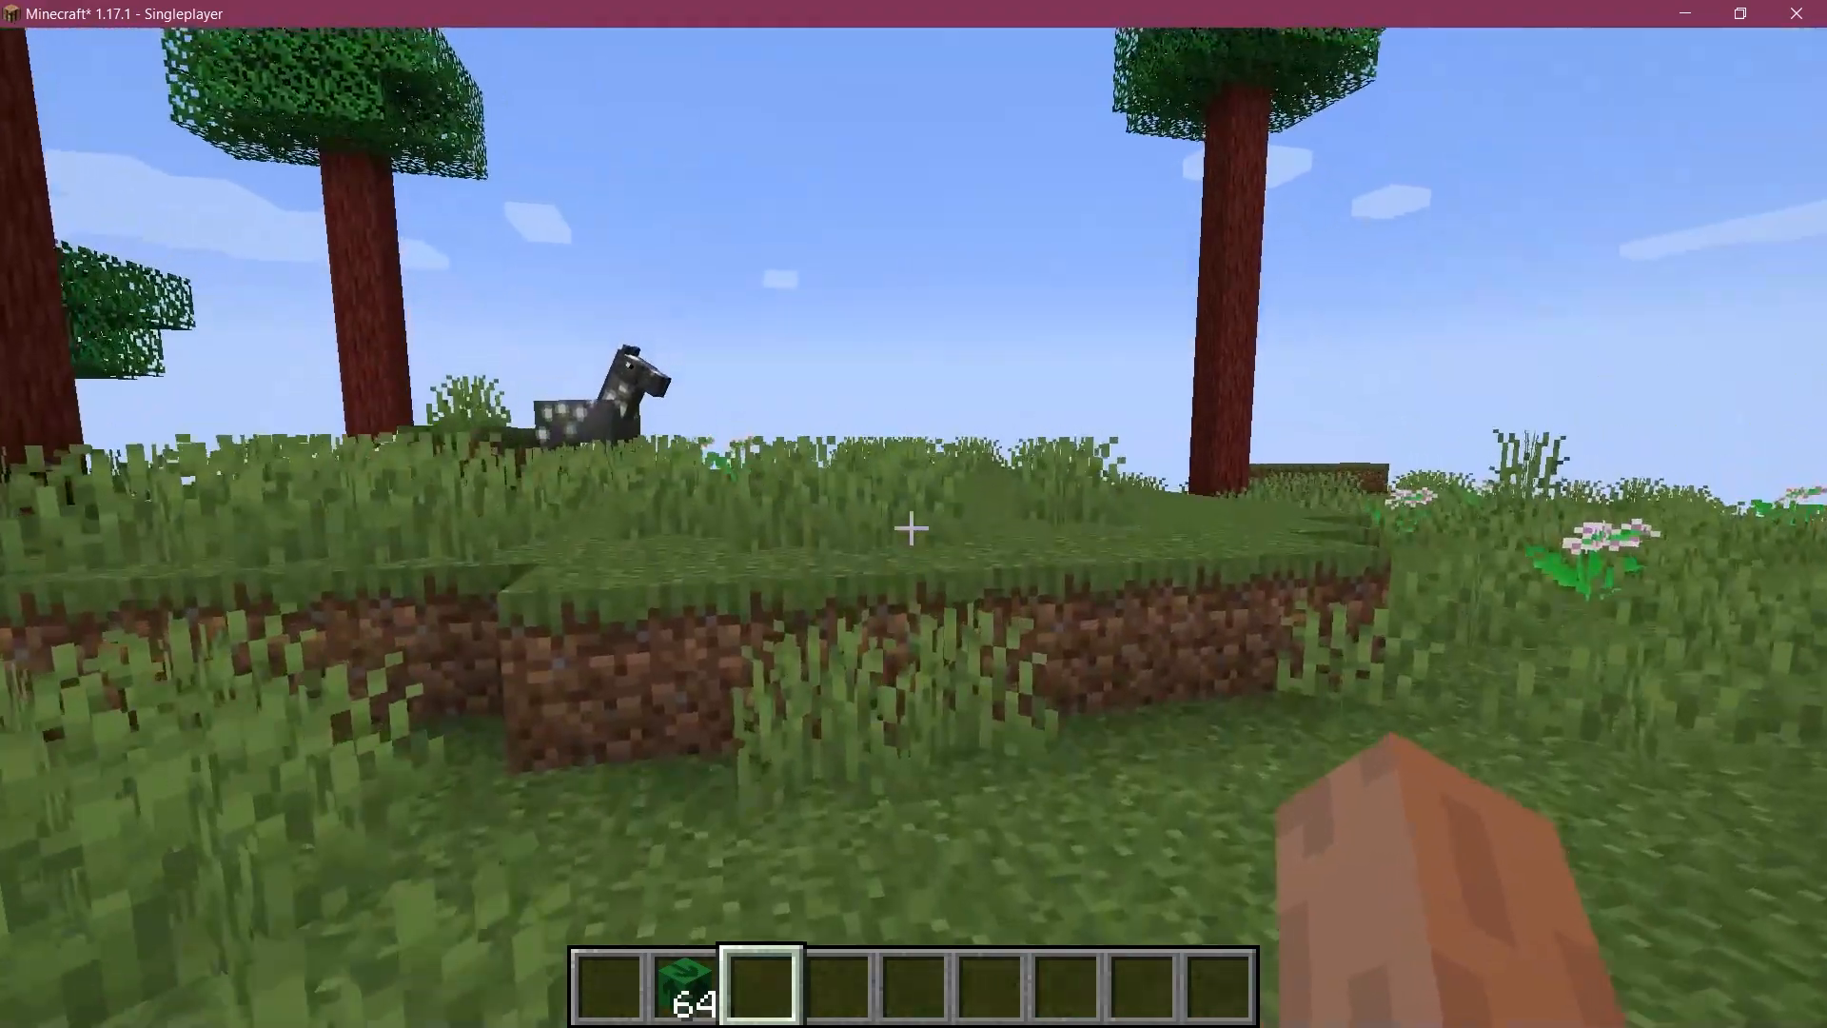
pyautogui.moveTo(909, 528)
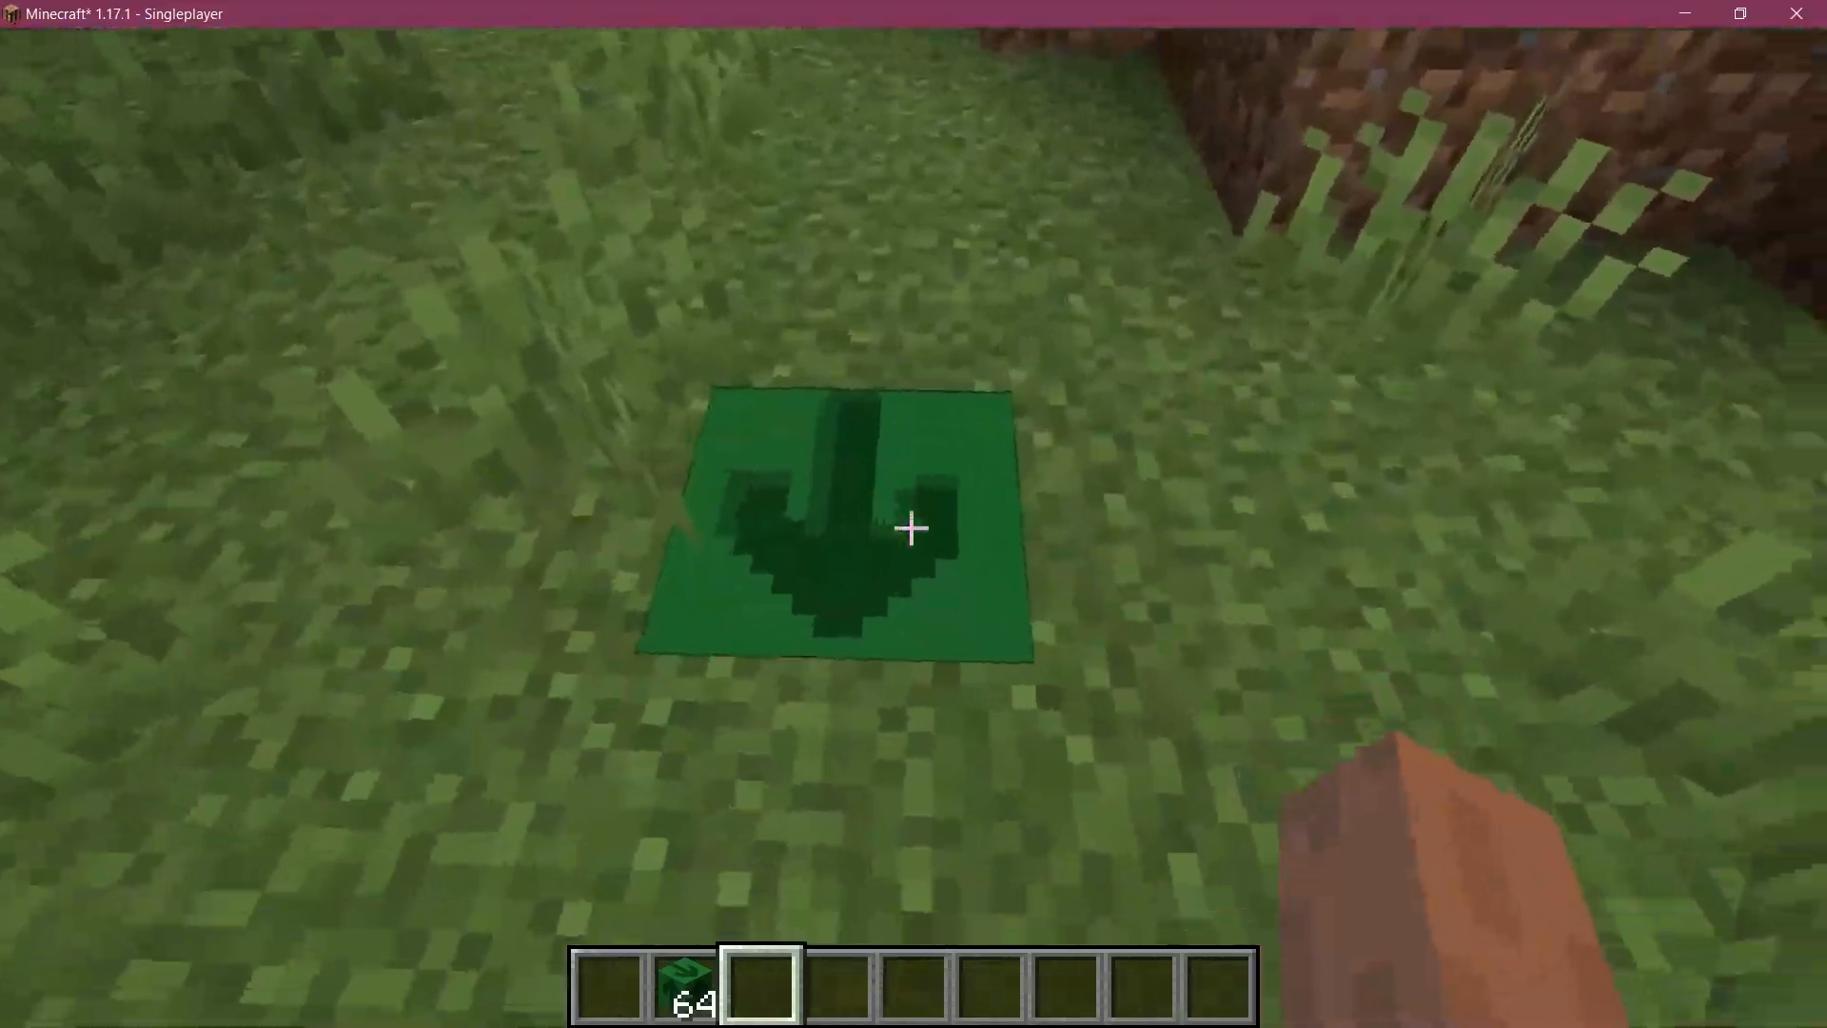
pyautogui.moveTo(913, 528)
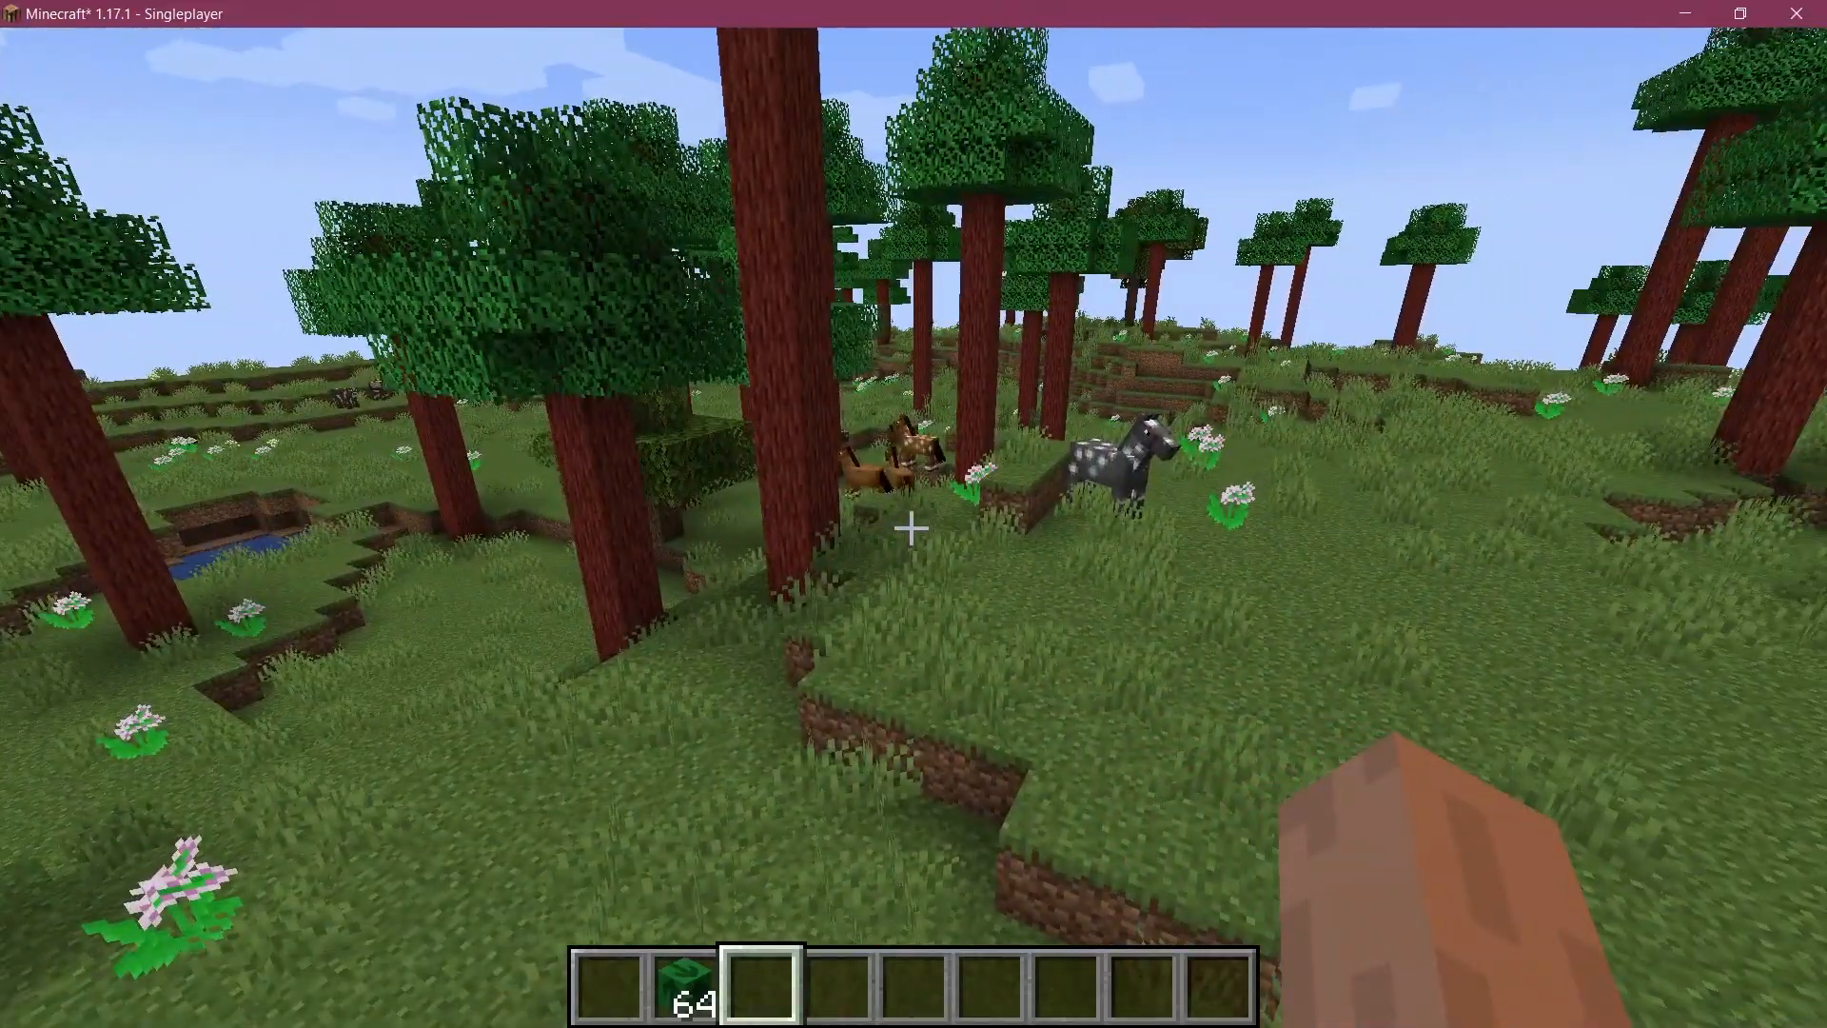
# Check the creative inventory, then browse the ShutupExperimentalSettings mod page and its repository.
pyautogui.press('e')
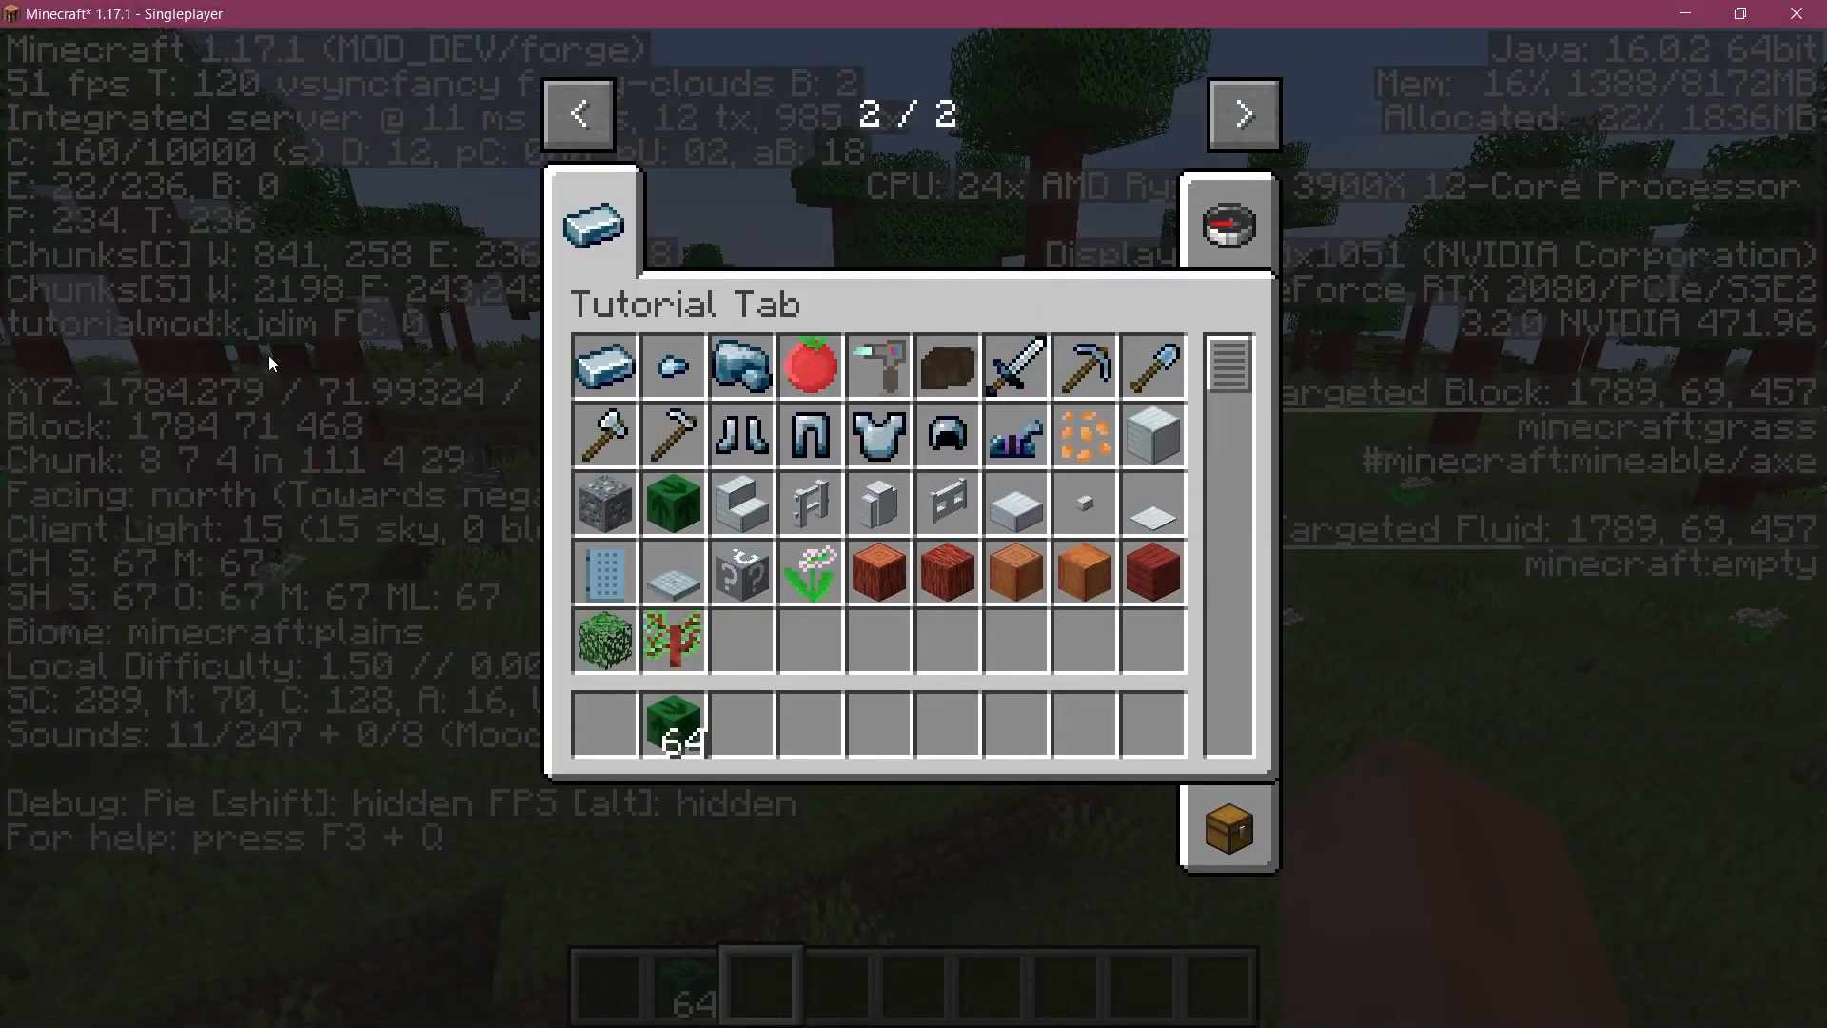
pyautogui.press('Escape')
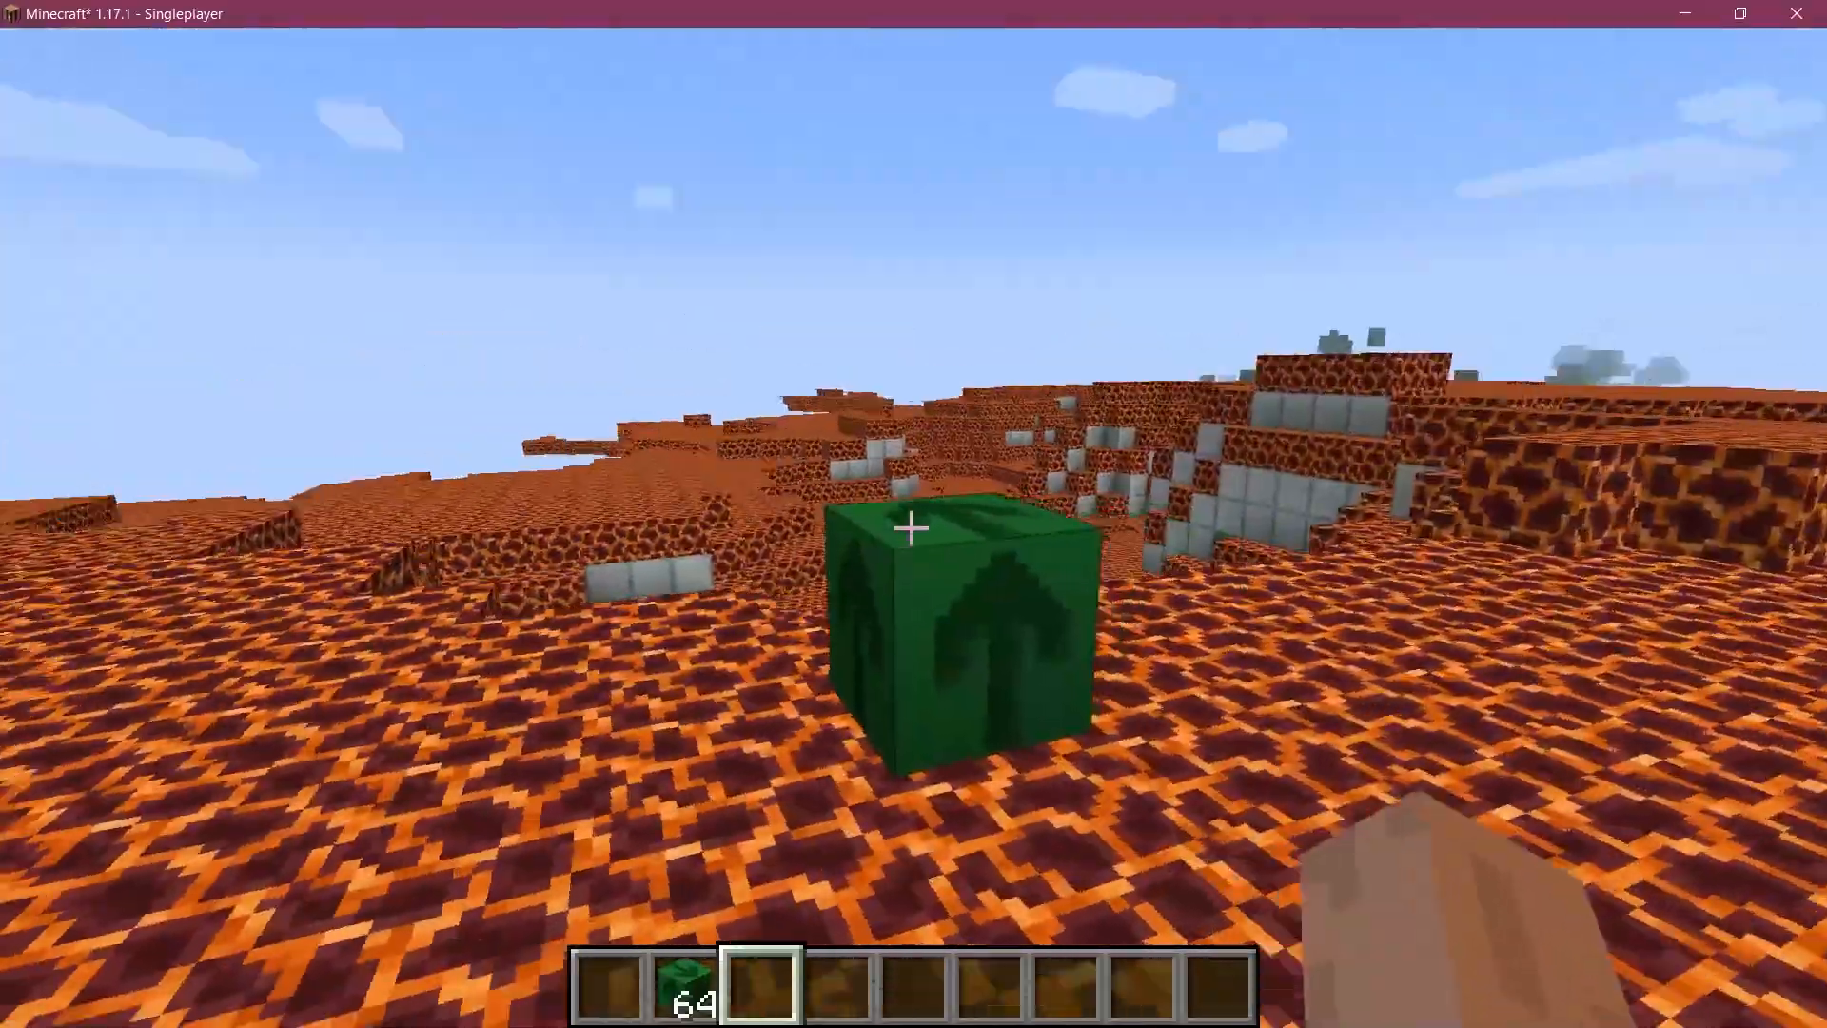
pyautogui.moveTo(913, 528)
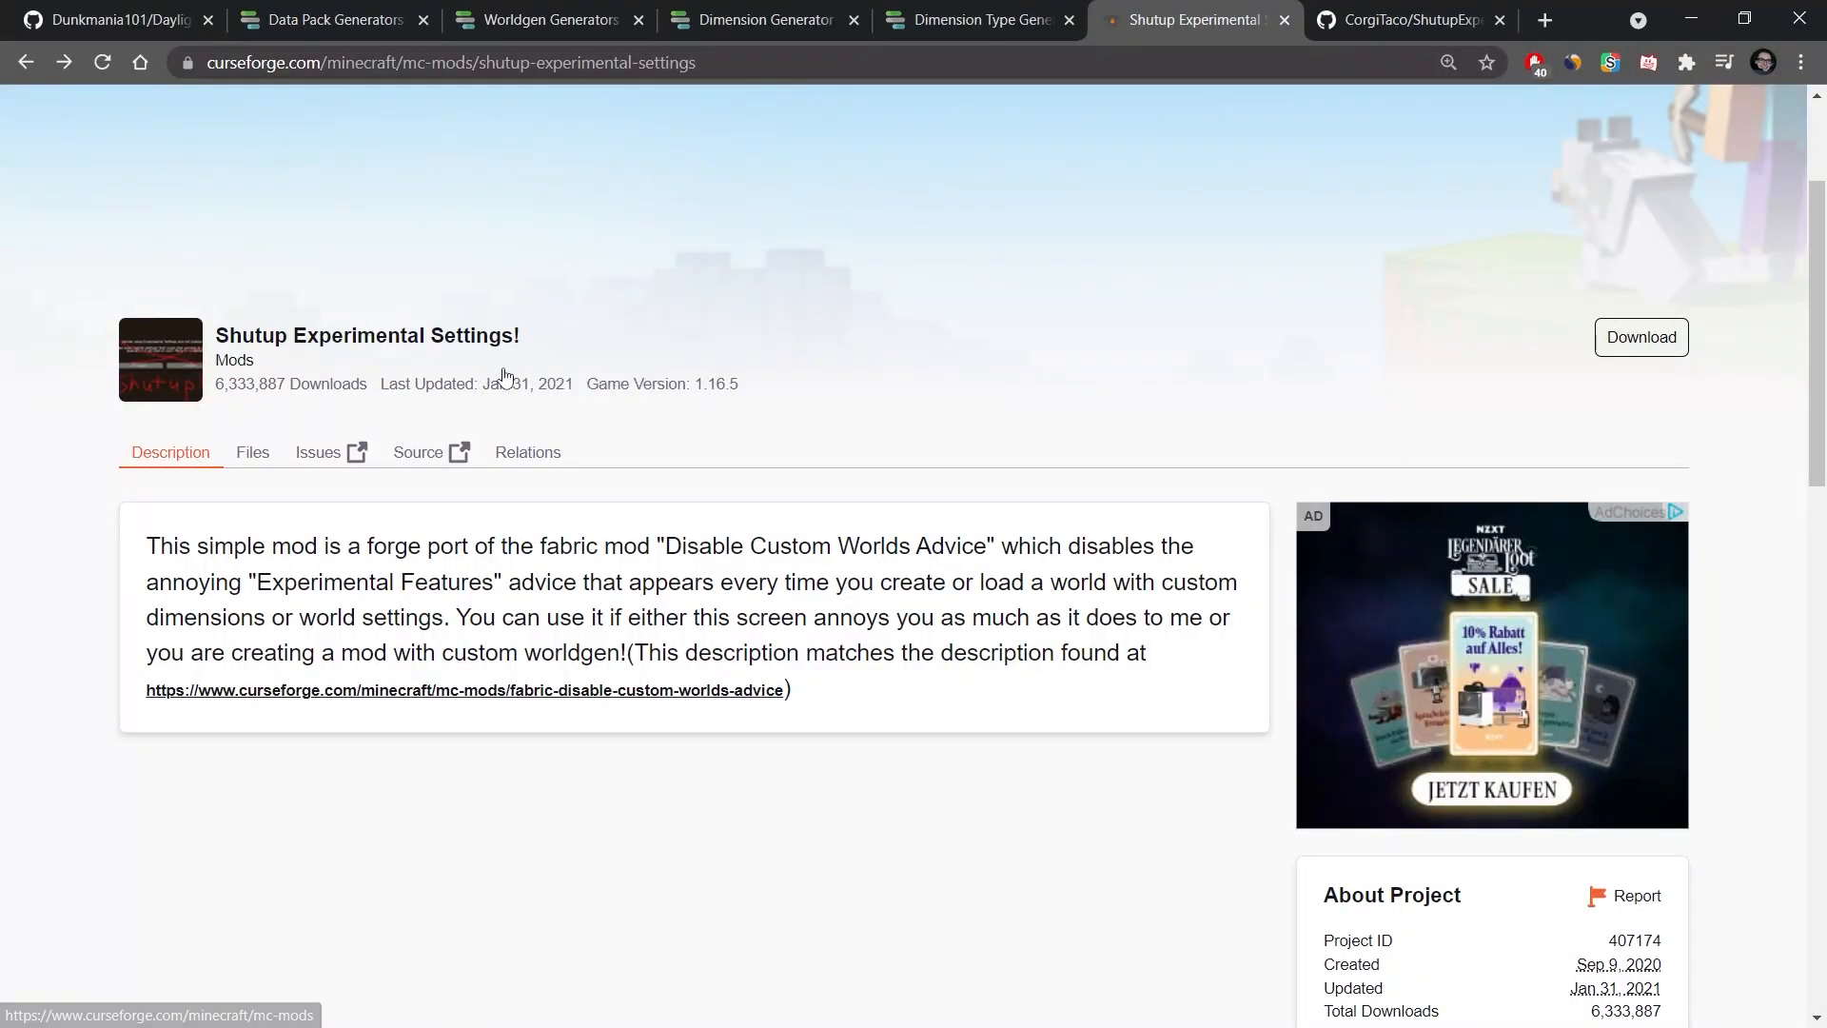
pyautogui.doubleClick(638, 383)
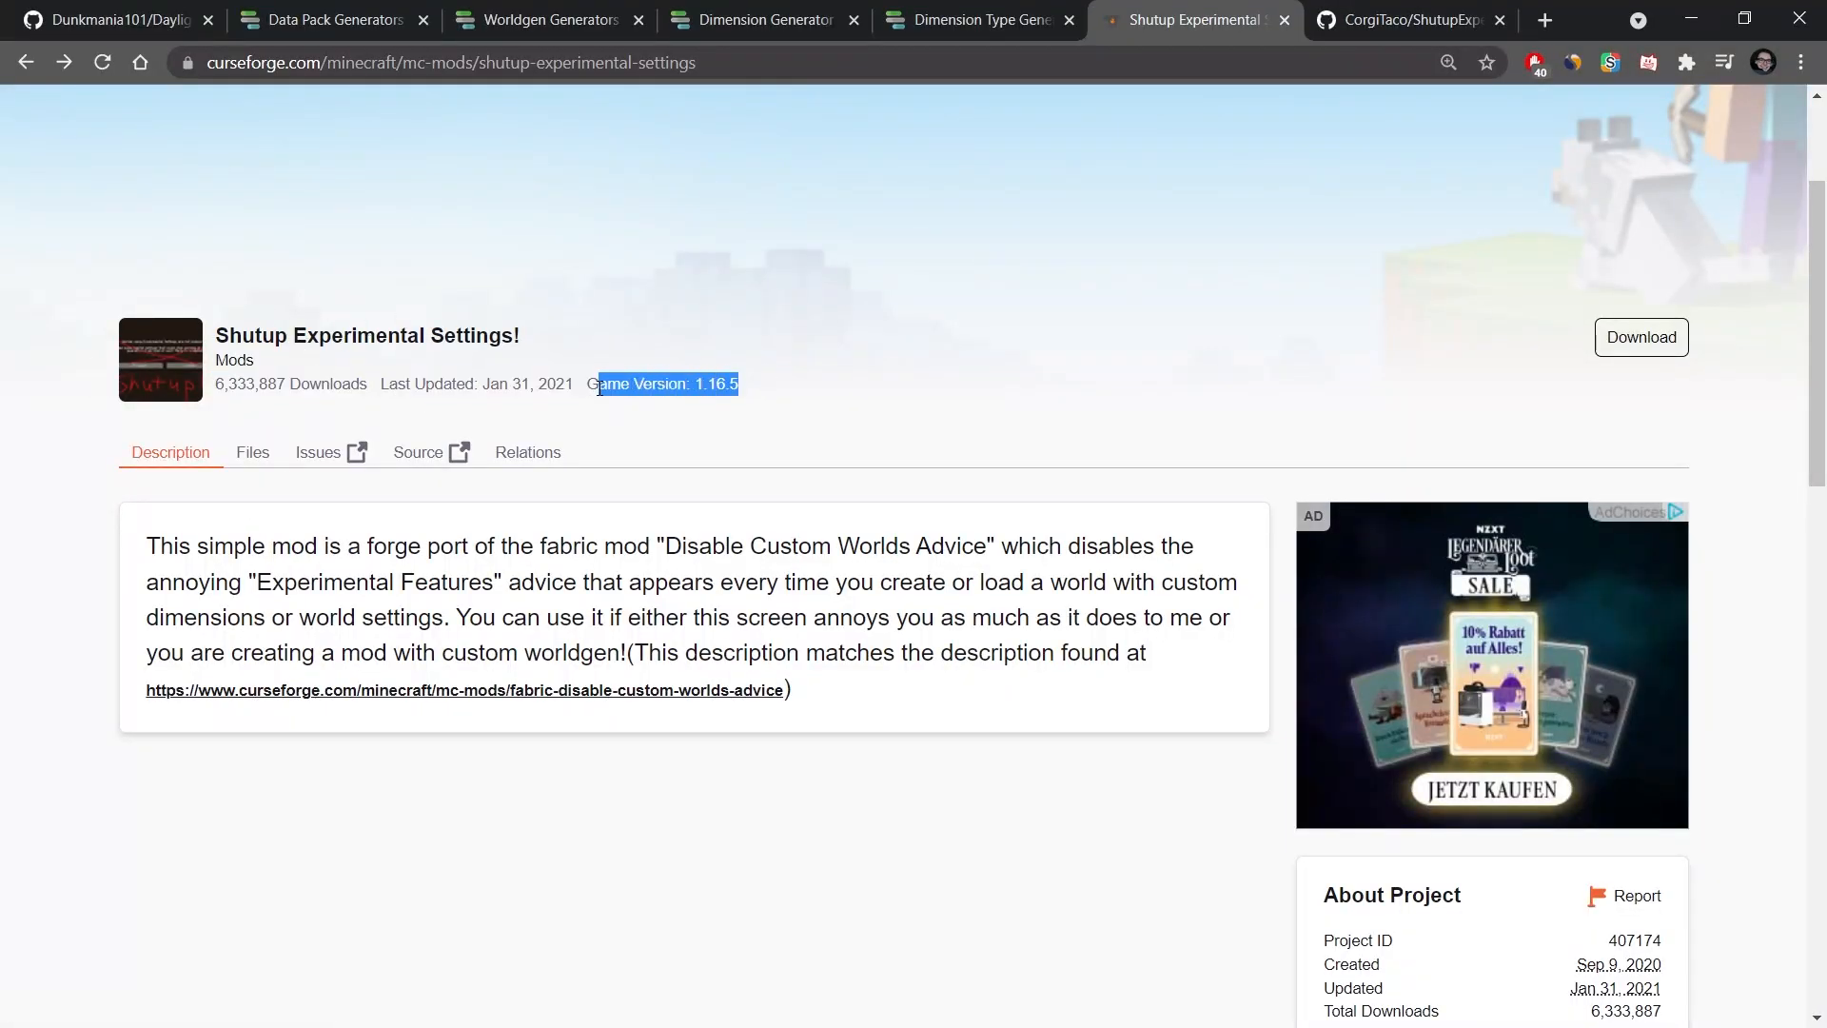
pyautogui.click(772, 401)
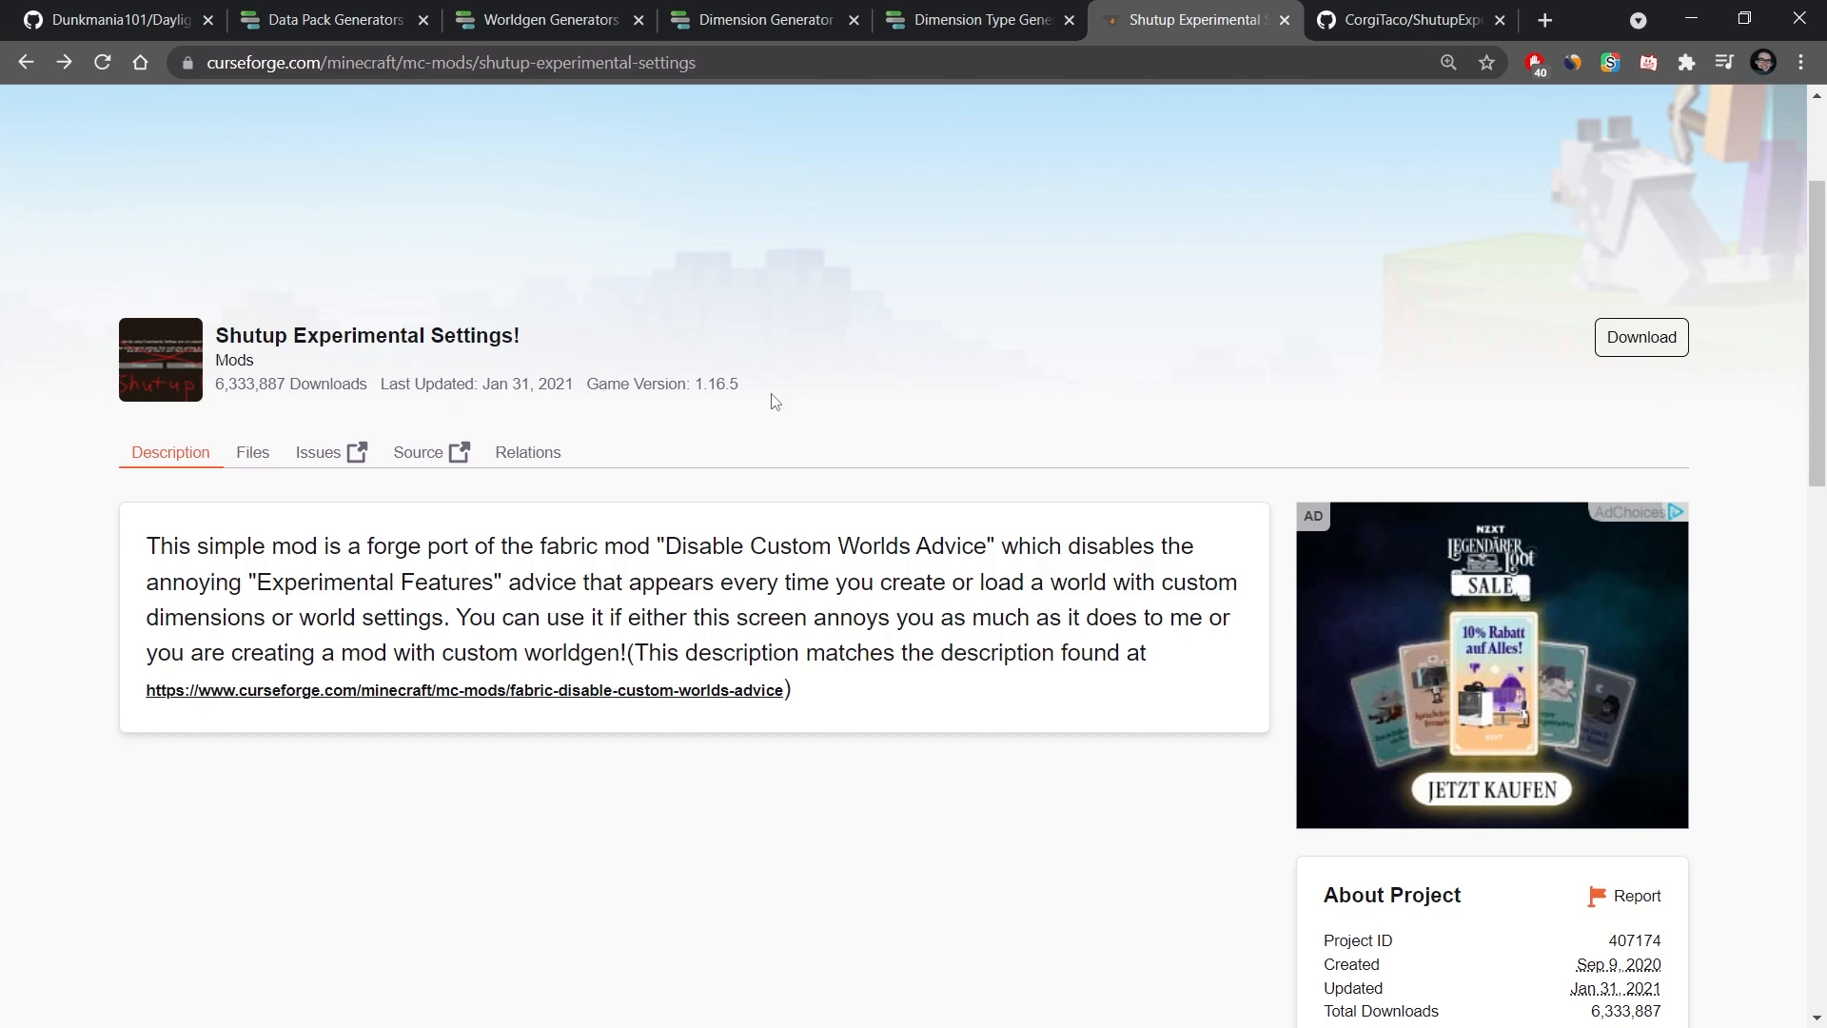
pyautogui.click(1406, 20)
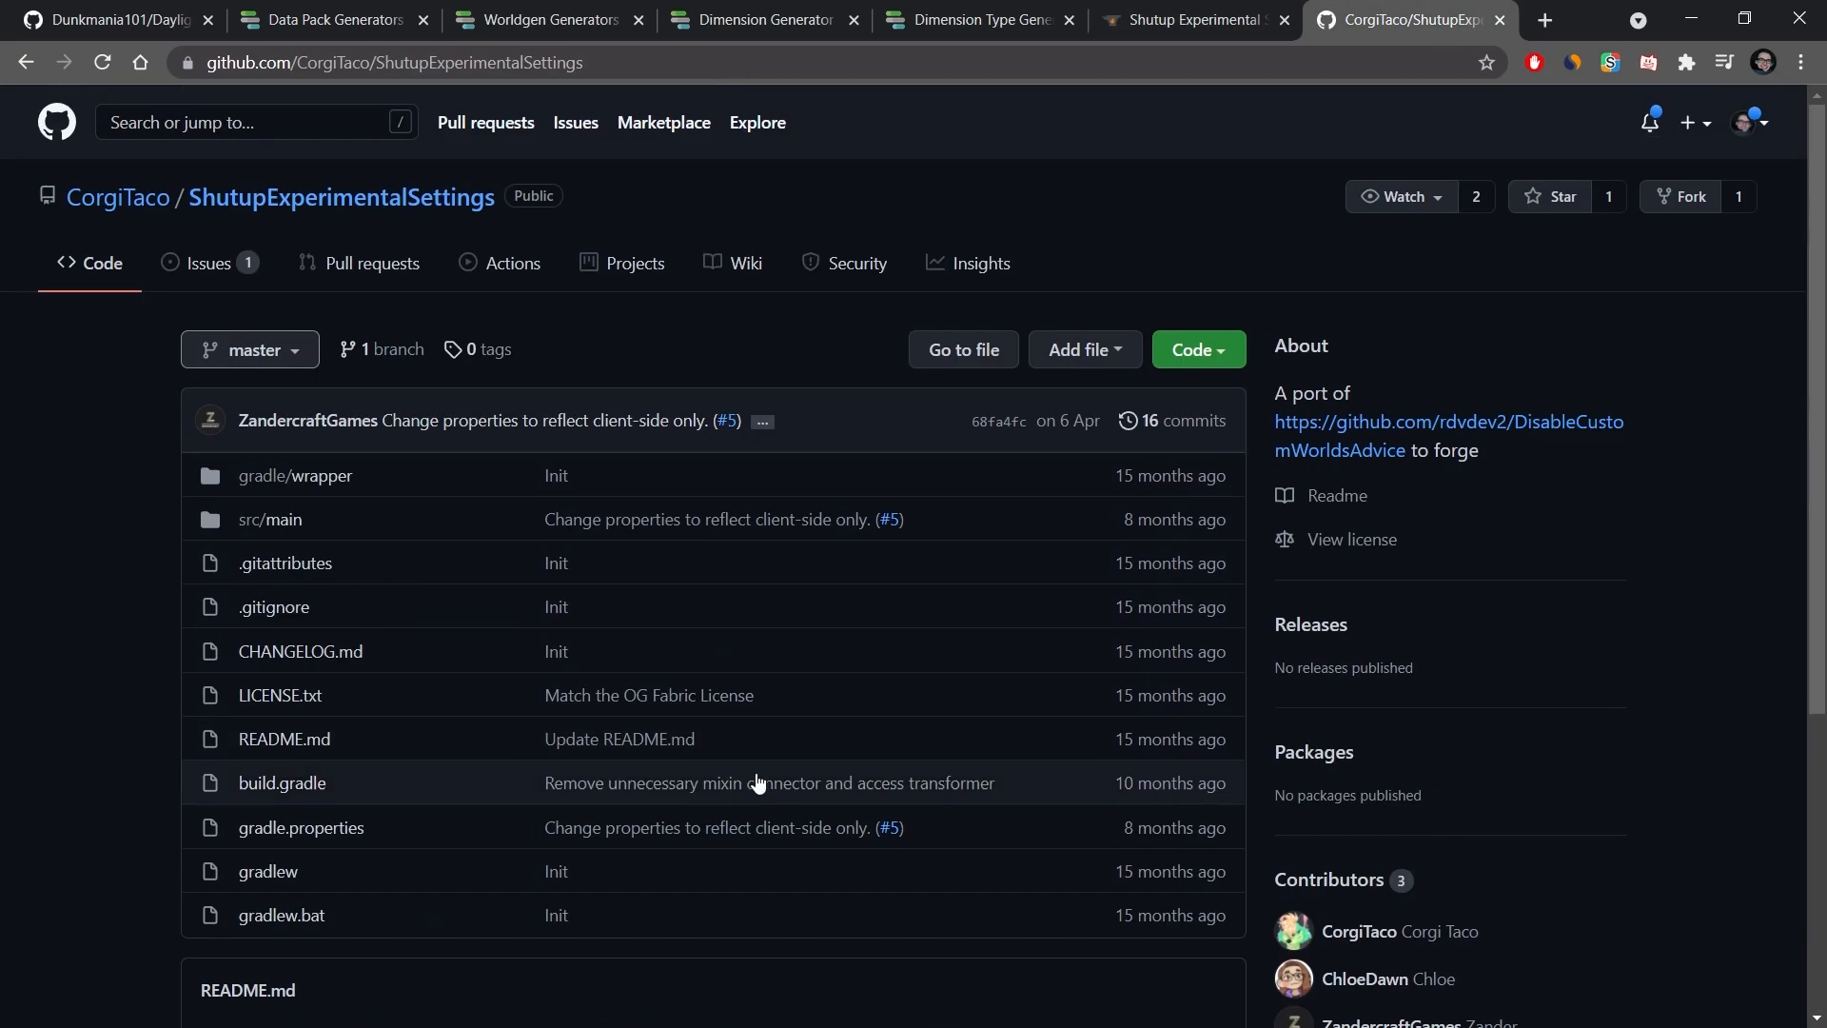
pyautogui.moveTo(136, 827)
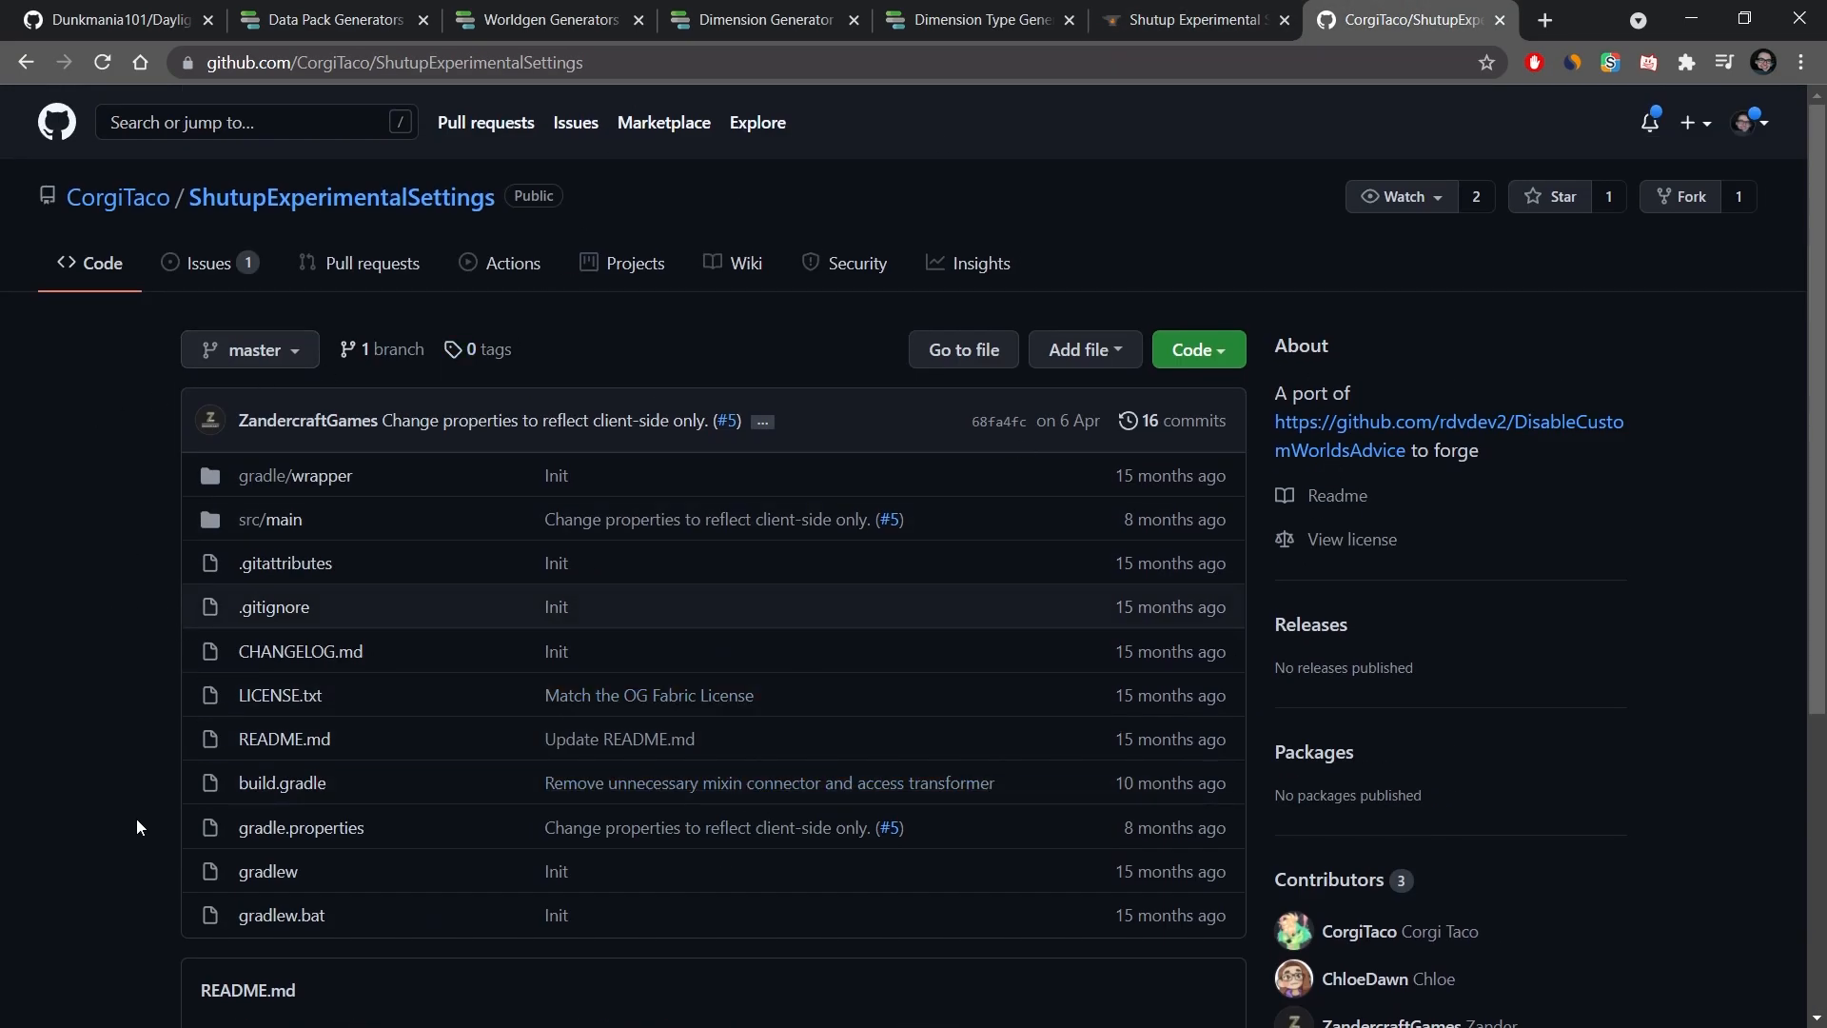